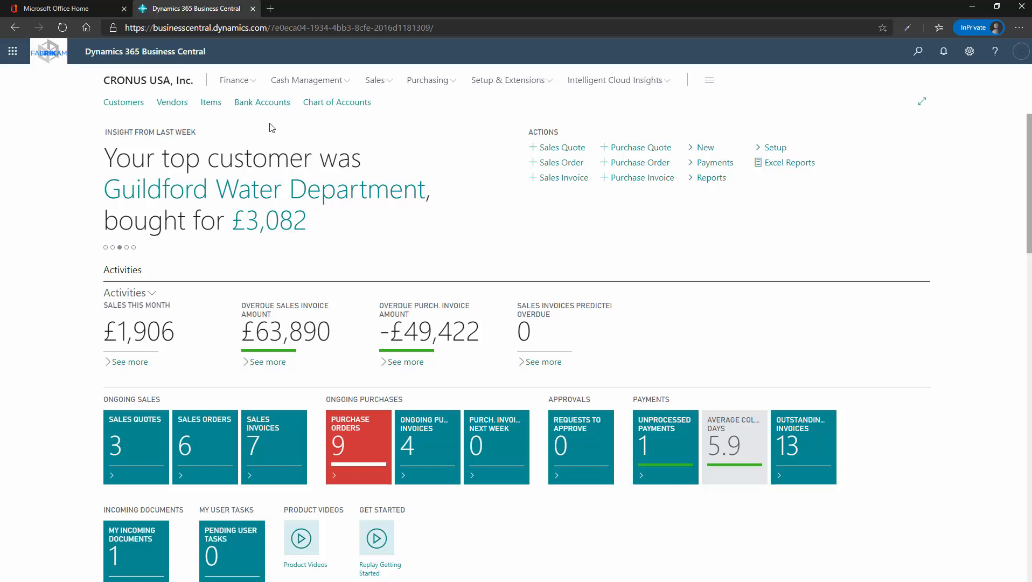
- Browse the Sales and Purchasing page lists and look through the sales quotes list
left_click(234, 80)
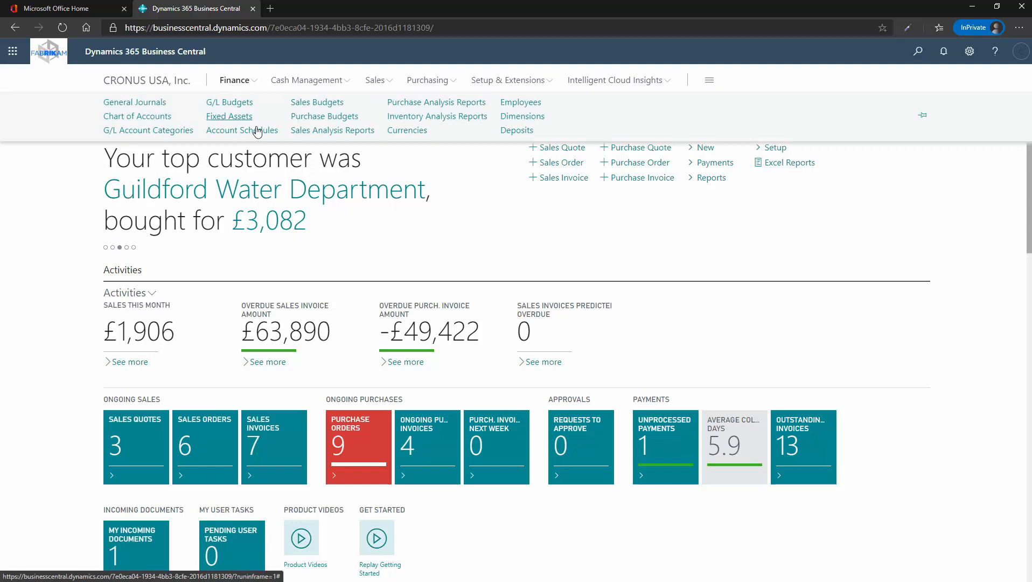
left_click(375, 79)
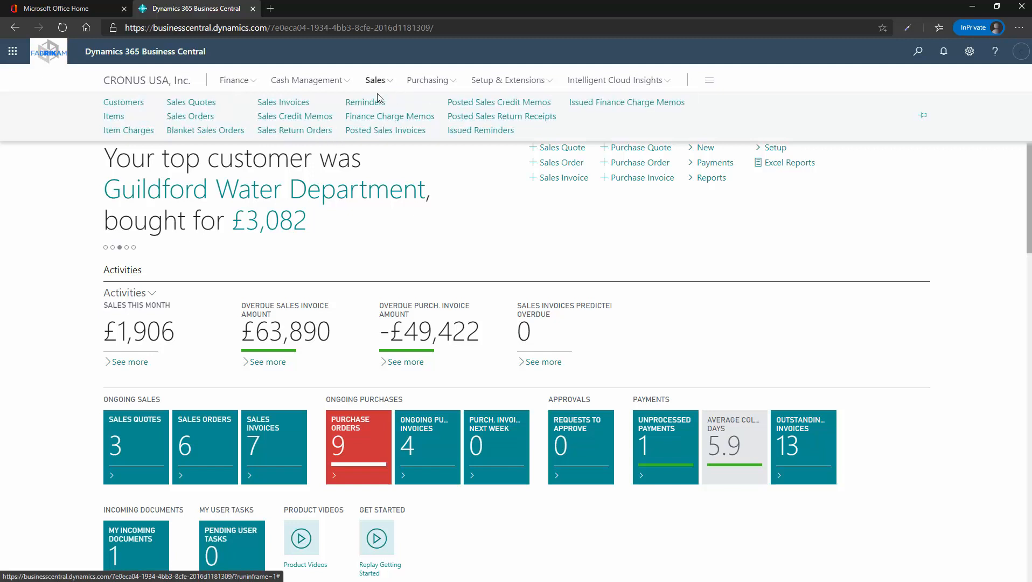
left_click(429, 80)
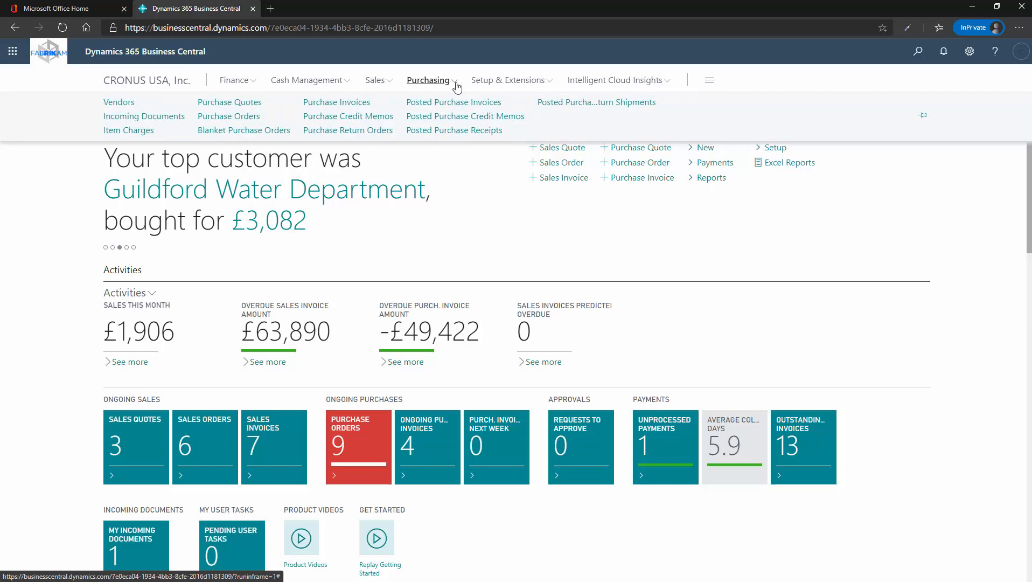
mouse_move(400, 106)
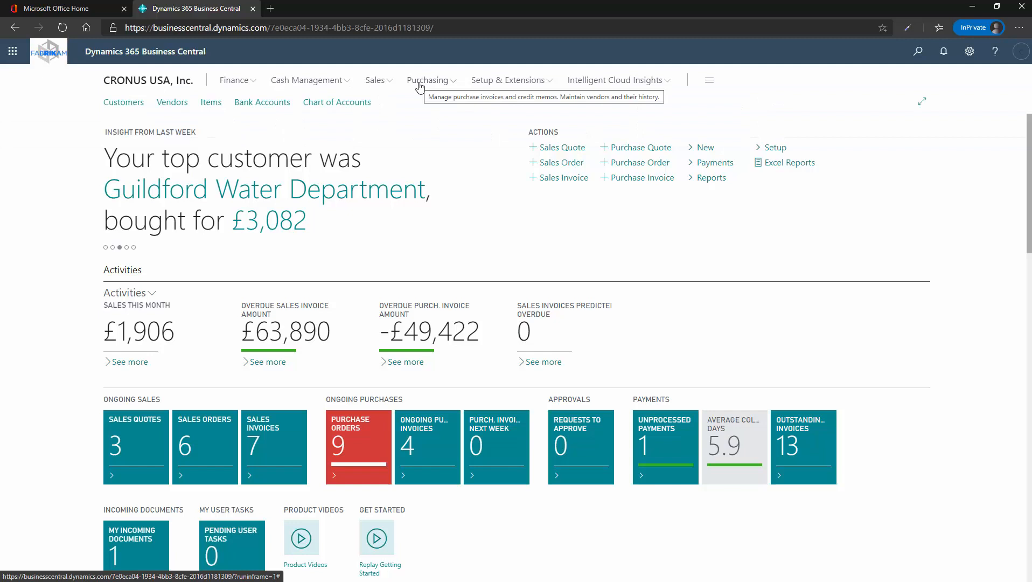
mouse_move(403, 256)
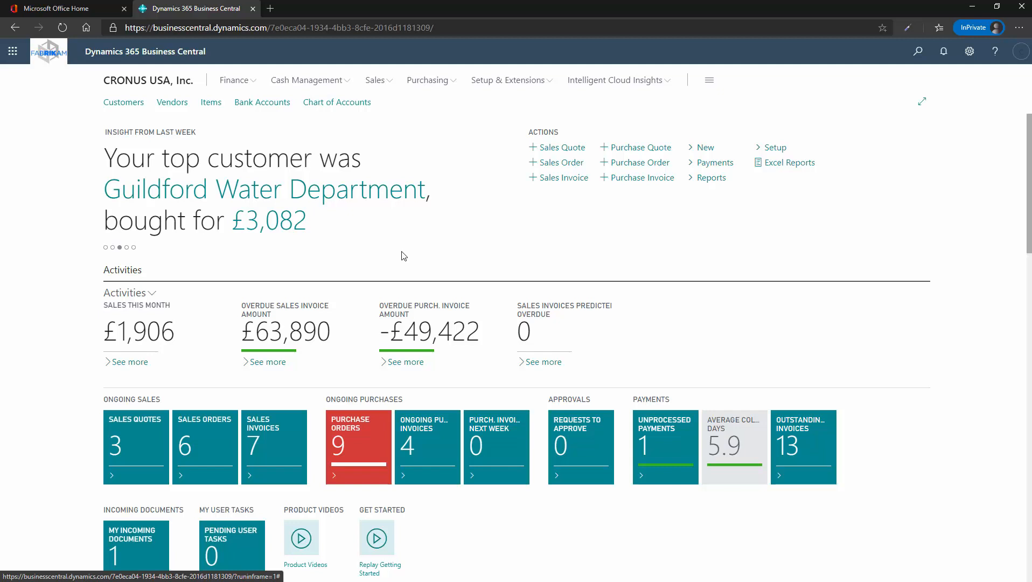
mouse_move(424, 243)
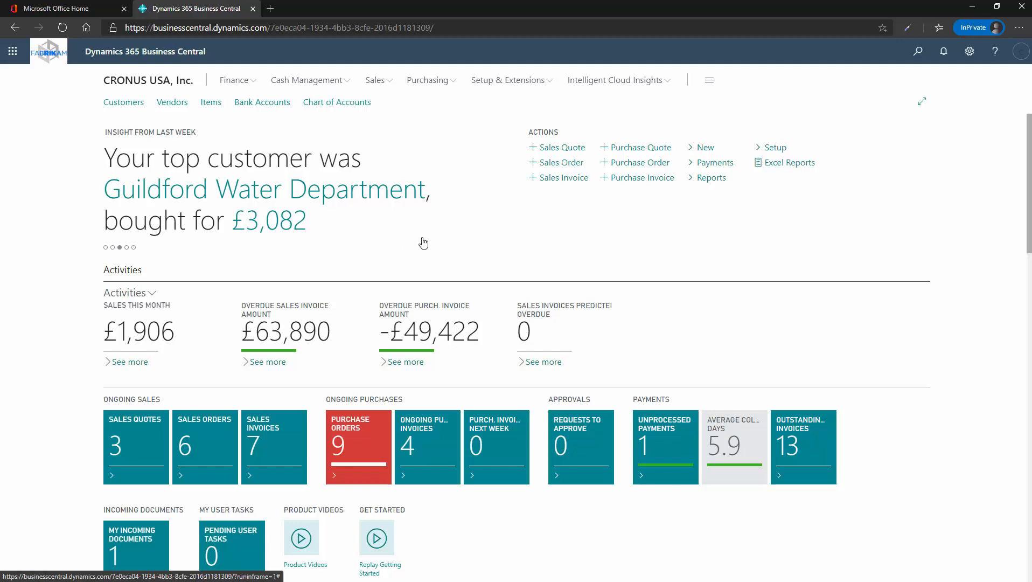
mouse_move(563, 177)
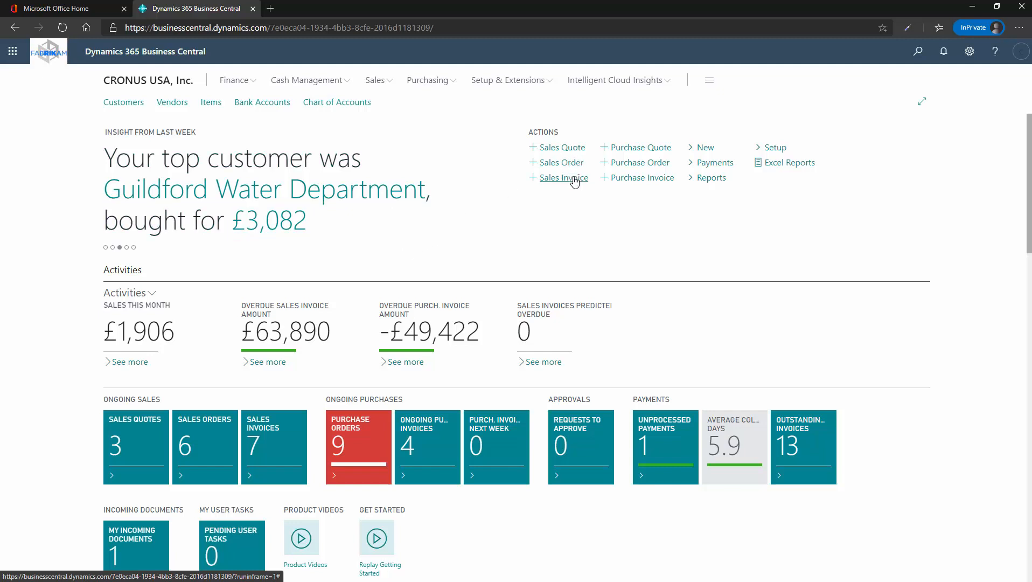
mouse_move(708, 146)
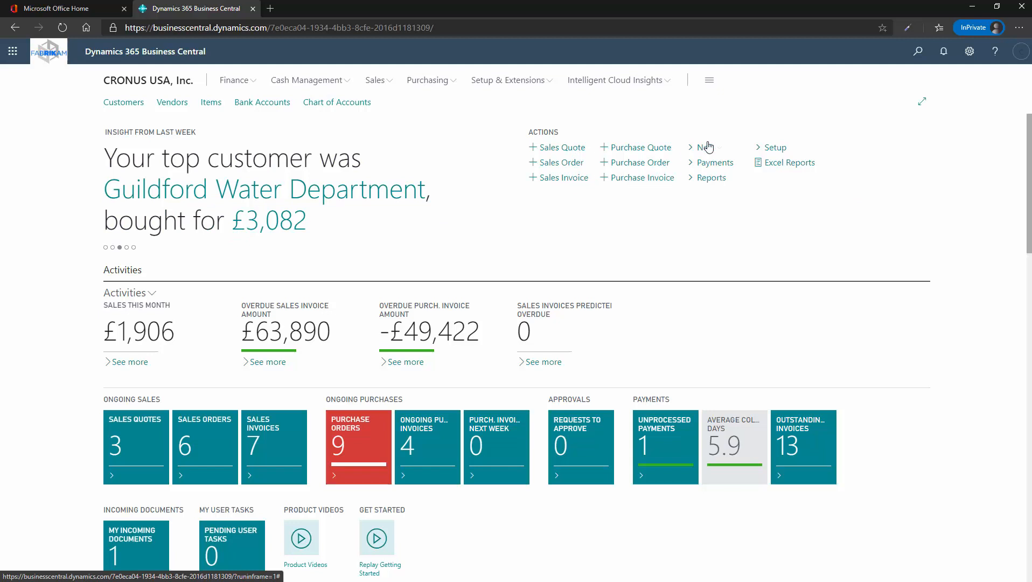
scroll("down", 3)
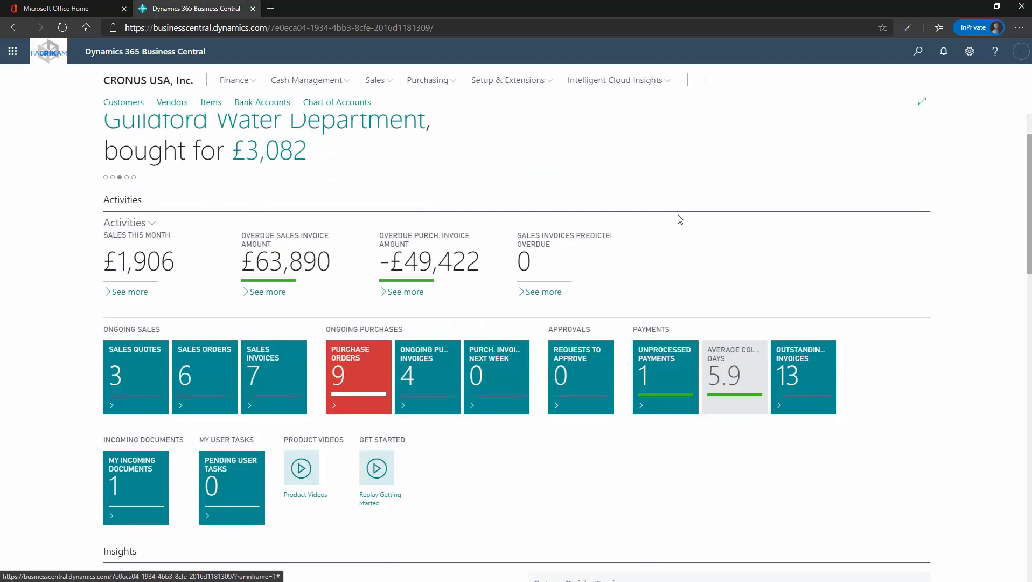
mouse_move(295, 391)
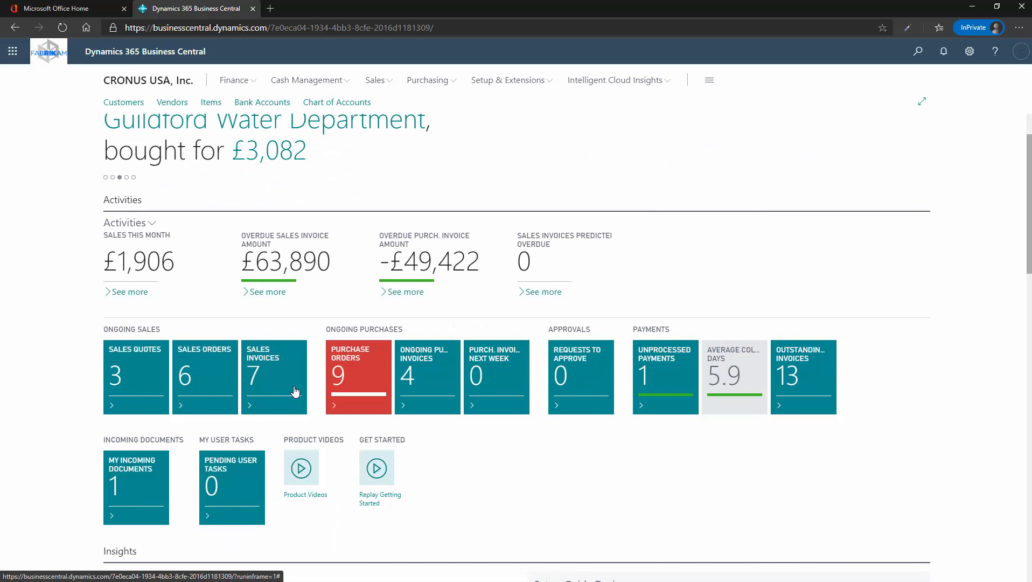
mouse_move(207, 288)
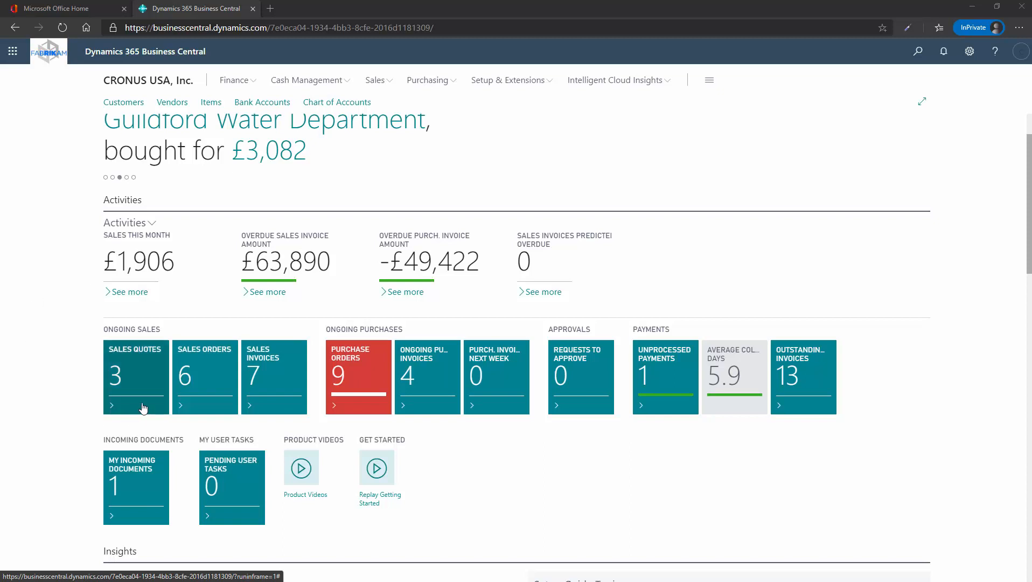
left_click(134, 375)
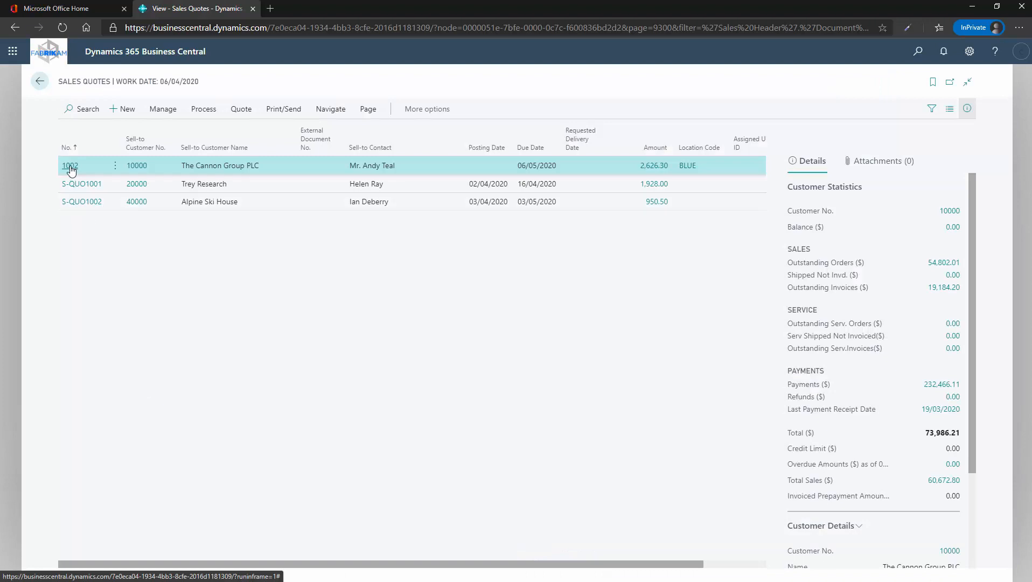
mouse_move(86, 267)
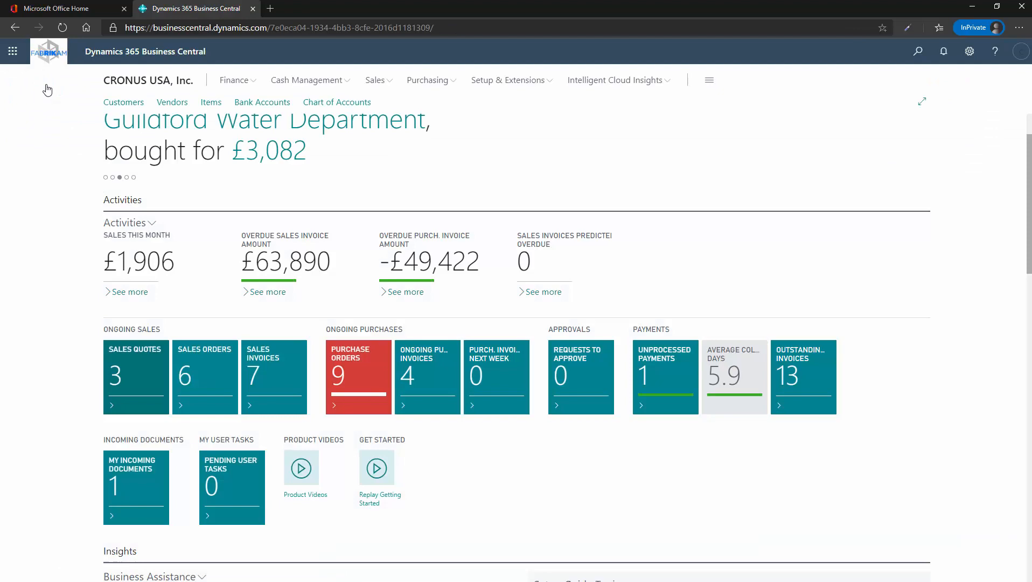
scroll("down", 3)
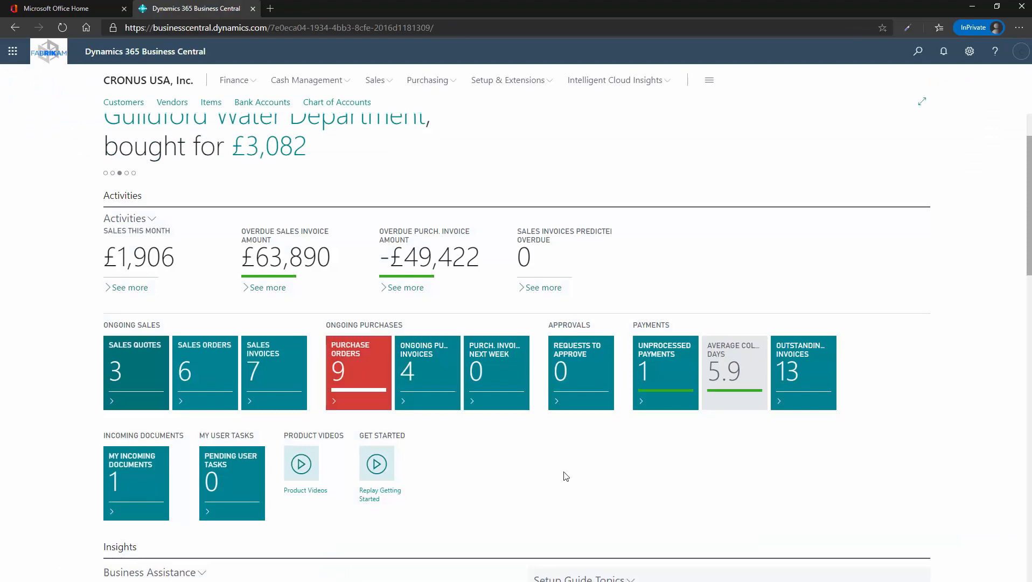
scroll("down", 3)
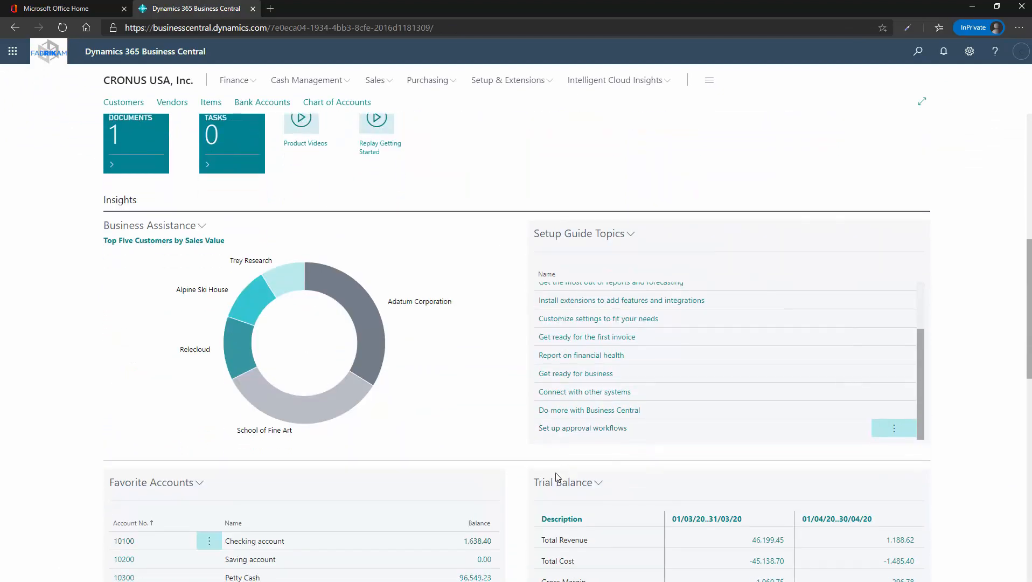
scroll("down", 3)
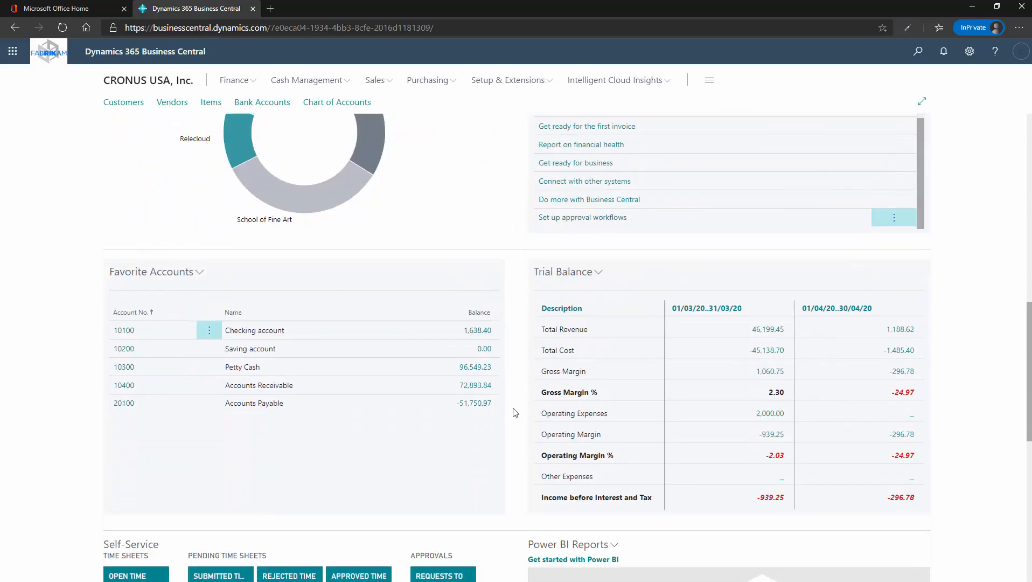
scroll("down", 3)
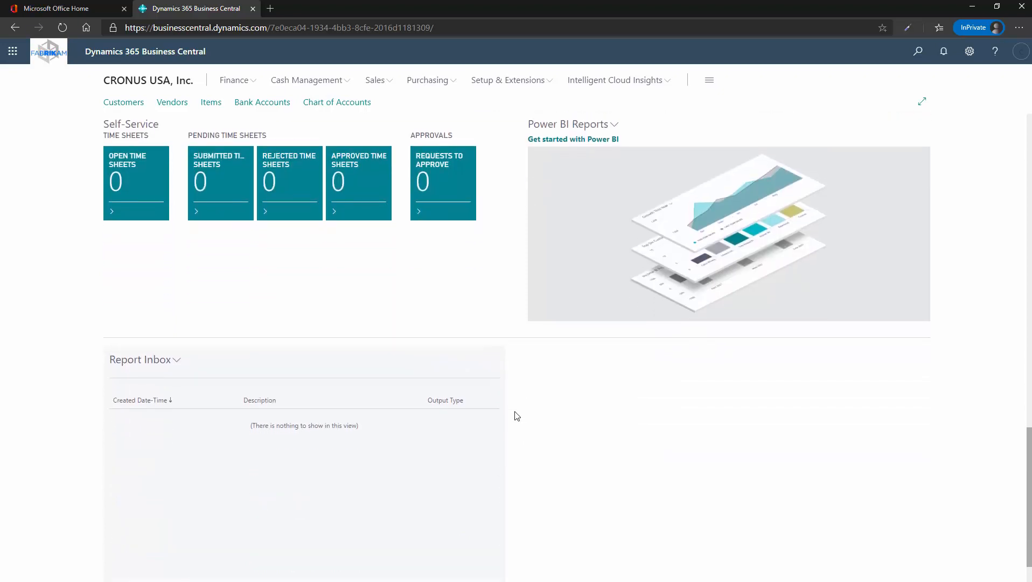
scroll("down", 3)
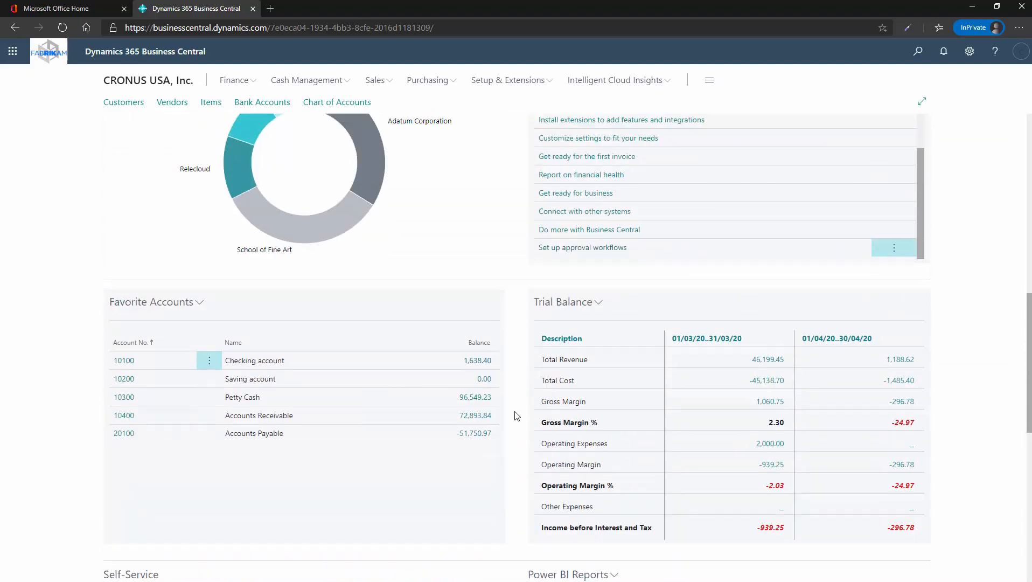
scroll("up", 3)
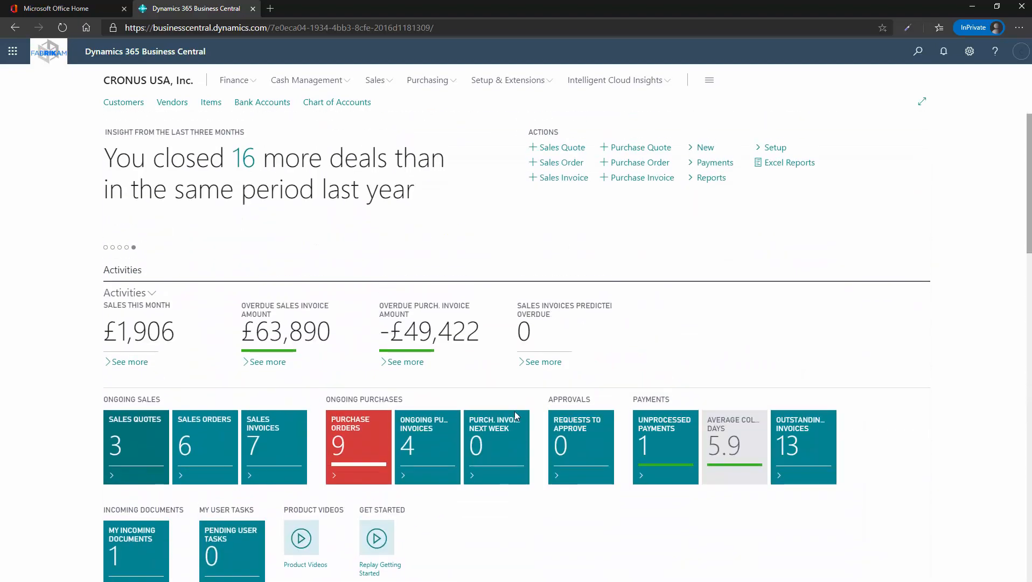
mouse_move(508, 403)
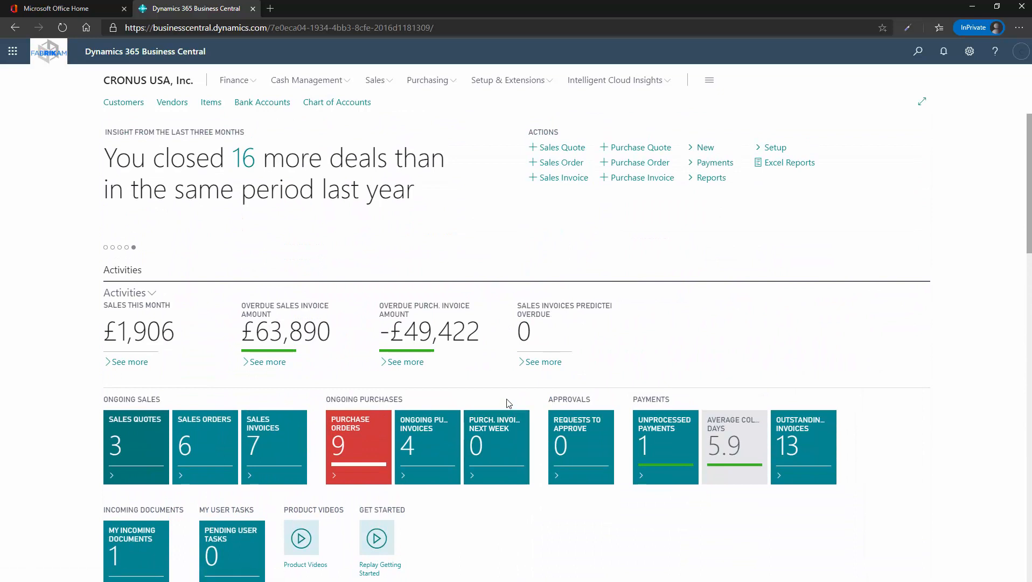
mouse_move(507, 403)
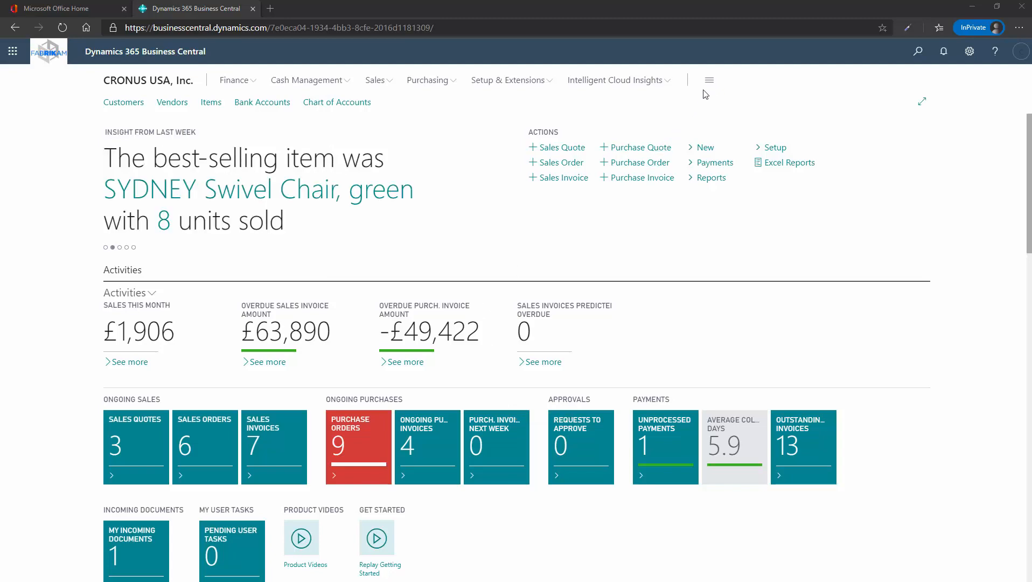
- Explore all departments and bookmark Opportunities under Sales And Marketing > Sales
left_click(709, 80)
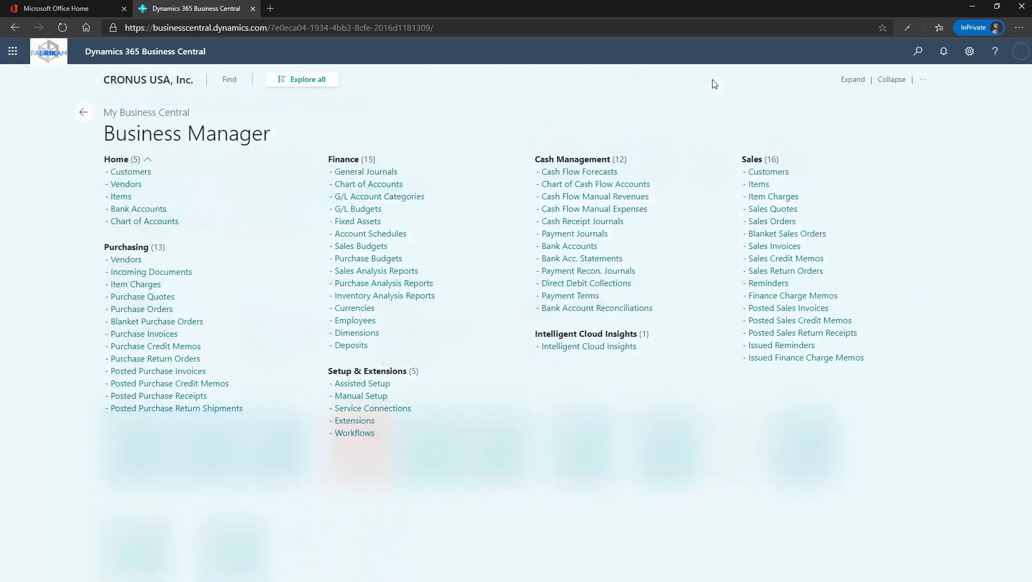
mouse_move(303, 79)
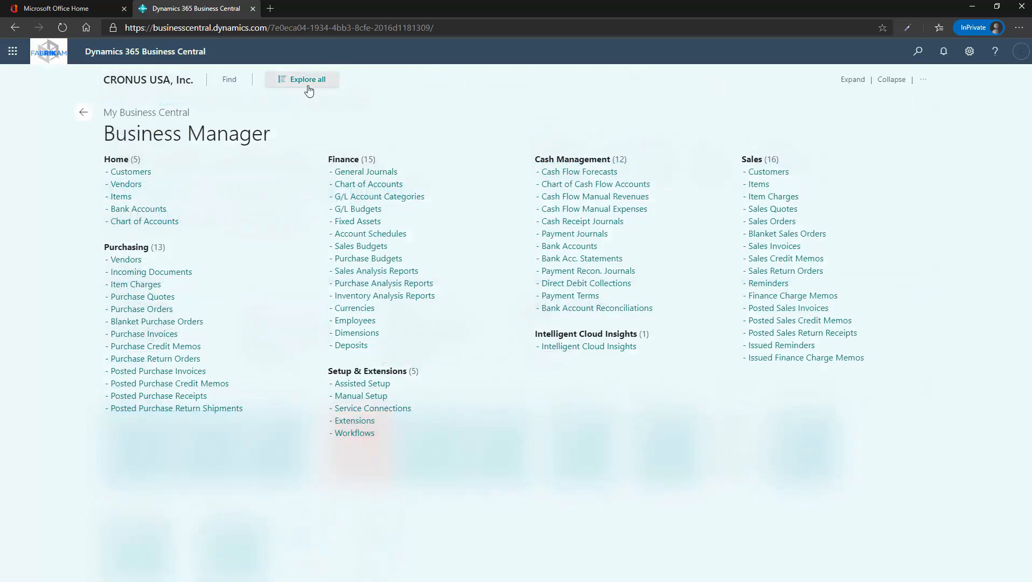
left_click(302, 79)
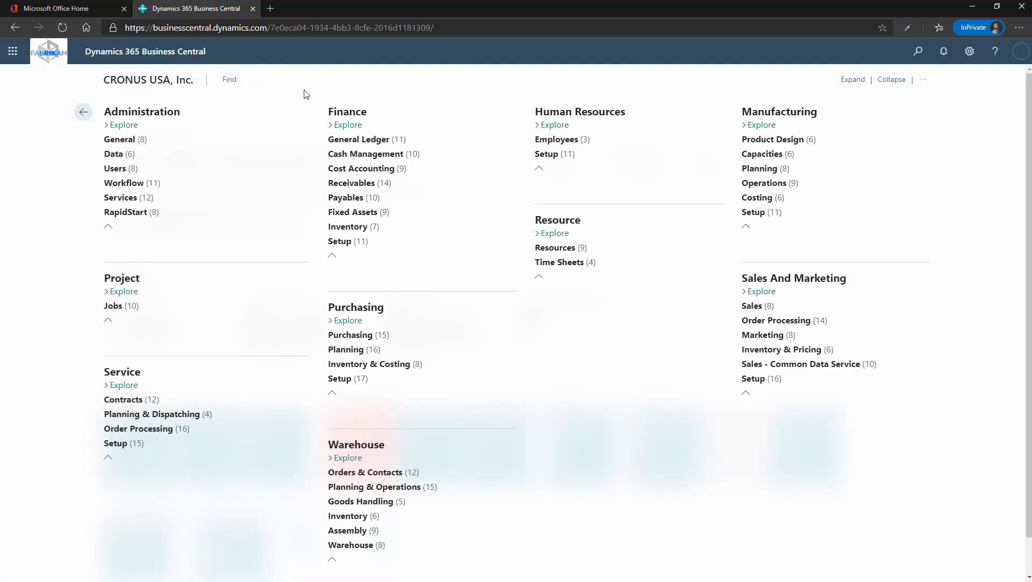
mouse_move(432, 286)
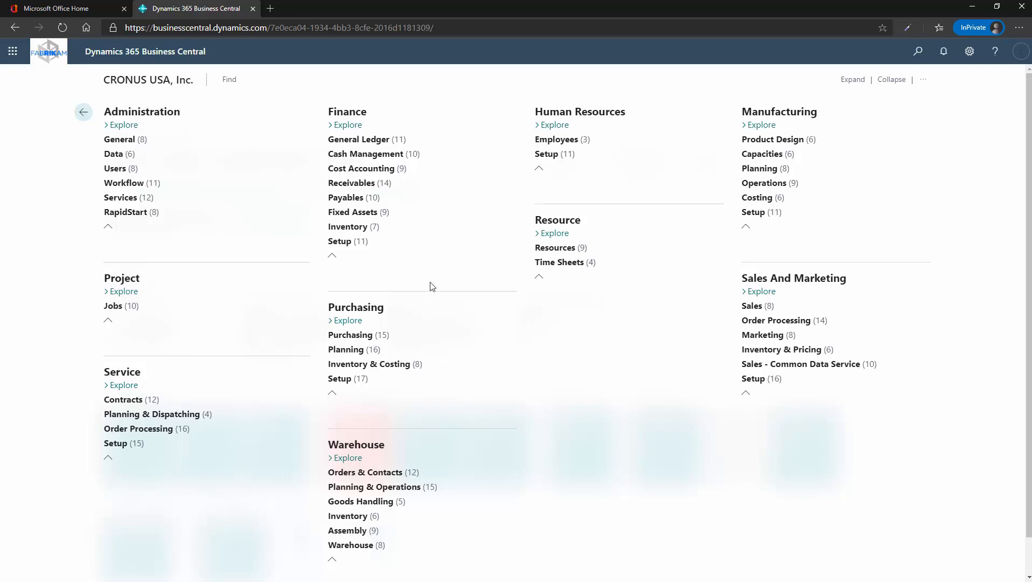
left_click(751, 305)
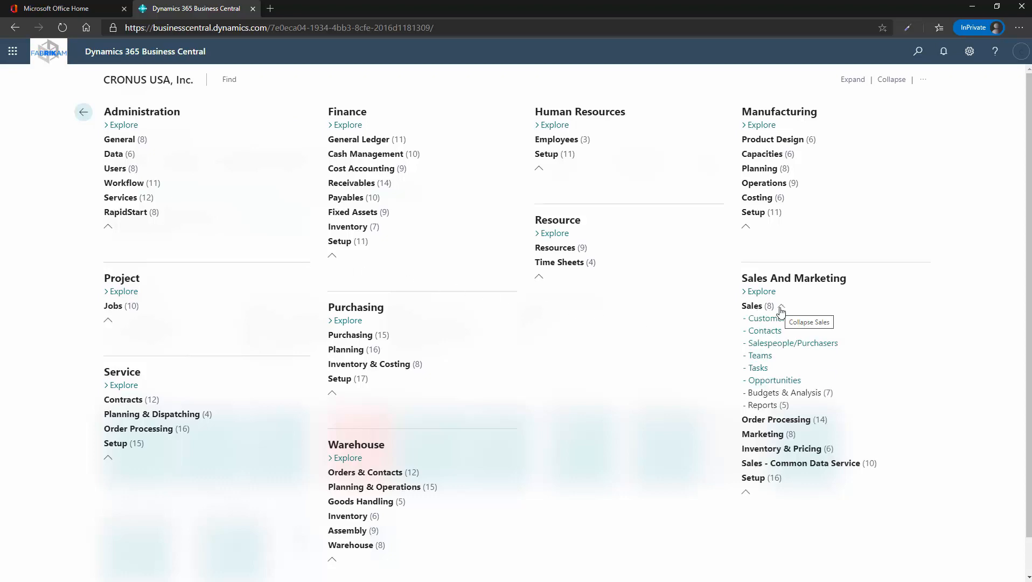
mouse_move(774, 381)
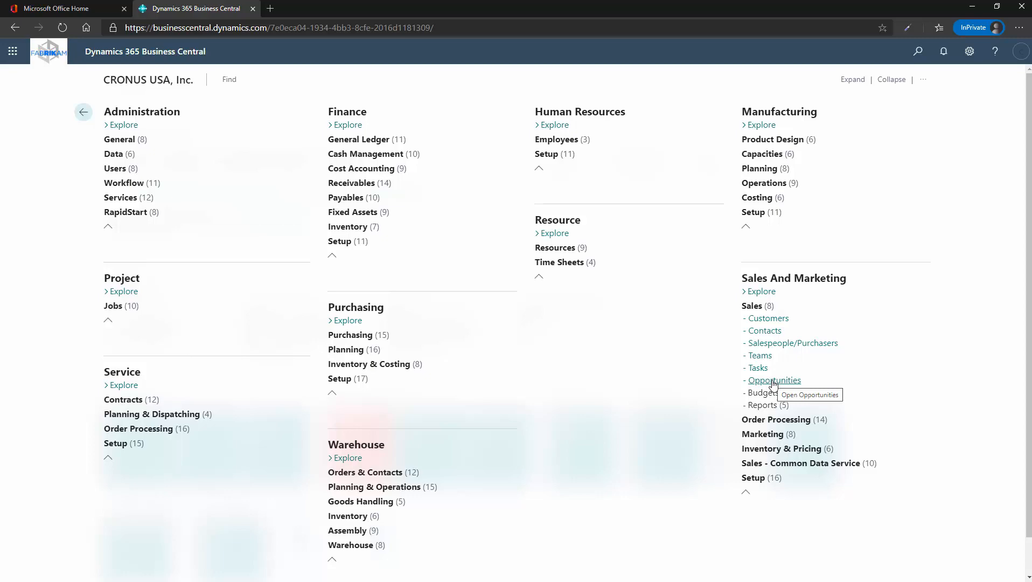
left_click(774, 379)
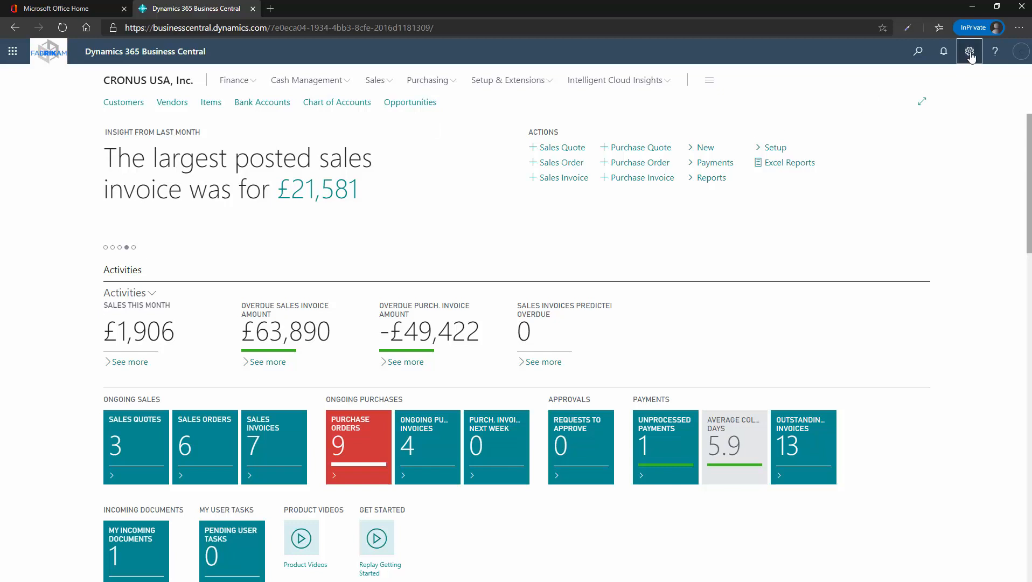
- Enter personalise mode and hide the Setup Guide Topics part
left_click(969, 51)
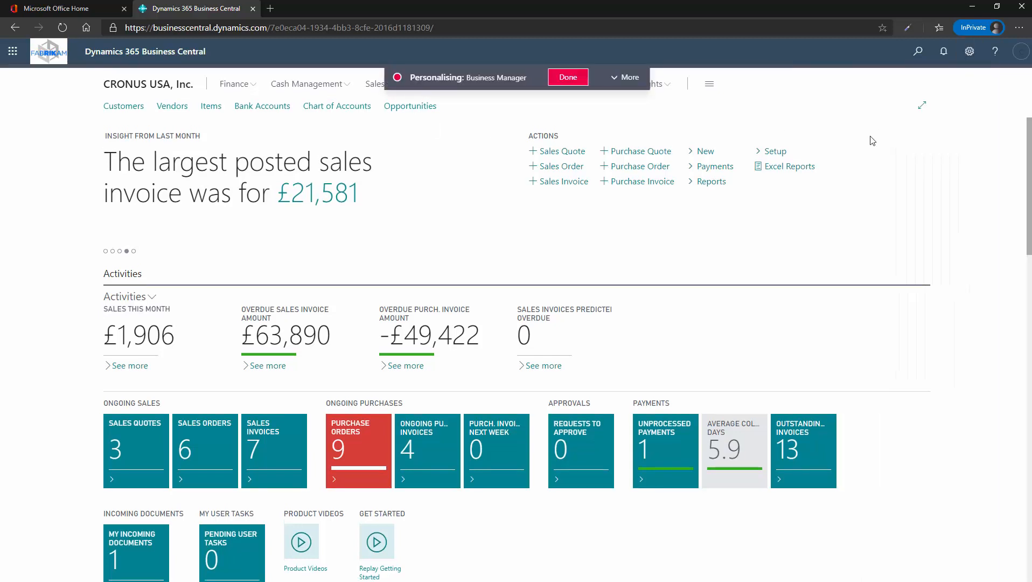
left_click(714, 181)
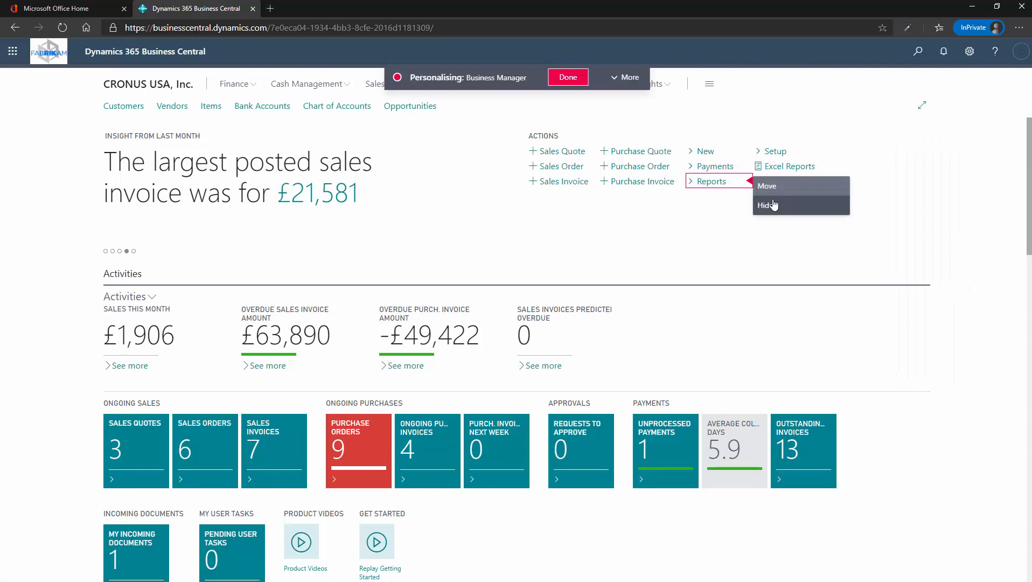
left_click(766, 205)
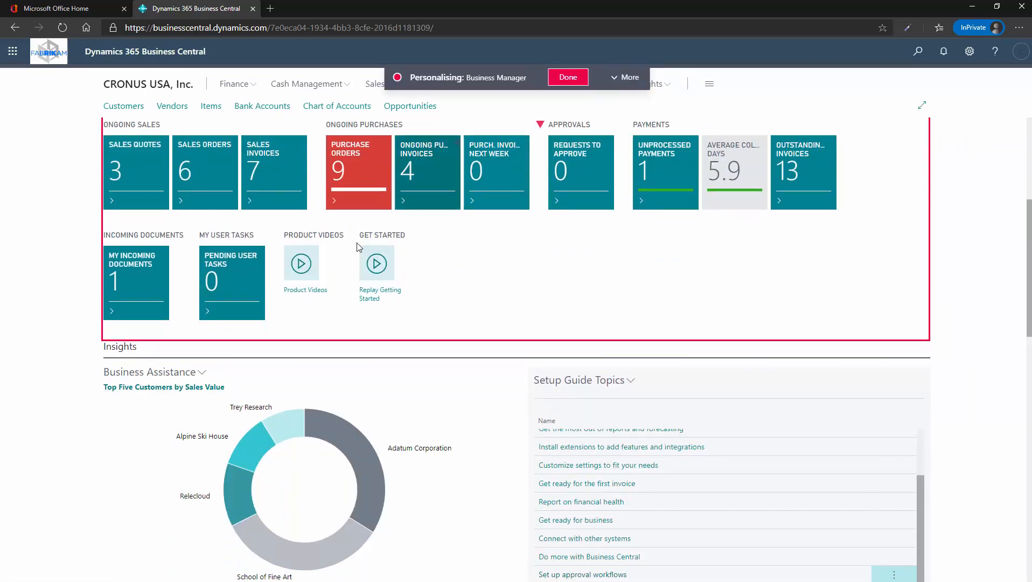
scroll("down", 3)
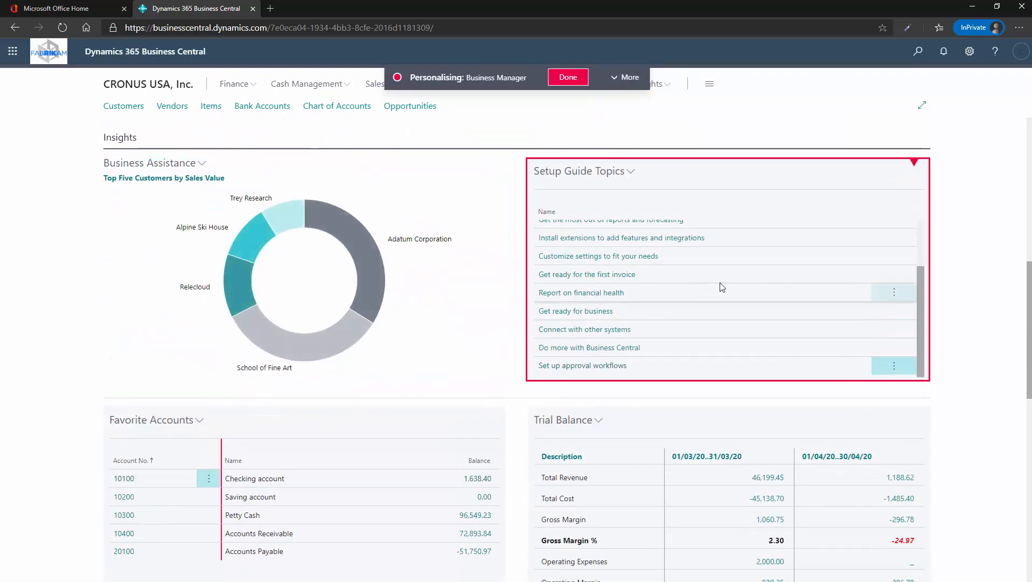
left_click(914, 162)
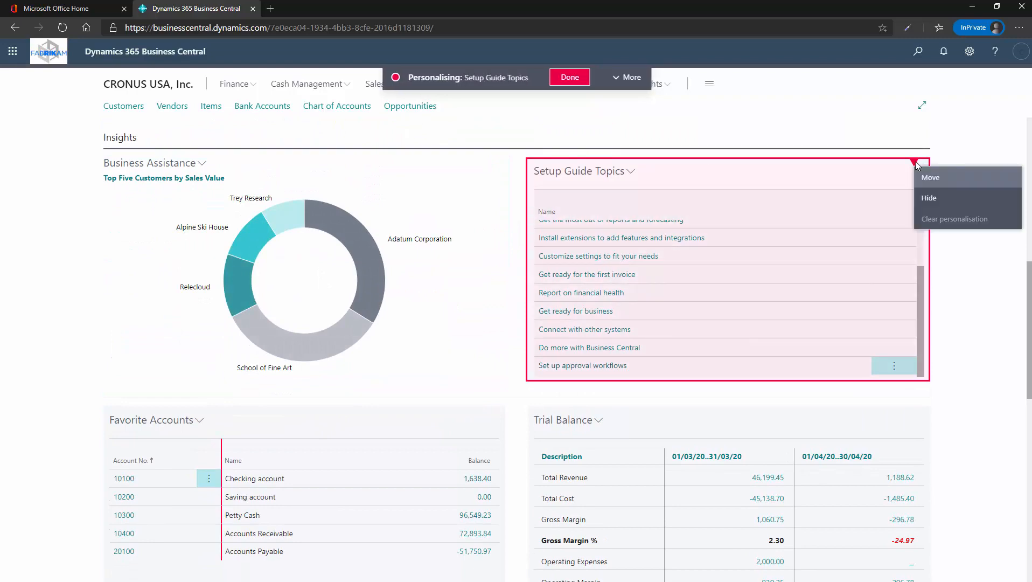
left_click(928, 198)
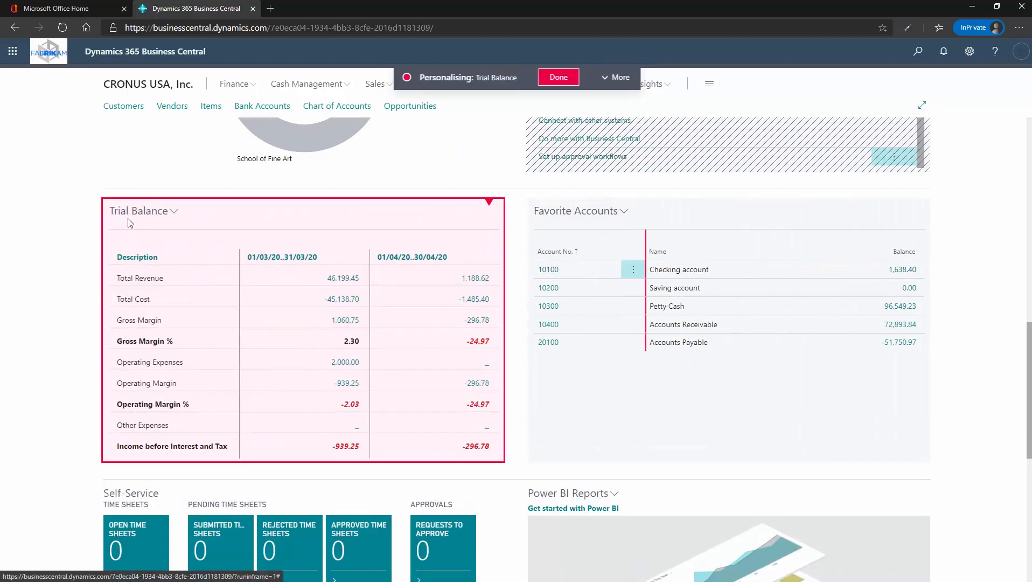
- Move Trial Balance into place and choose Done to keep the layout
scroll("down", 3)
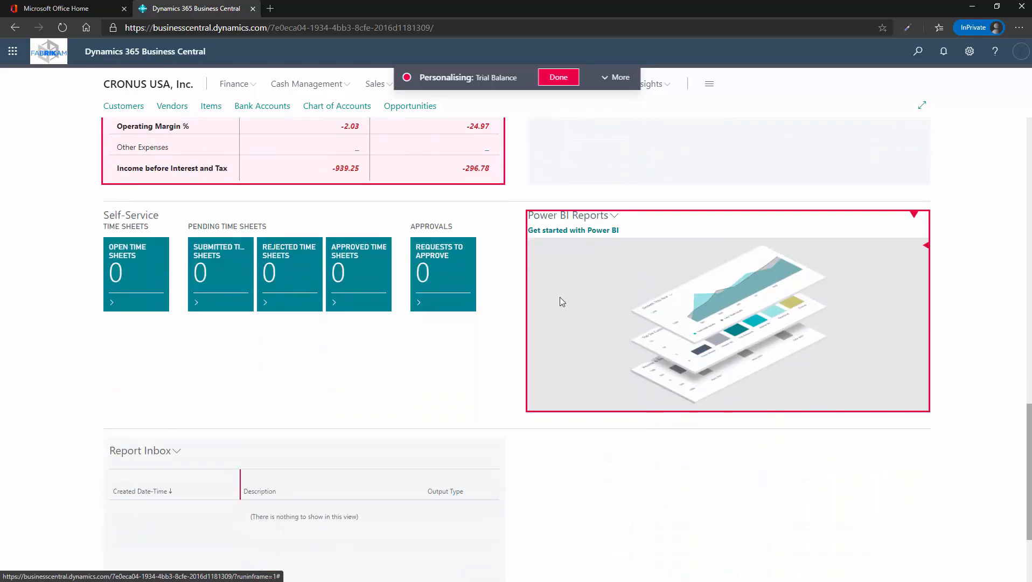
scroll("up", 3)
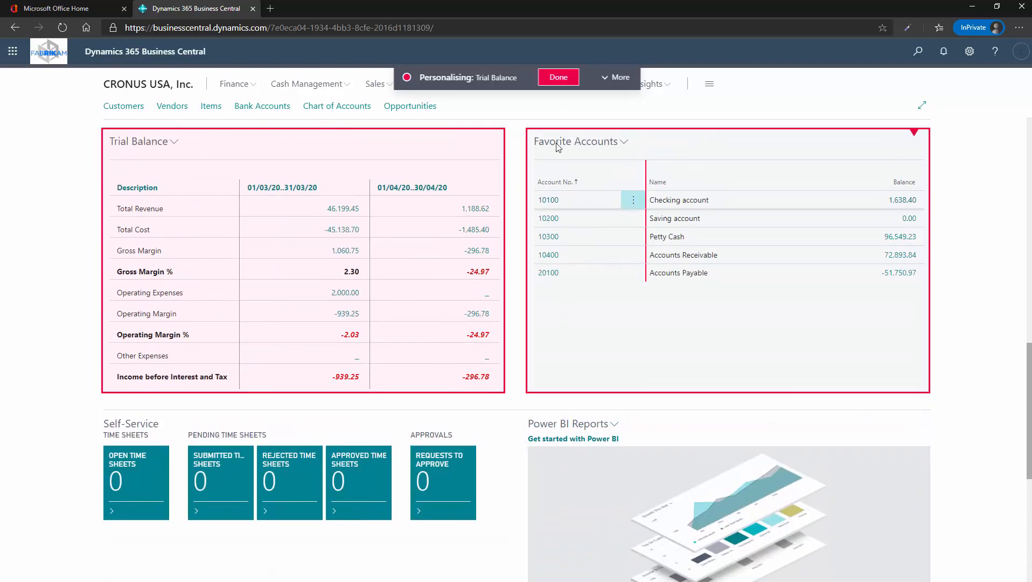
left_click(556, 77)
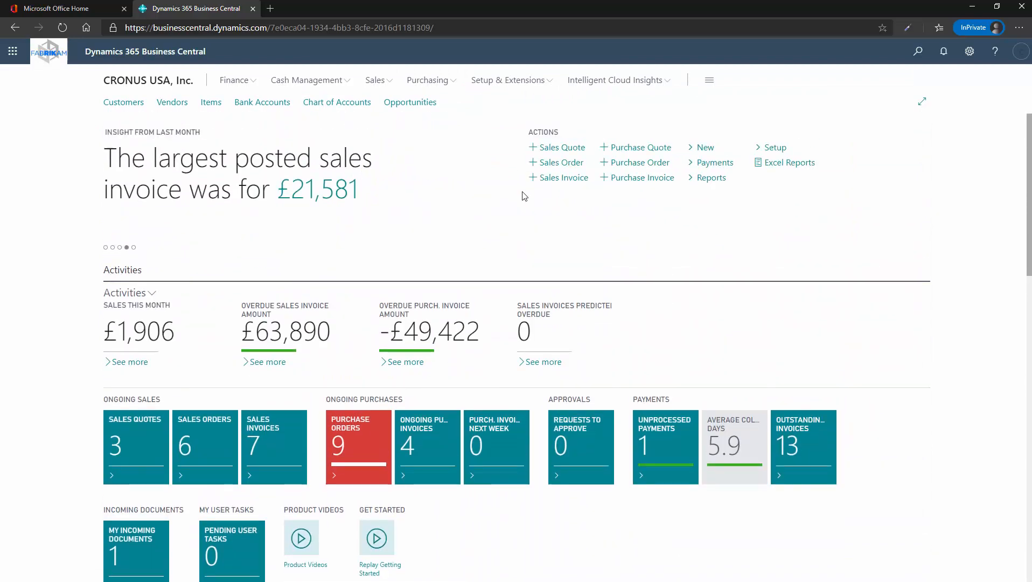
- Scroll through the Role Center to review the personalised home page layout
scroll("down", 3)
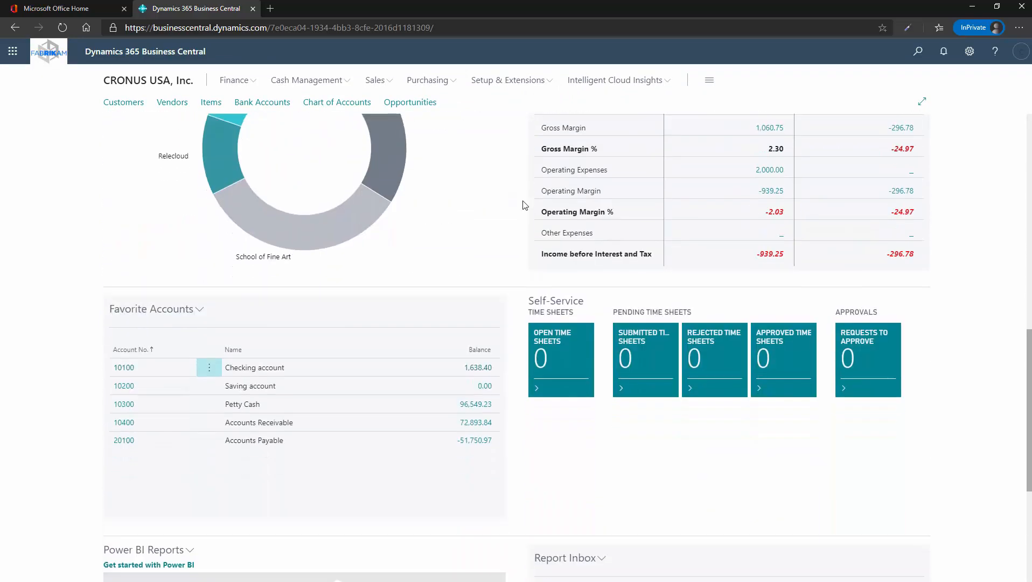
scroll("up", 3)
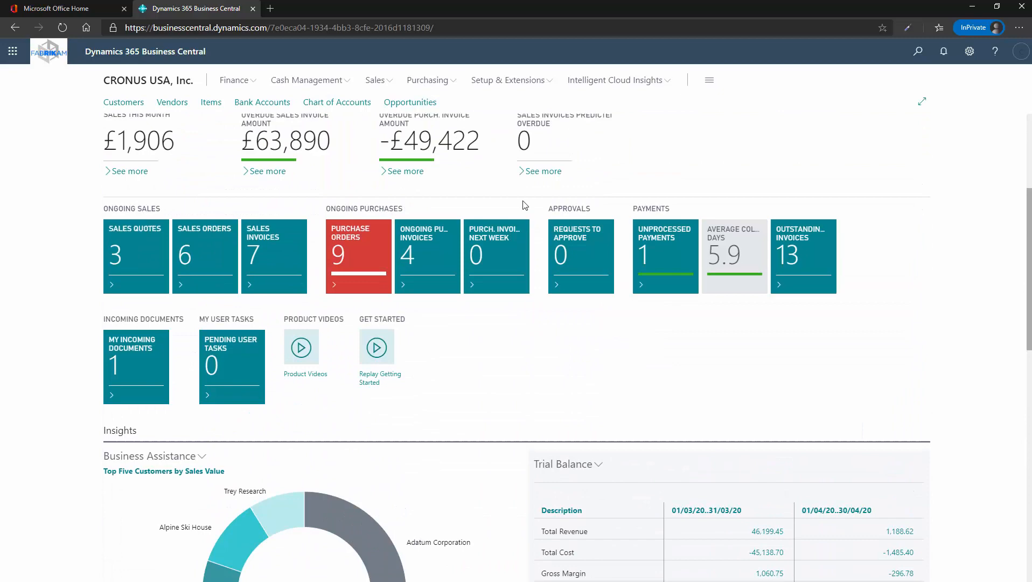
scroll("up", 3)
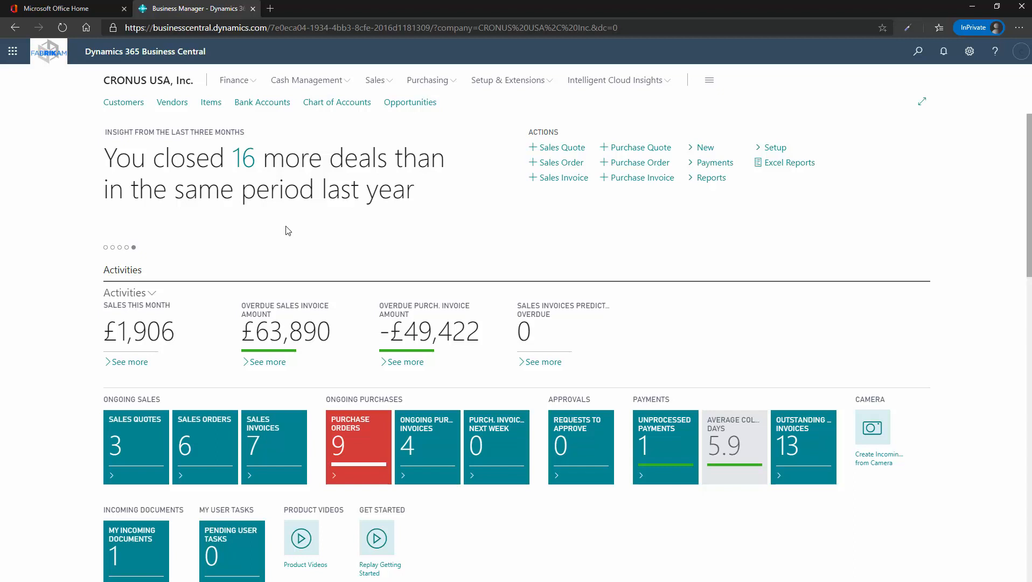
- Open Items as a compact list and view PARIS chair, Swivel Chair and ANTWERP table details
left_click(210, 102)
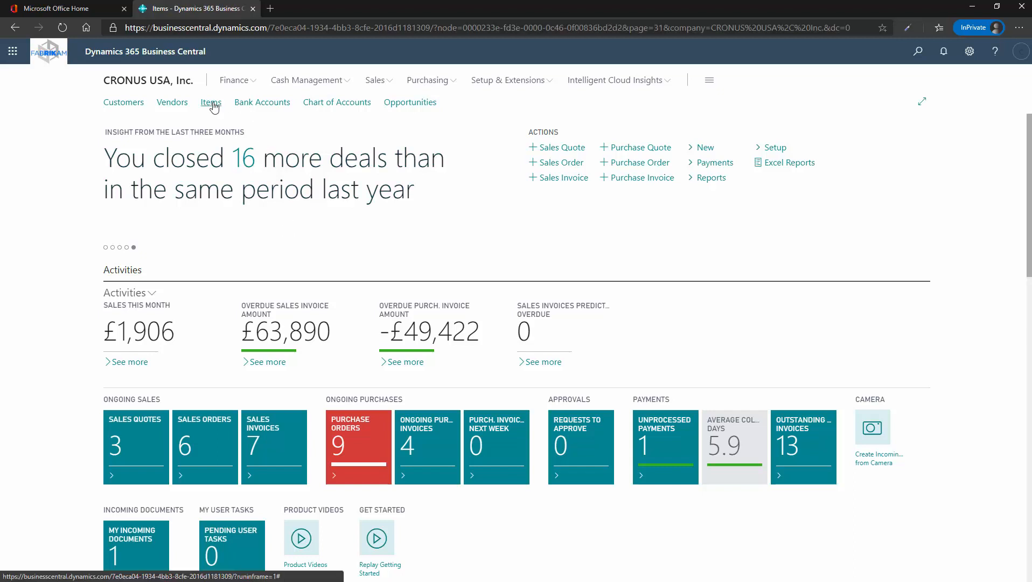
left_click(211, 102)
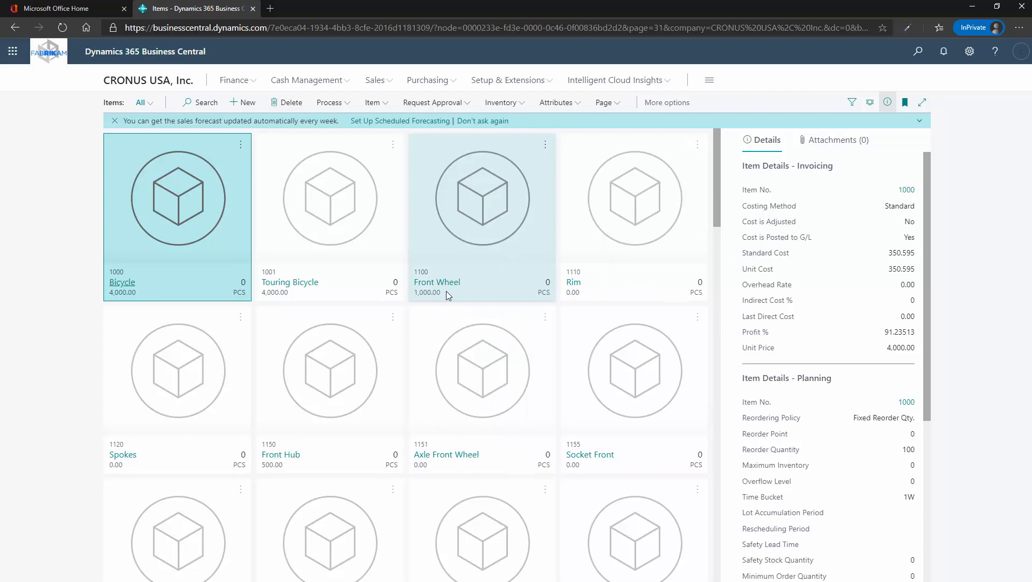
scroll("down", 3)
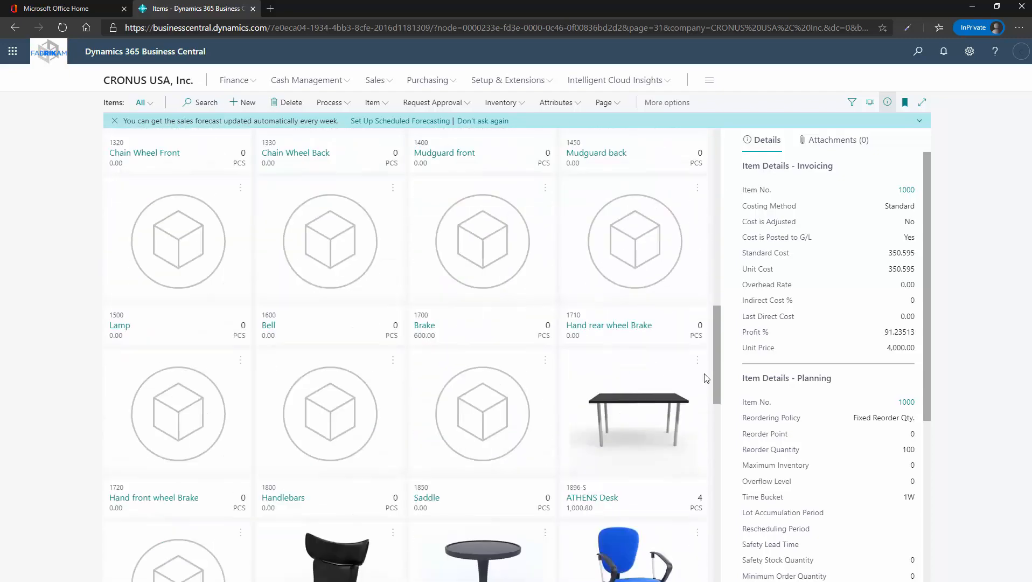
scroll("down", 3)
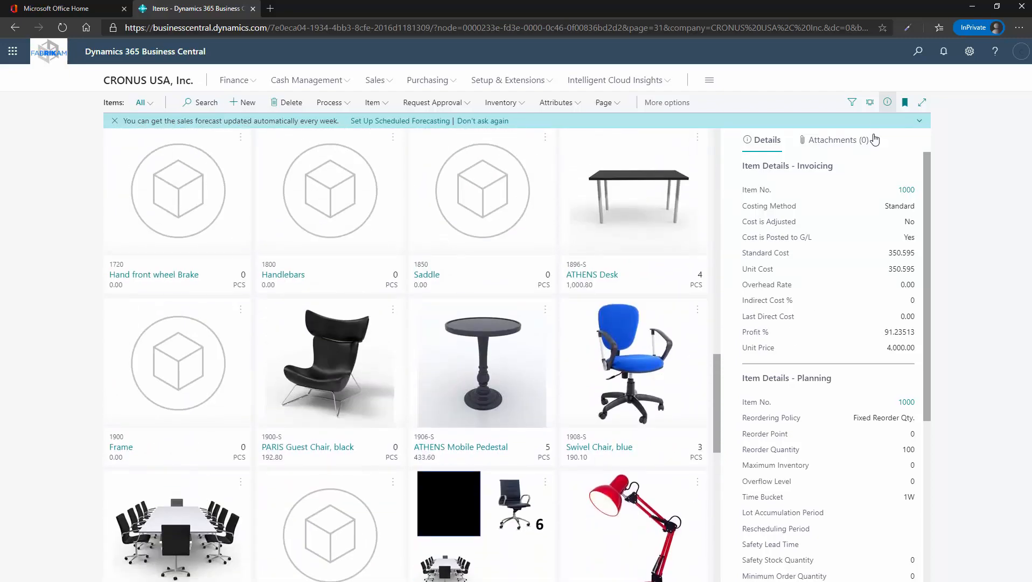
left_click(869, 102)
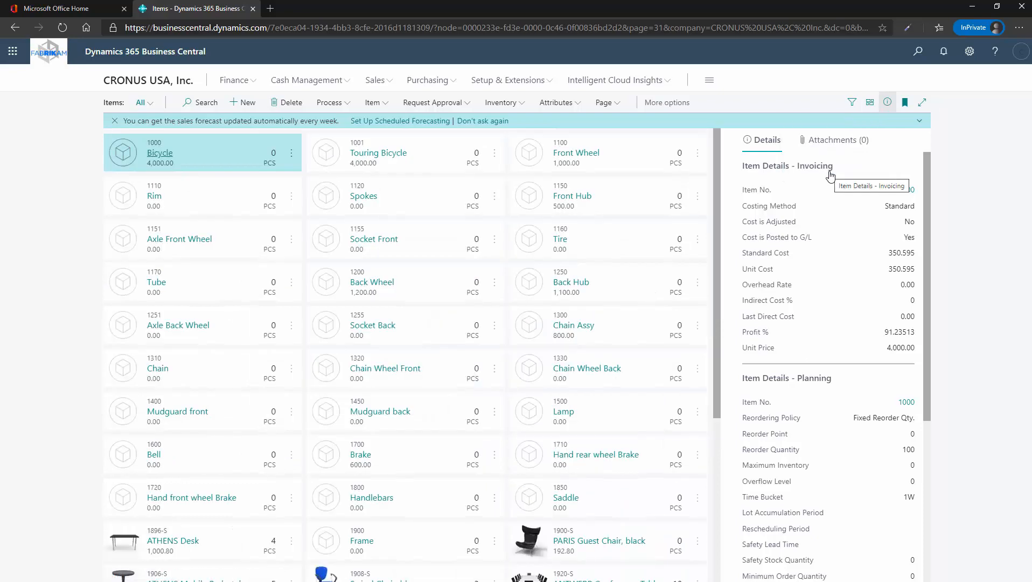
scroll("down", 3)
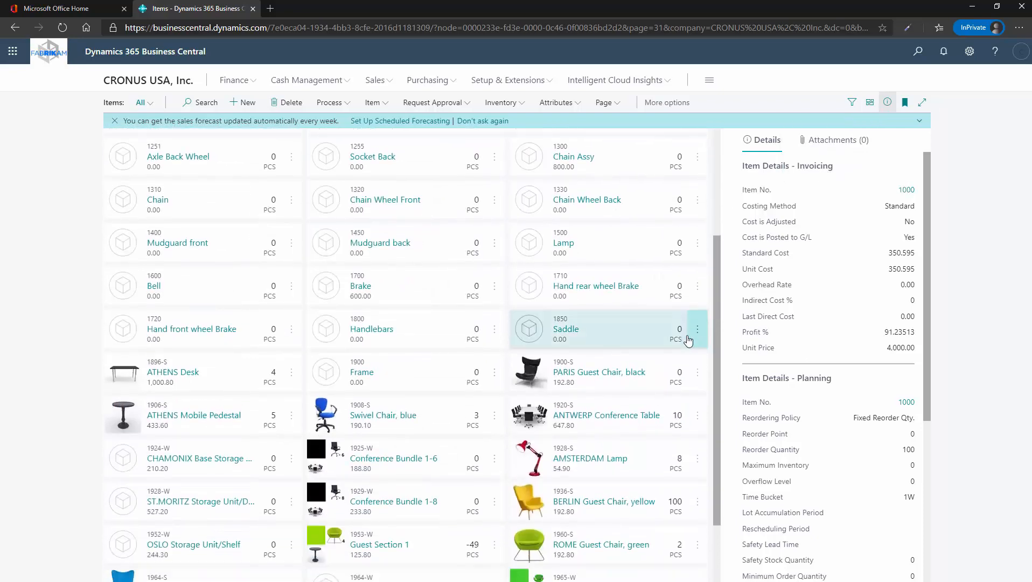
left_click(599, 371)
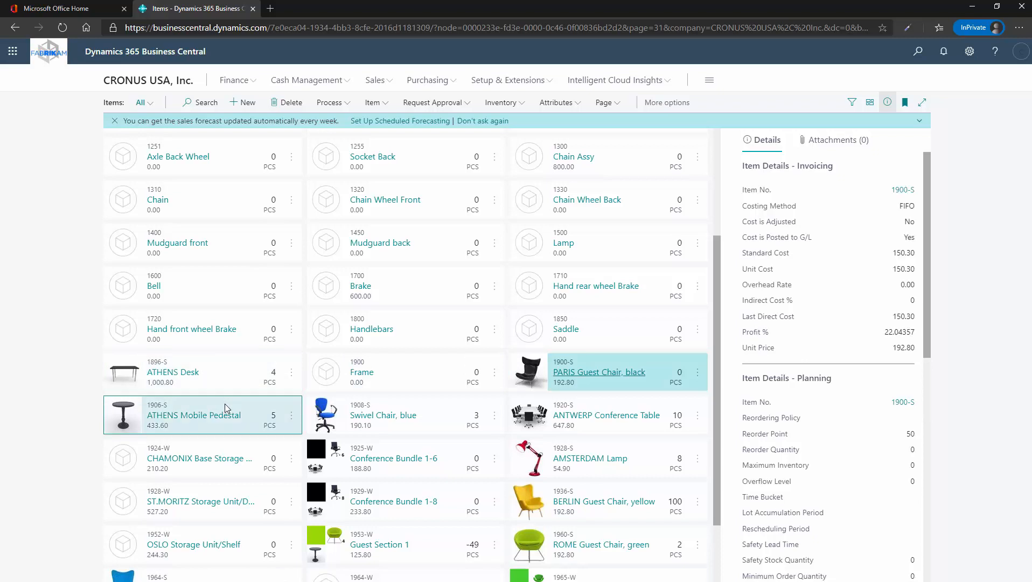
left_click(404, 415)
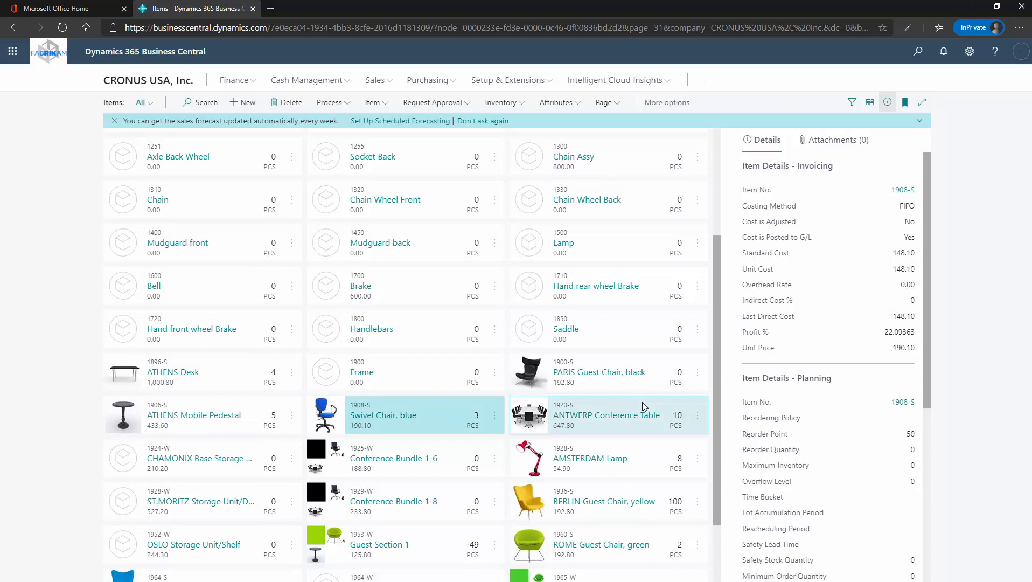
left_click(605, 415)
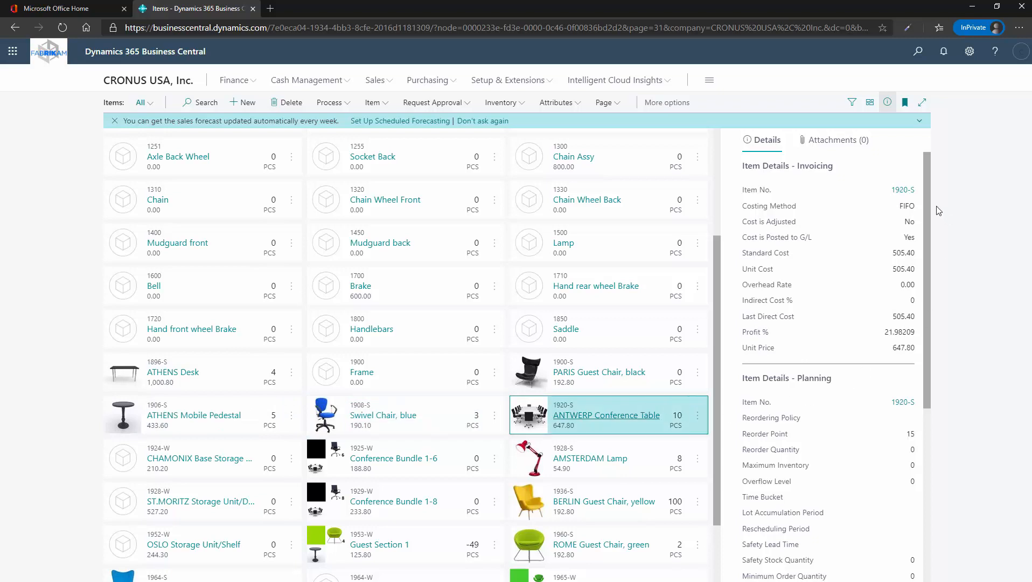
mouse_move(929, 209)
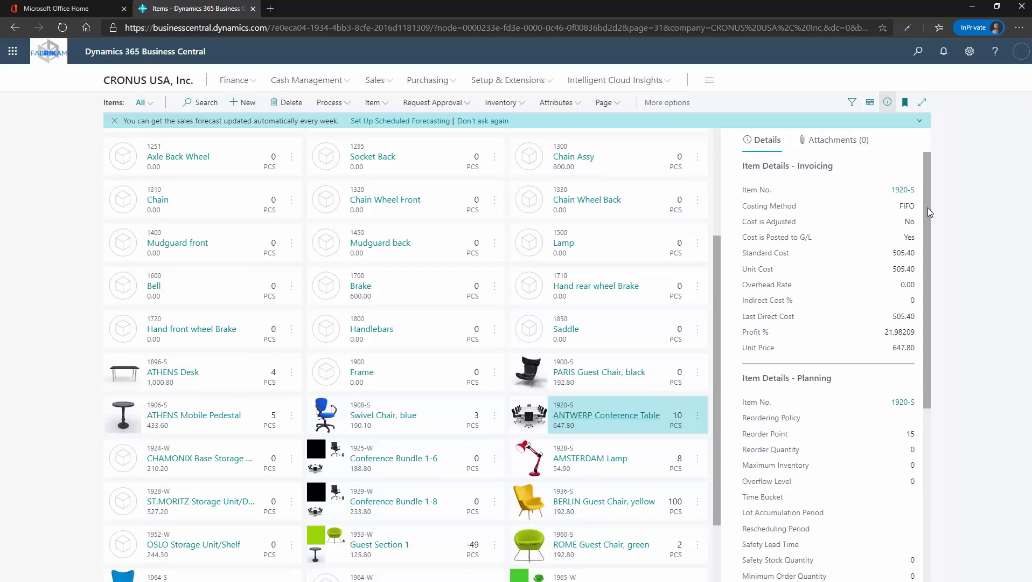
- Recheck the PARIS Guest Chair, black details and show the List, Tall Tiles, Tiles options
scroll("down", 3)
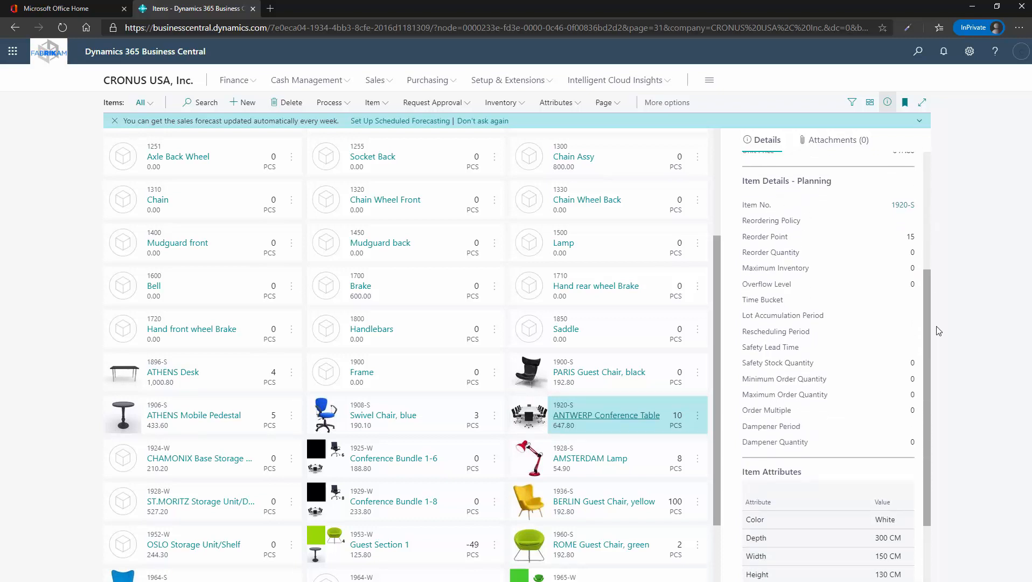
scroll("down", 3)
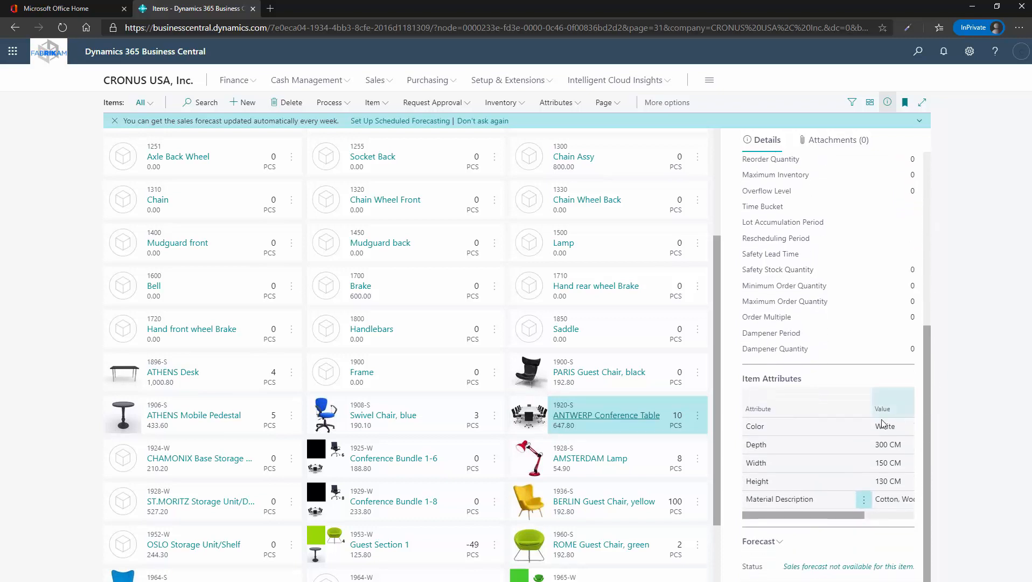
left_click(599, 372)
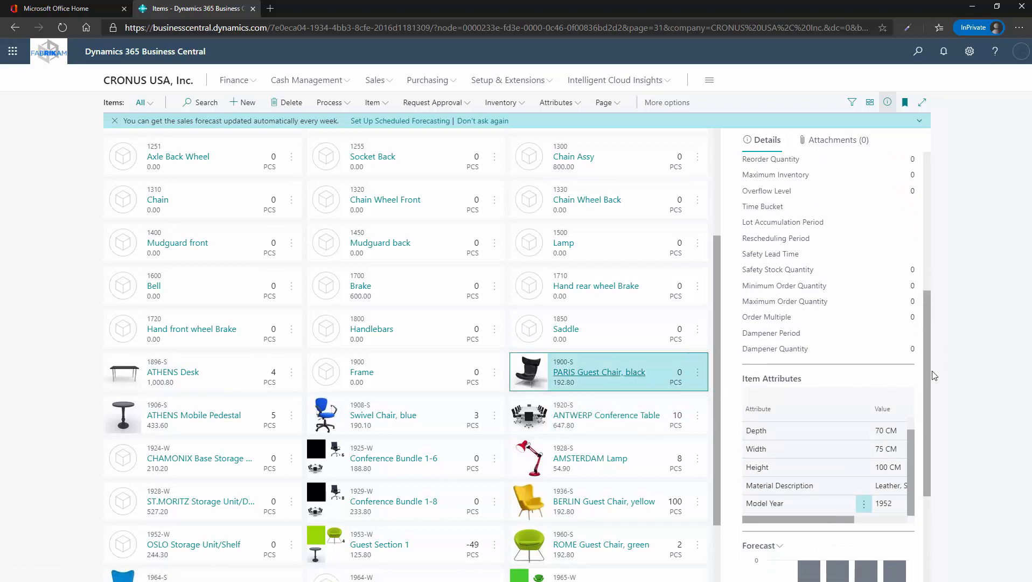
scroll("down", 3)
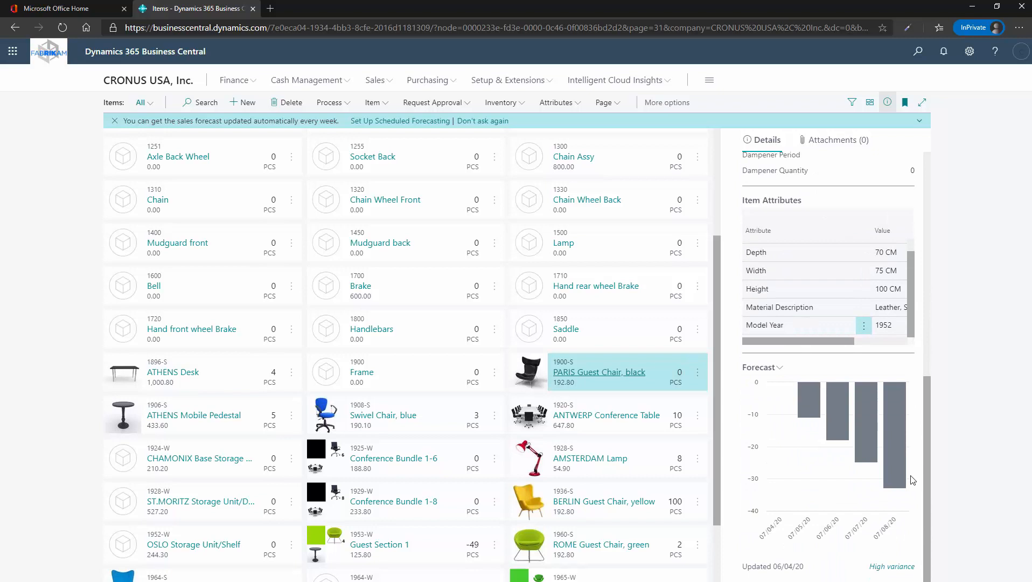
mouse_move(931, 475)
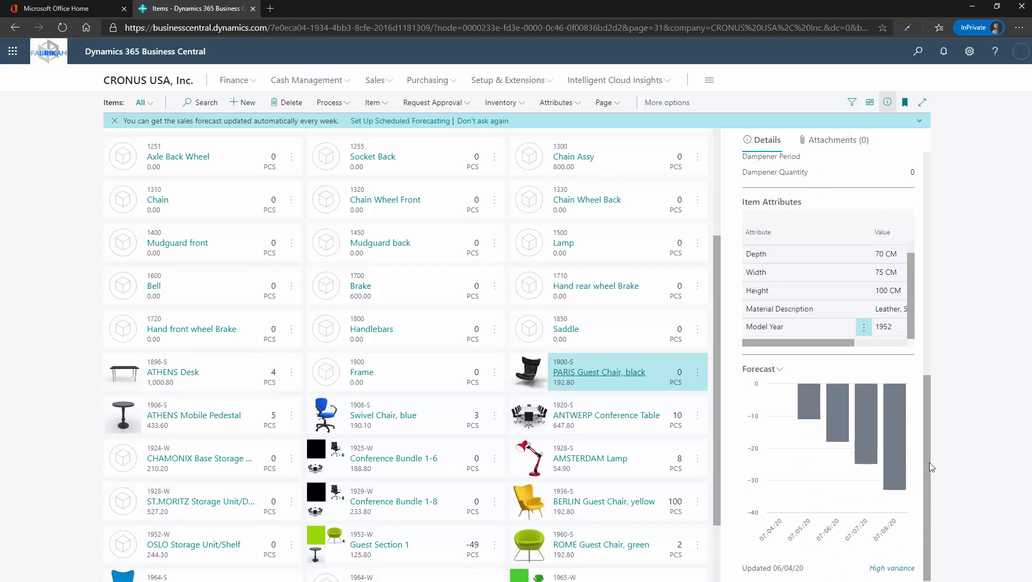
scroll("up", 3)
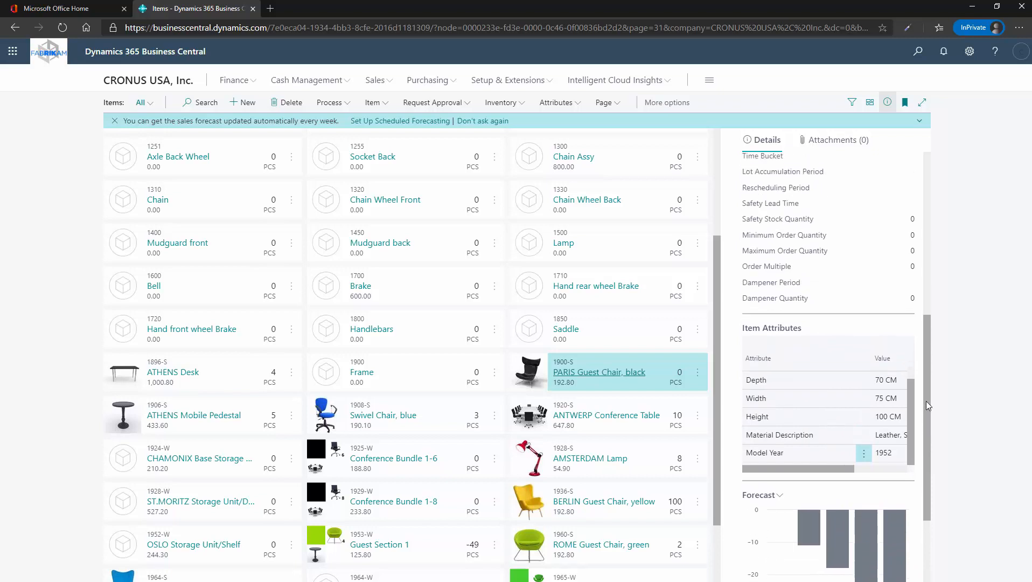
scroll("up", 3)
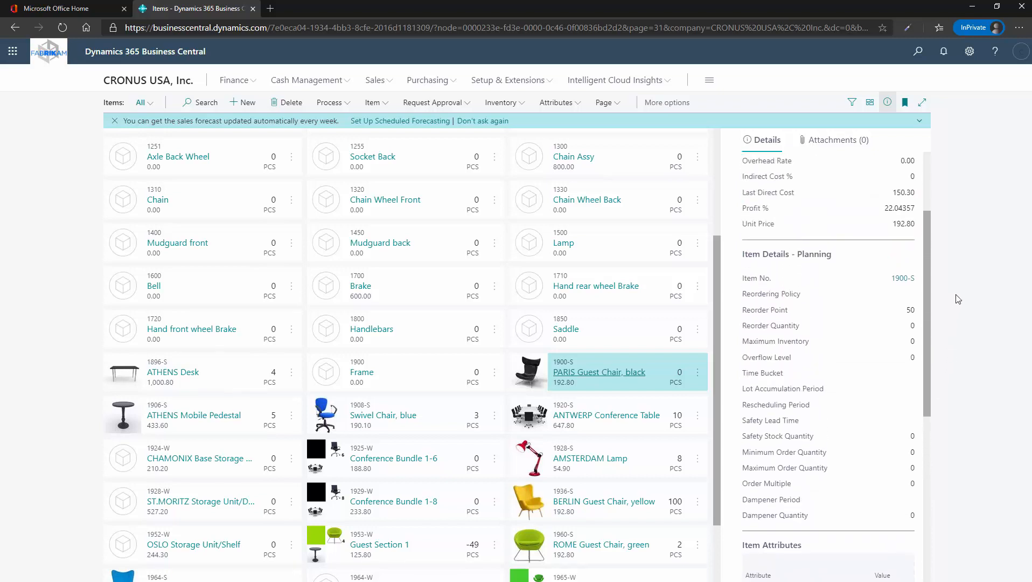
scroll("up", 3)
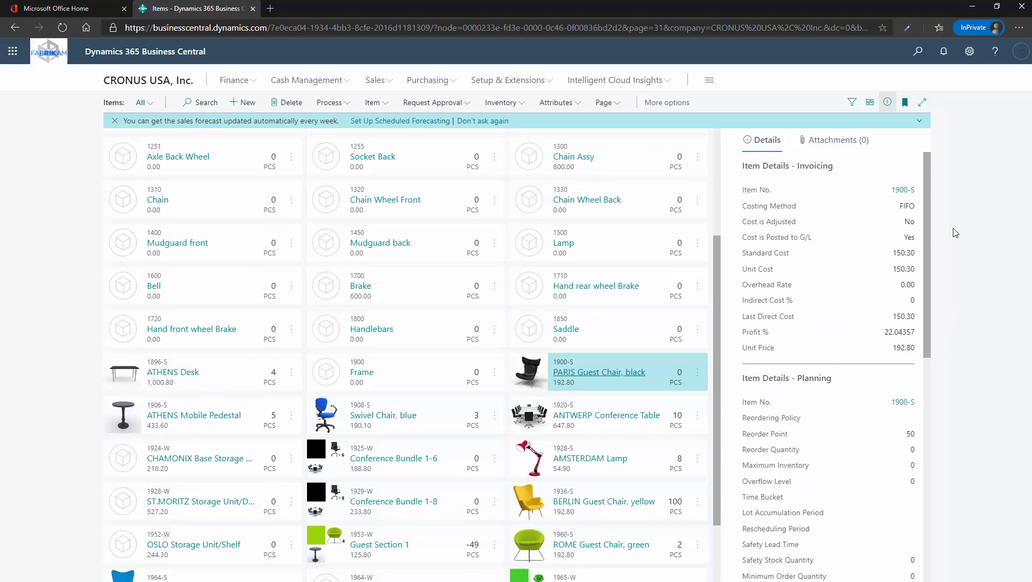
left_click(869, 102)
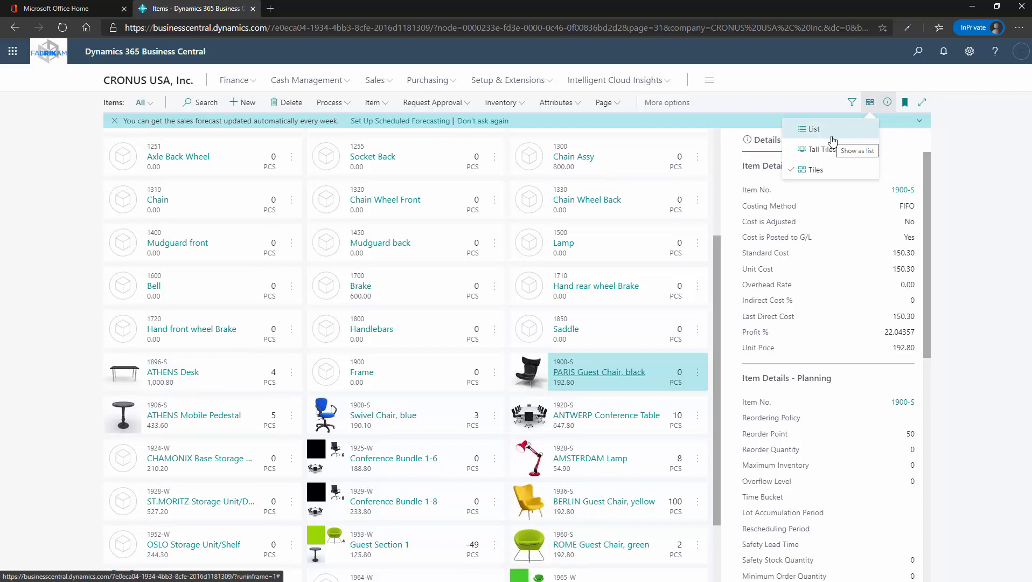
- Switch Items to List layout and sort Unit Cost ascending, then descending
left_click(813, 128)
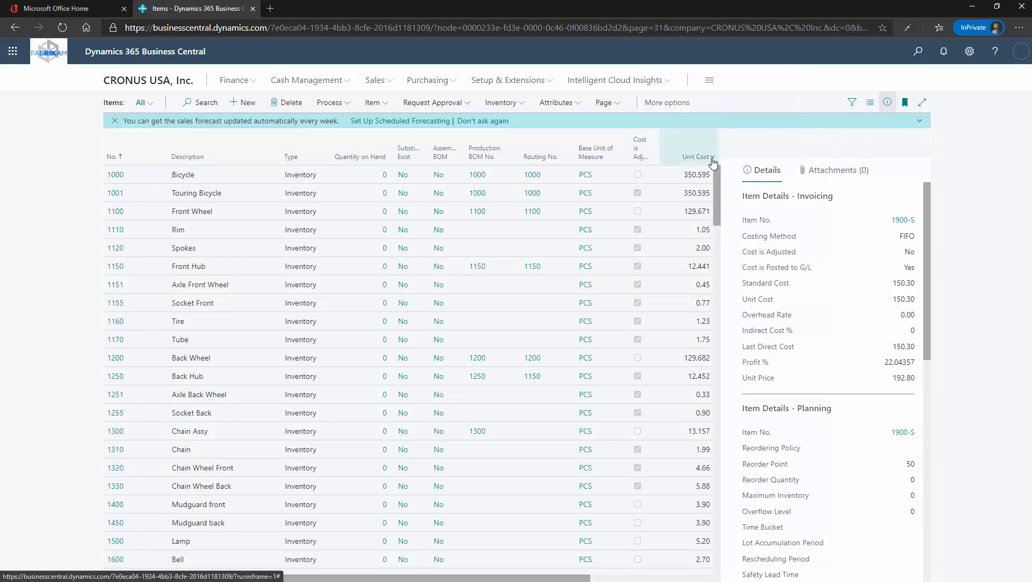
left_click(710, 156)
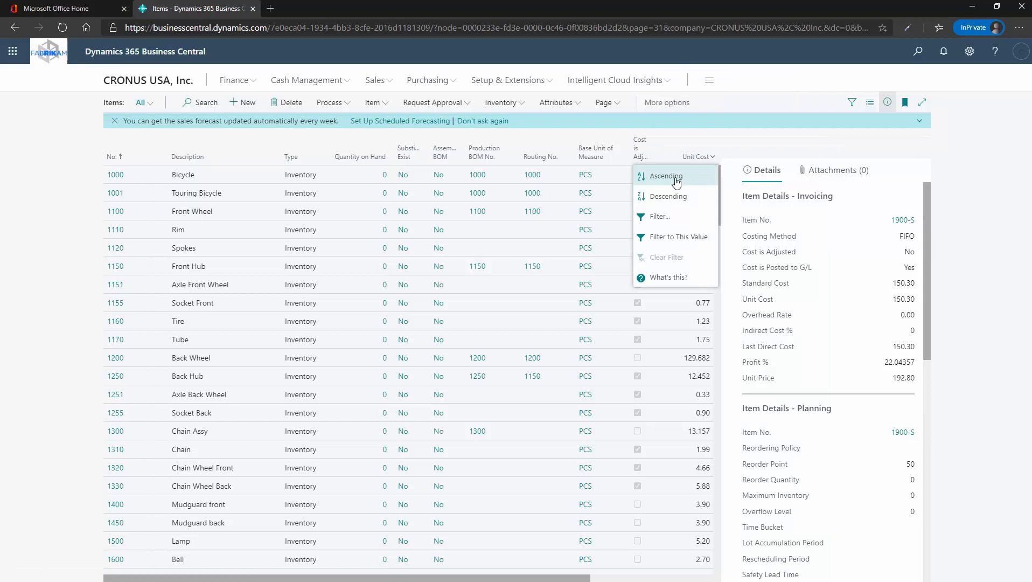
left_click(665, 176)
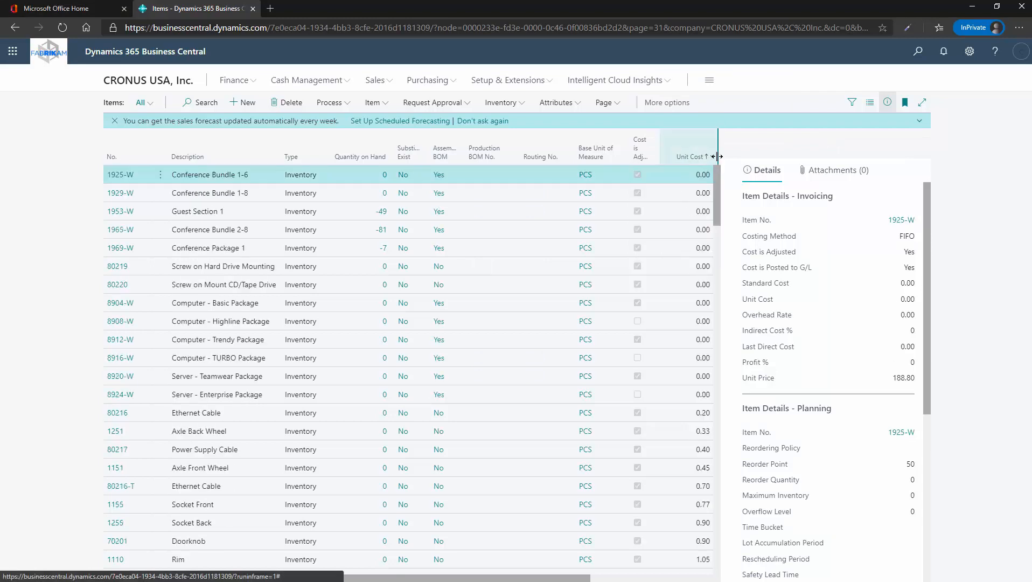
left_click(712, 157)
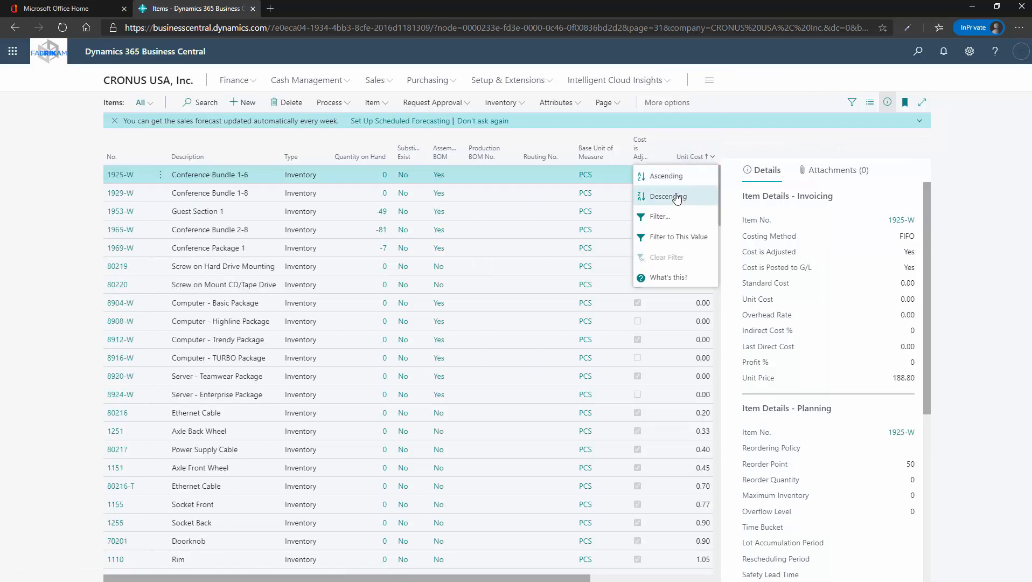
left_click(666, 196)
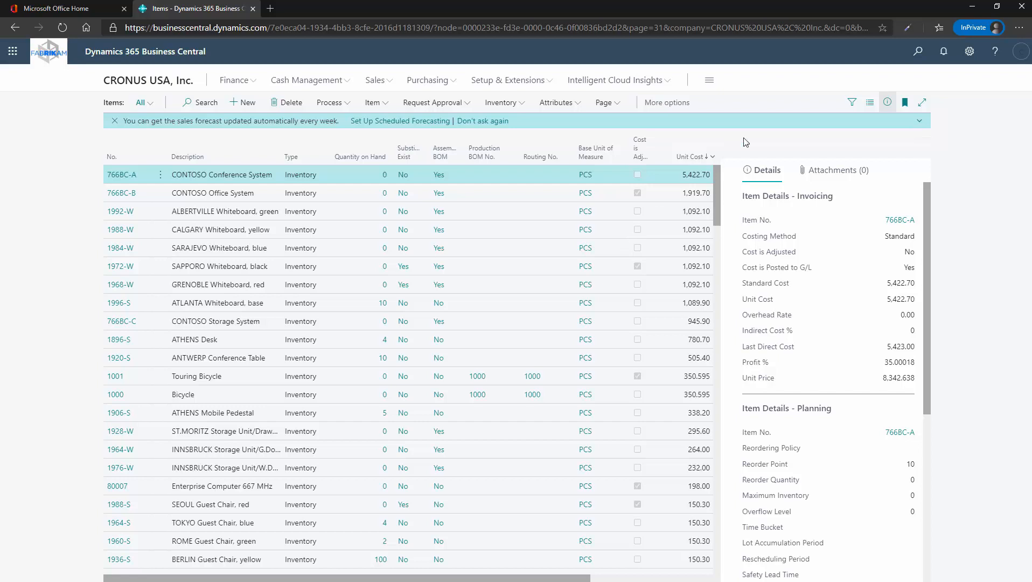
left_click(852, 102)
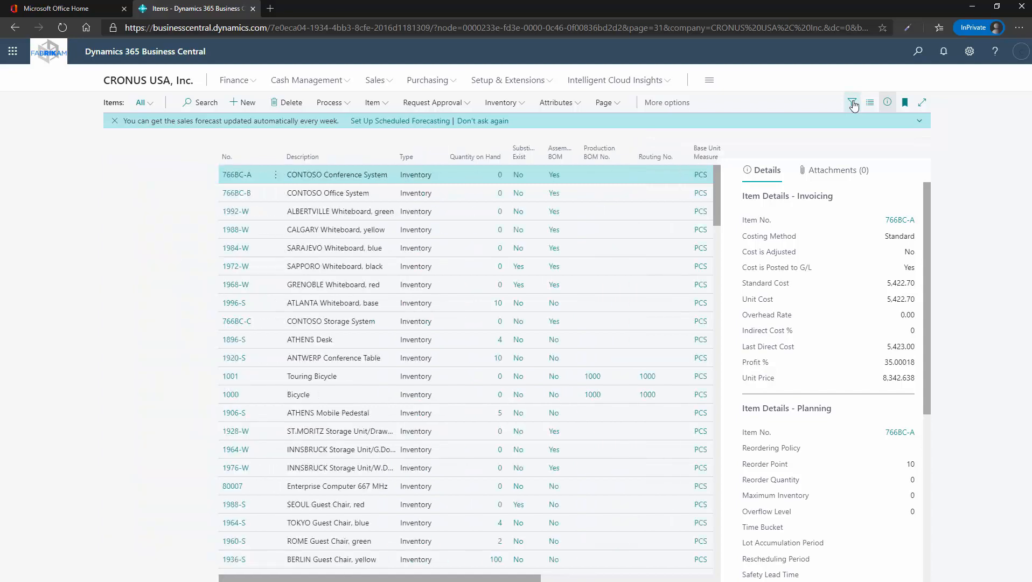
- Filter items to Item Category Code CHAIR and Quantity on Hand >0, saved as Chairs in stock
left_click(852, 102)
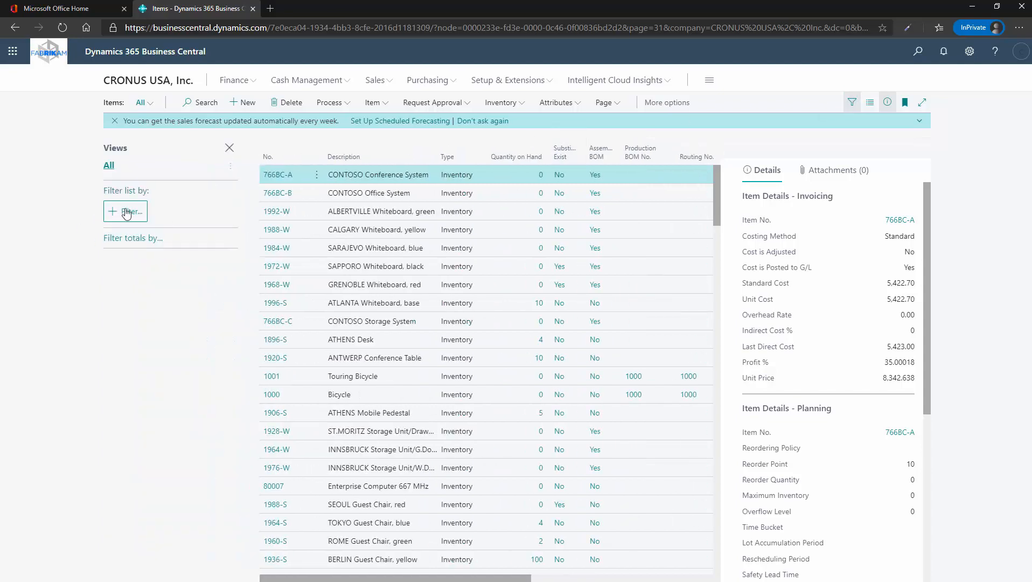
left_click(131, 211)
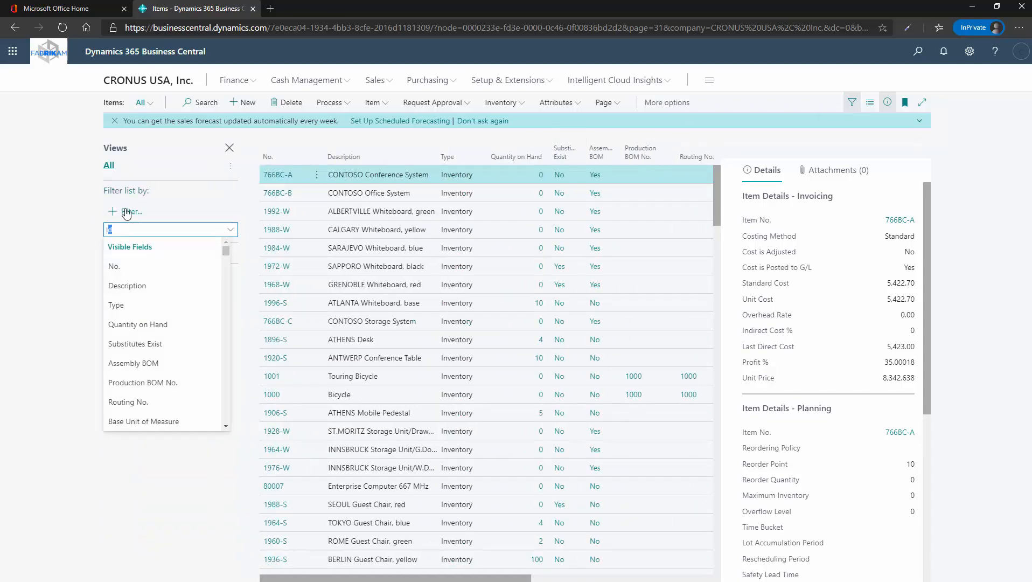
left_click(145, 426)
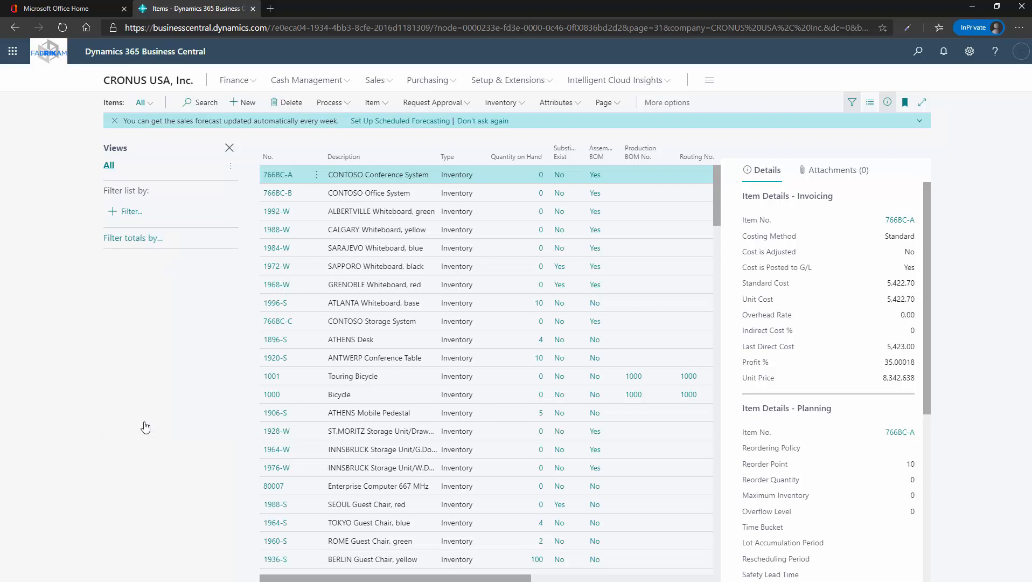
left_click(130, 211)
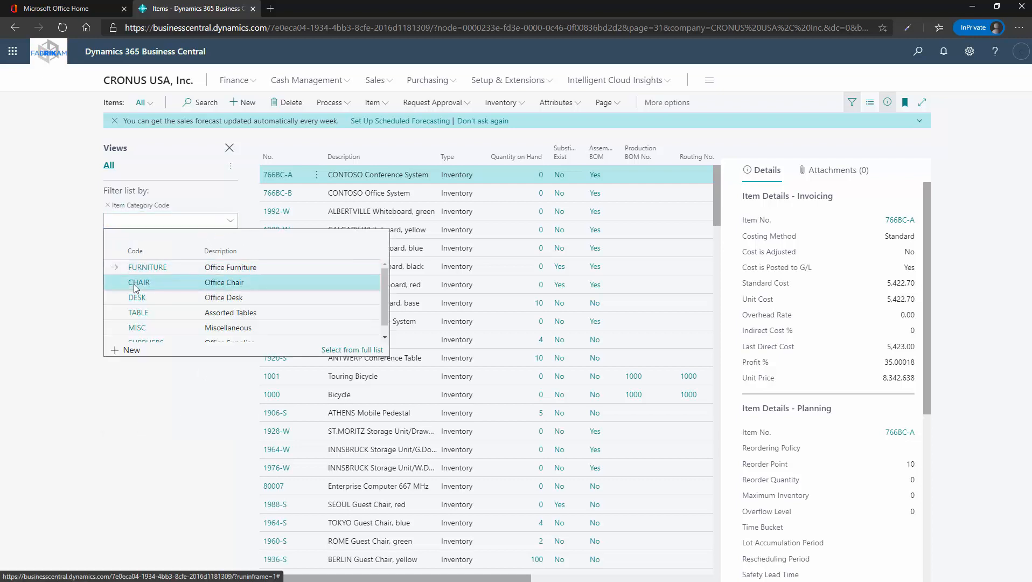
left_click(138, 282)
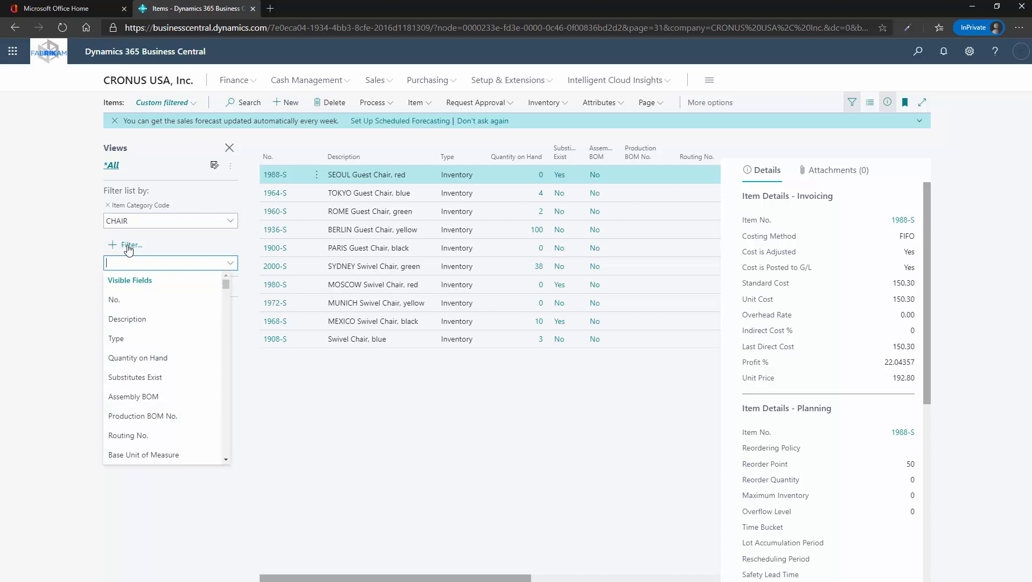
left_click(137, 358)
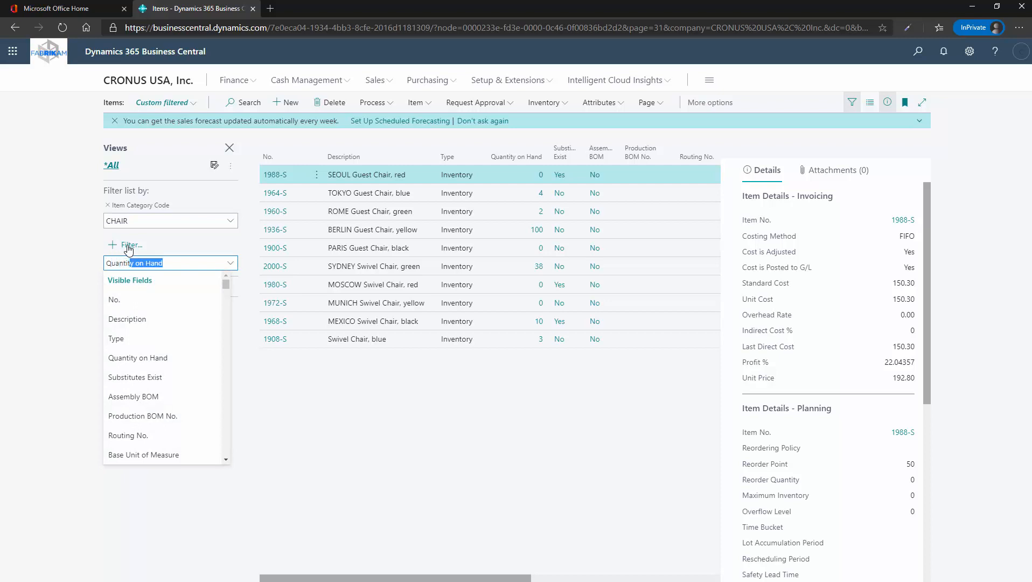
left_click(138, 357)
type(">0")
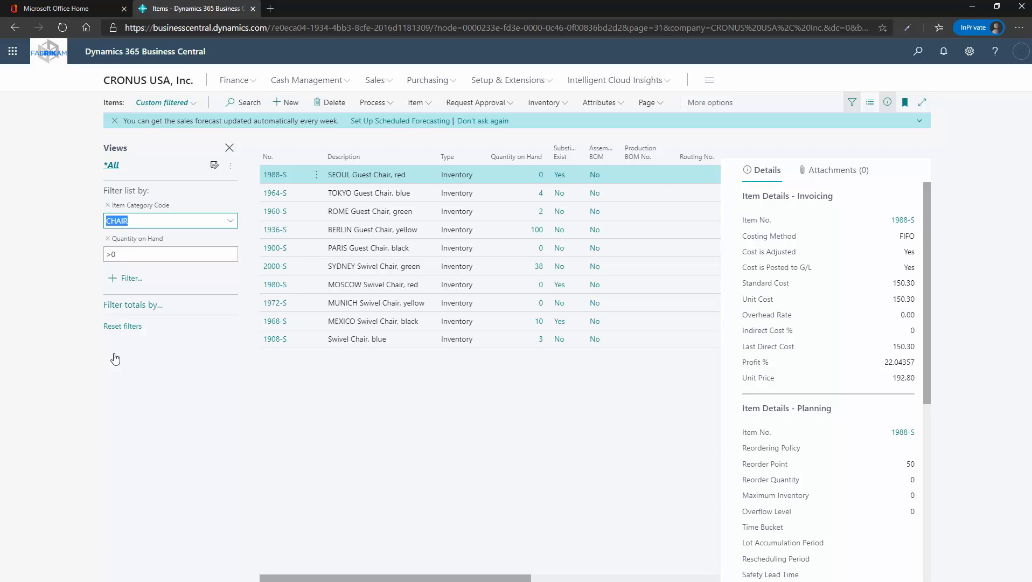
left_click(516, 148)
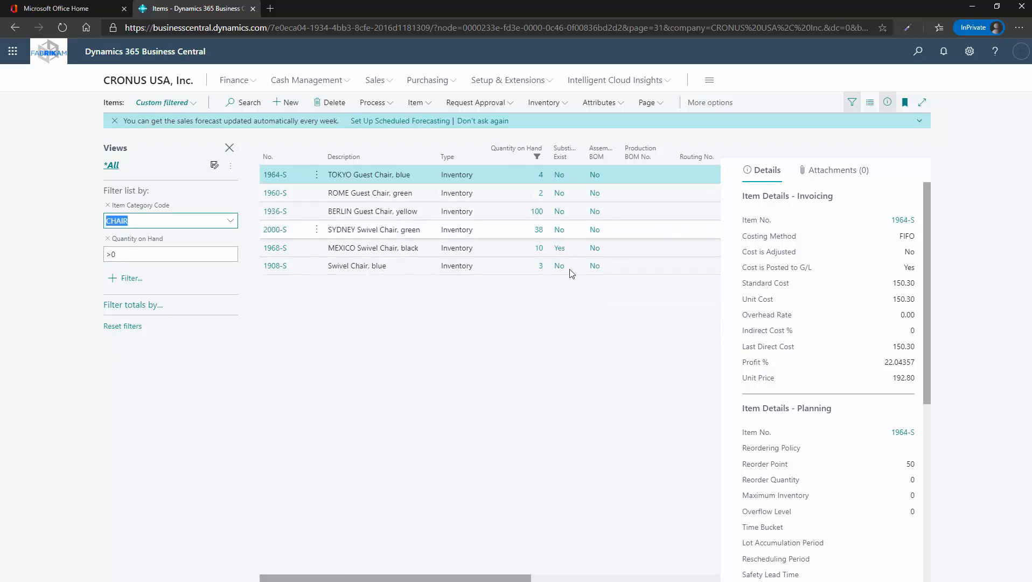
mouse_move(459, 312)
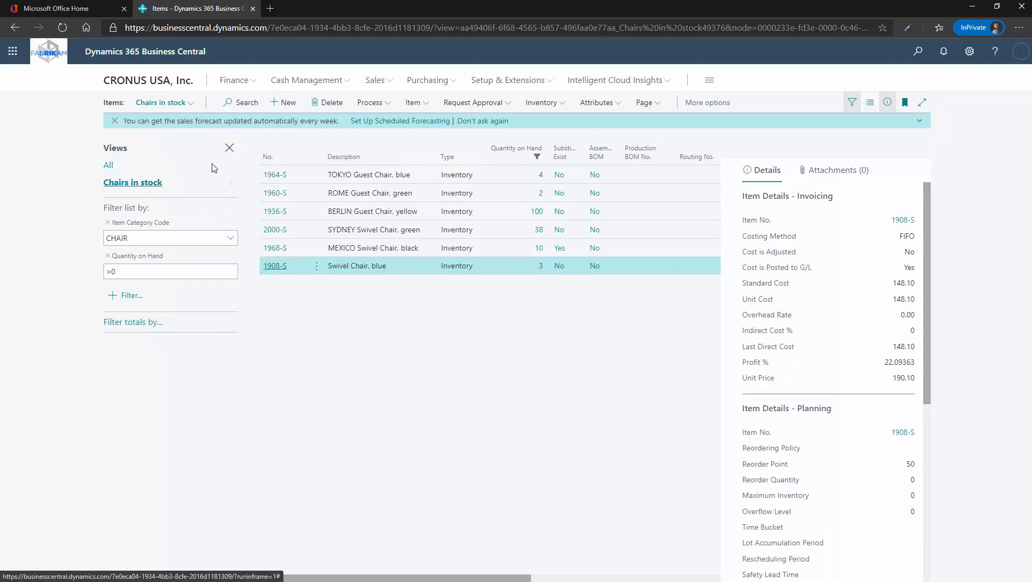
- Switch from All back to the Chairs in stock view, Edit in Excel, and open the workbook
left_click(229, 148)
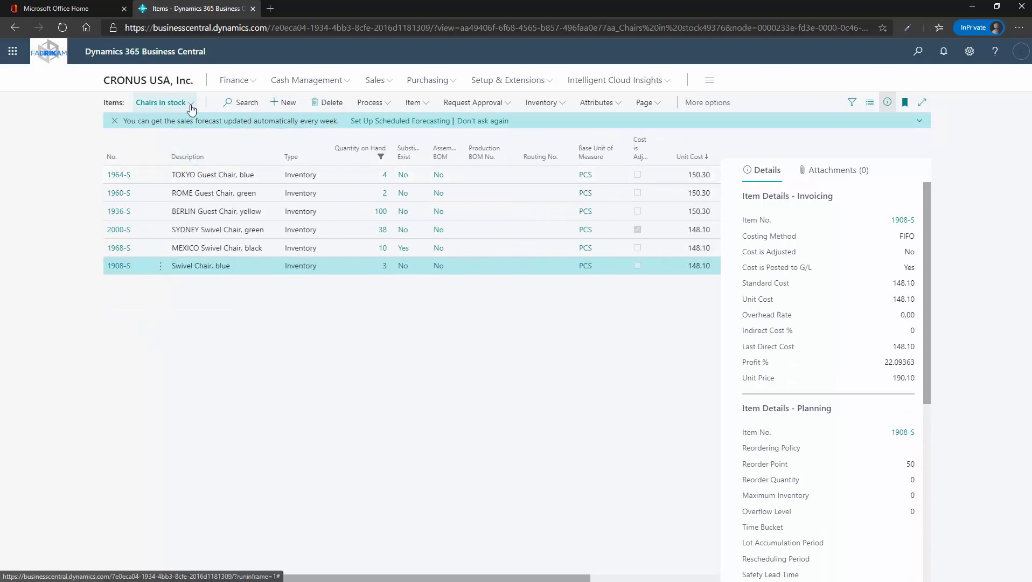
left_click(163, 102)
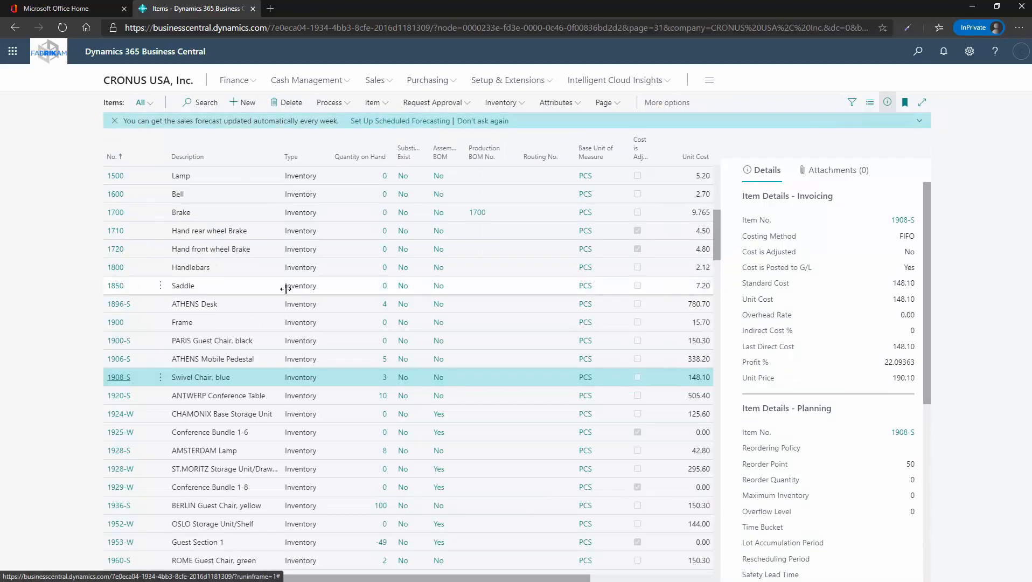
mouse_move(312, 378)
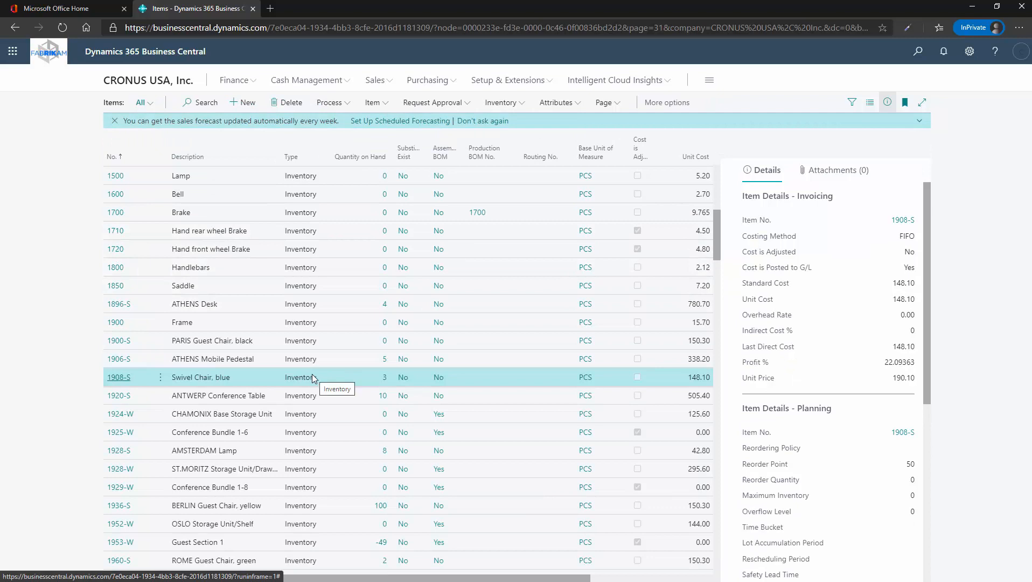
left_click(144, 102)
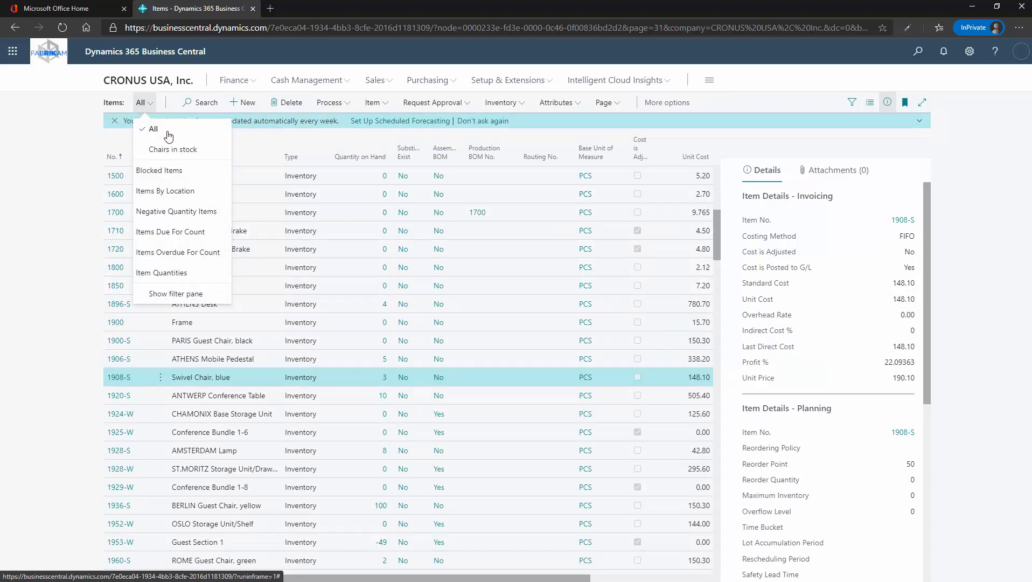
left_click(170, 148)
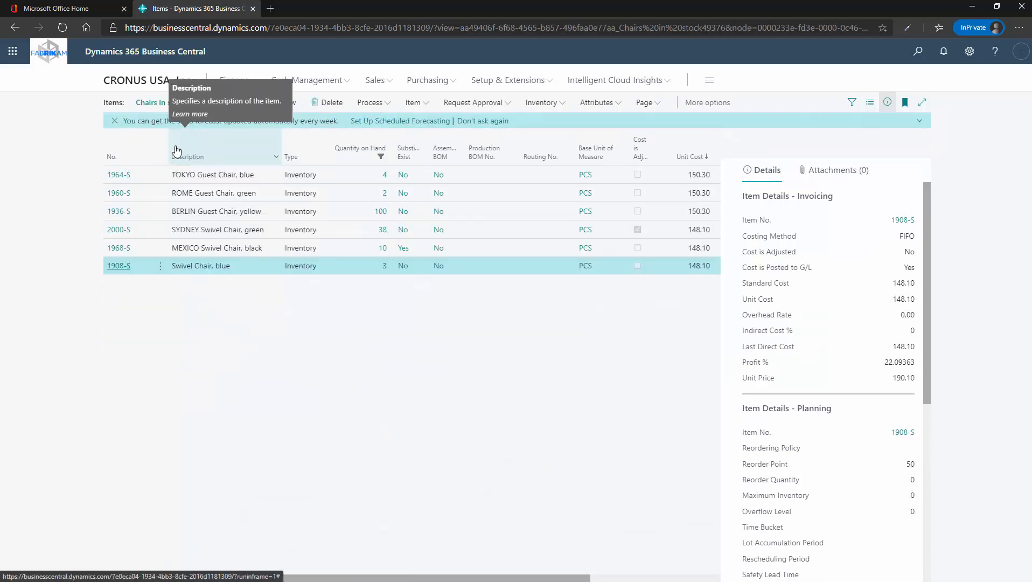
mouse_move(313, 367)
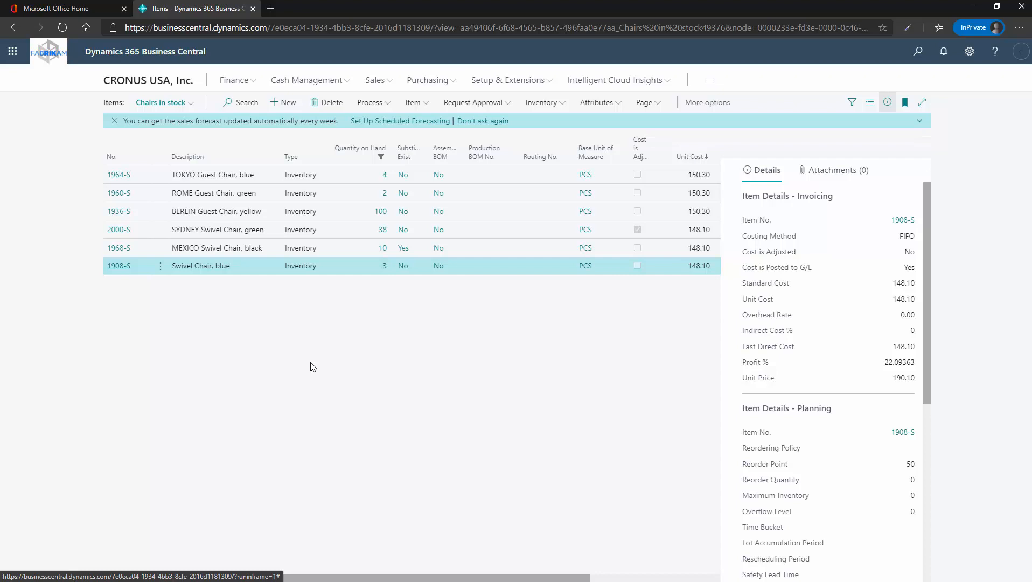
left_click(645, 101)
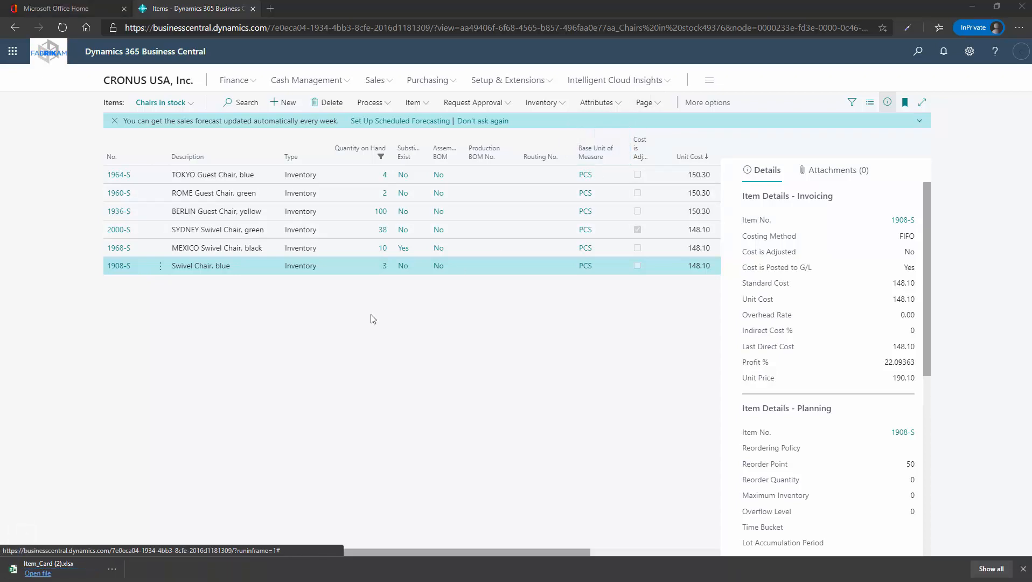
left_click(37, 573)
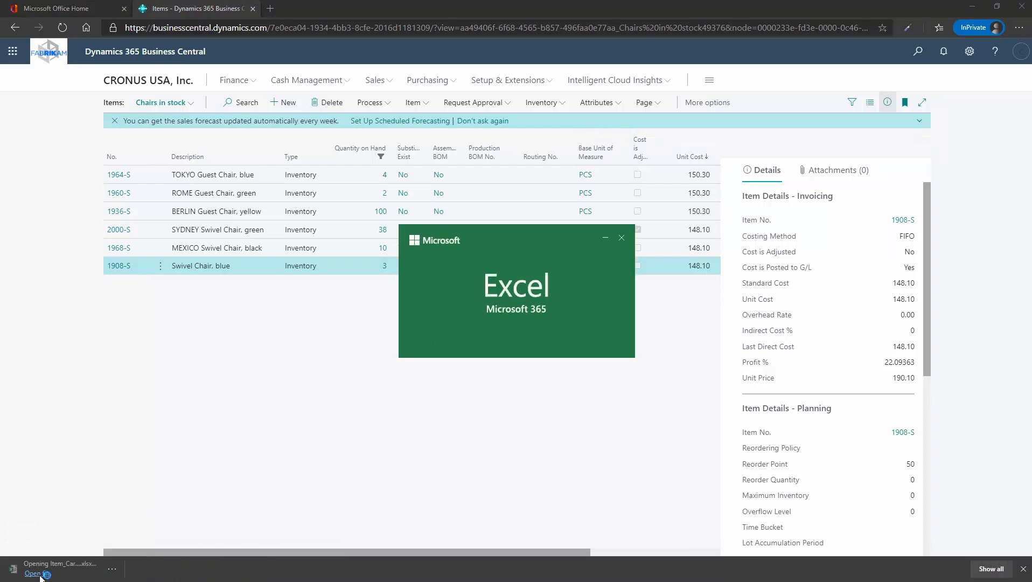
- Change cell B2 for item 1908-S to 'Swivel Chair, light blue' and Publish it
left_click(32, 573)
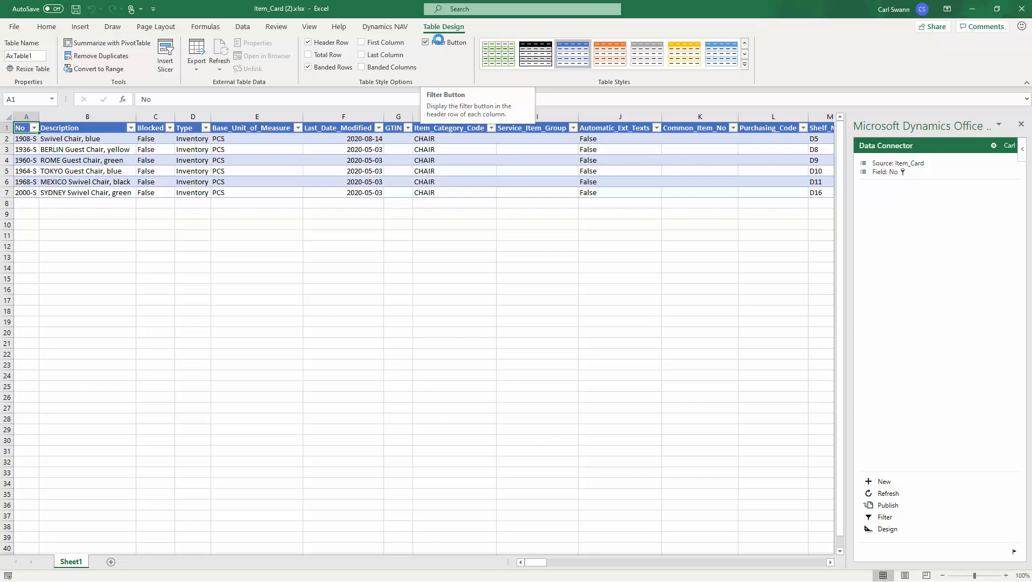
left_click(67, 138)
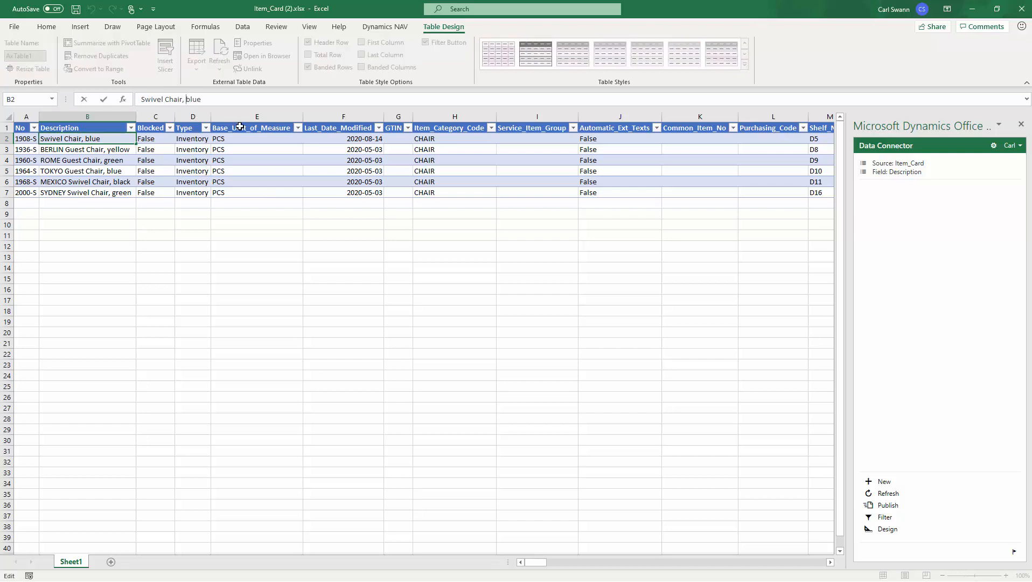
left_click(887, 505)
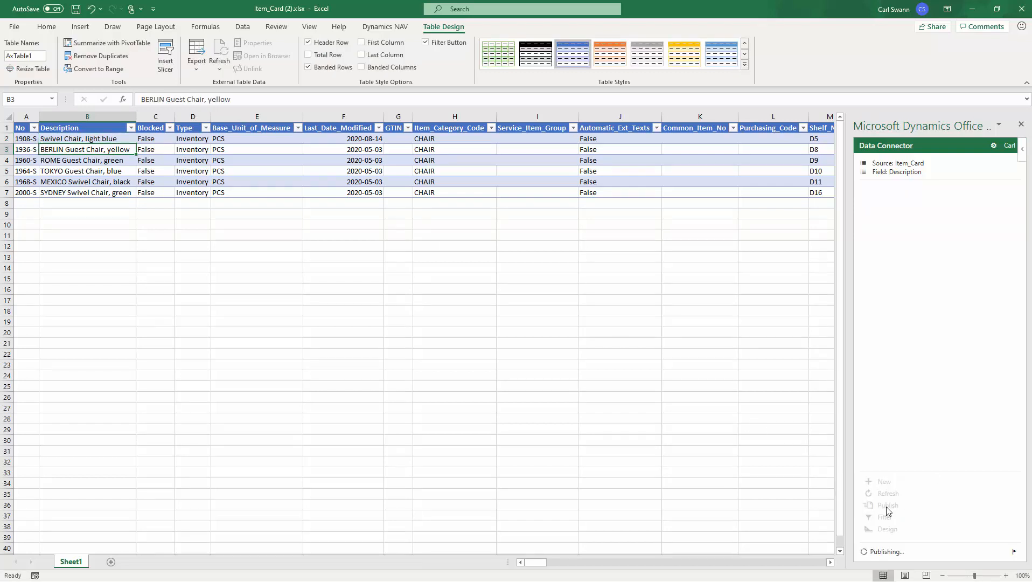
left_click(887, 505)
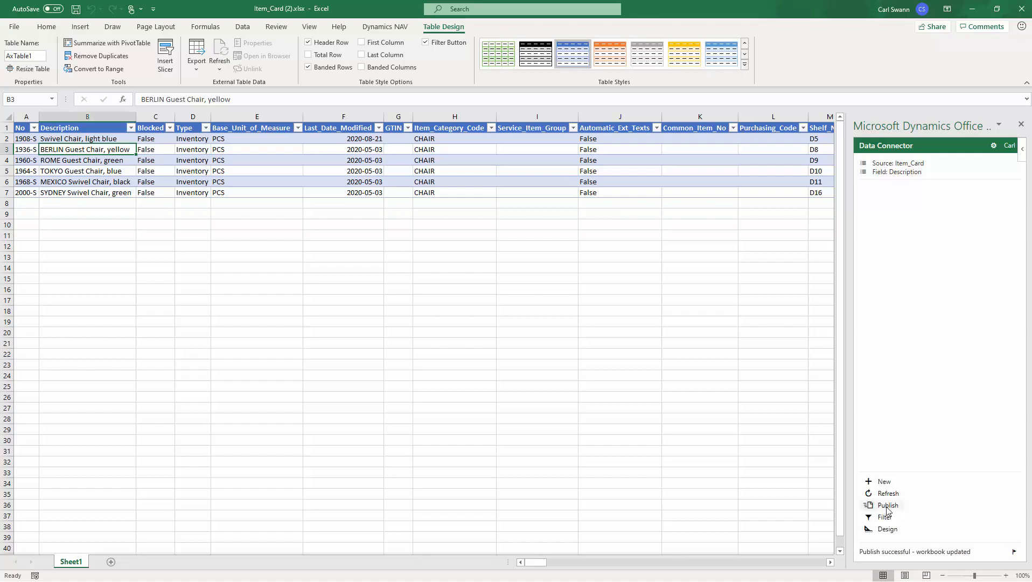
left_click(887, 504)
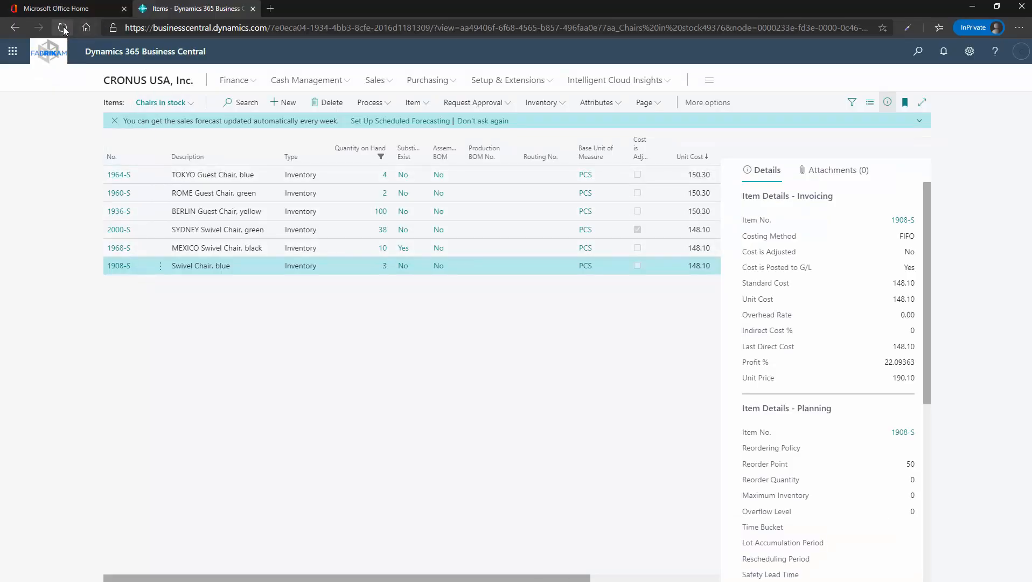
- Reload the Items page and switch from Chairs in stock to the All view
left_click(62, 28)
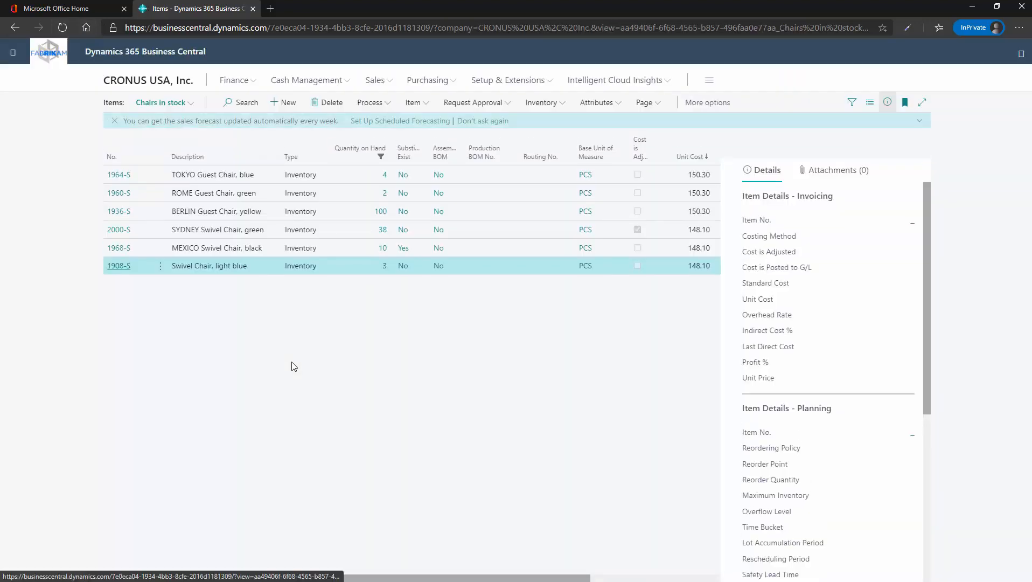
left_click(209, 264)
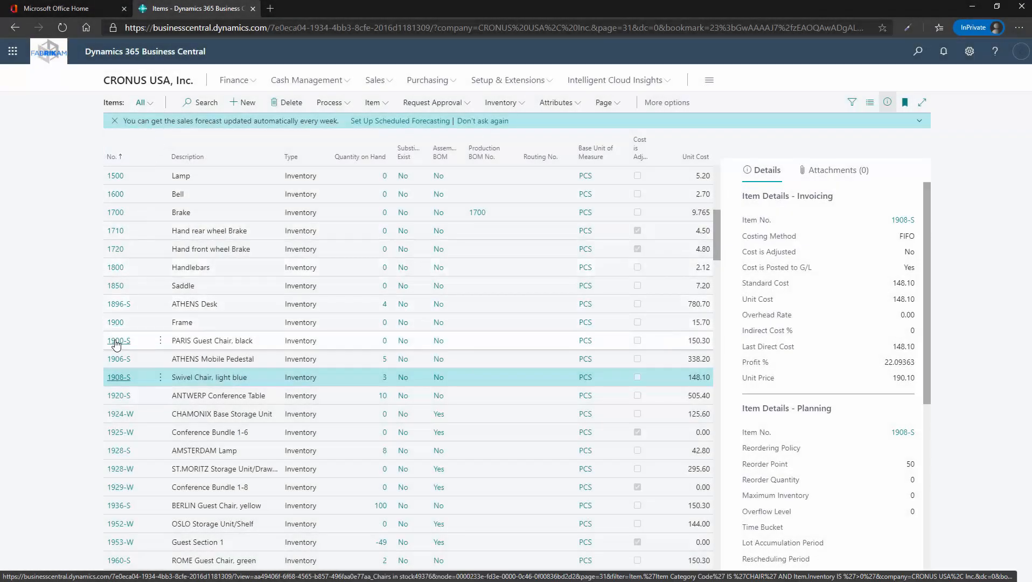
- Open item 1900-S and browse its Item, Special Sales Prices & Discounts and Navigate menus
left_click(119, 340)
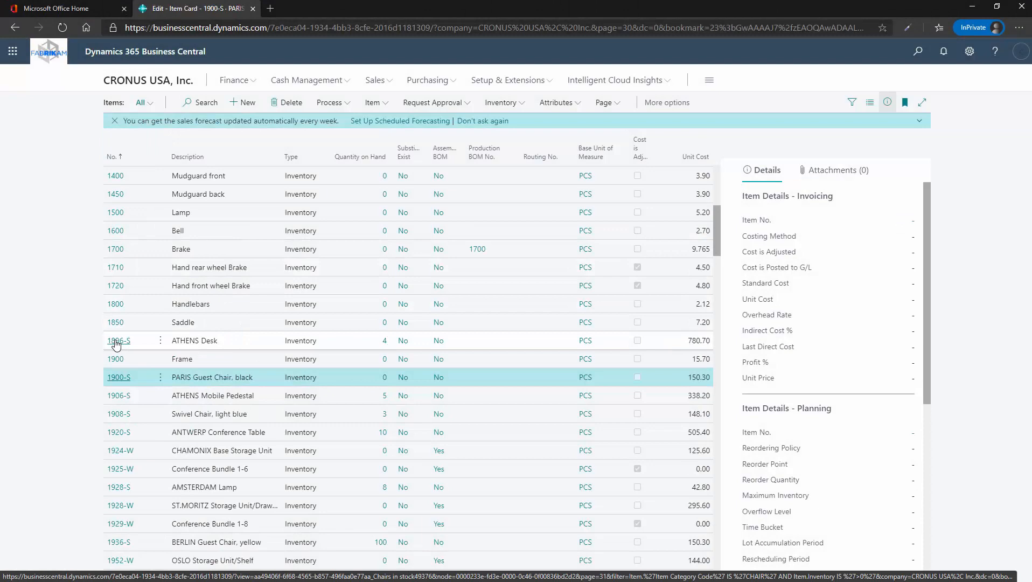
left_click(118, 377)
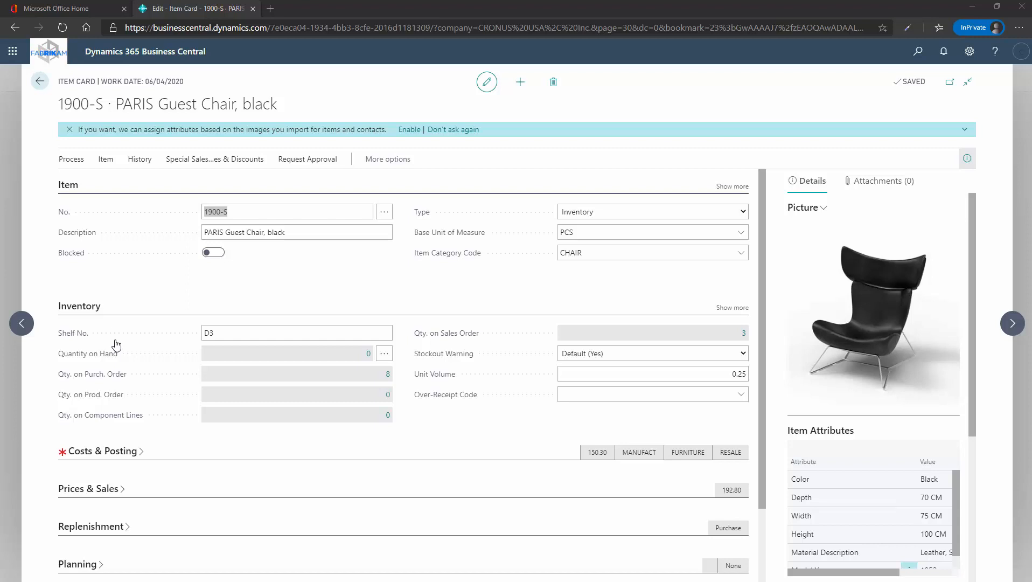
left_click(387, 158)
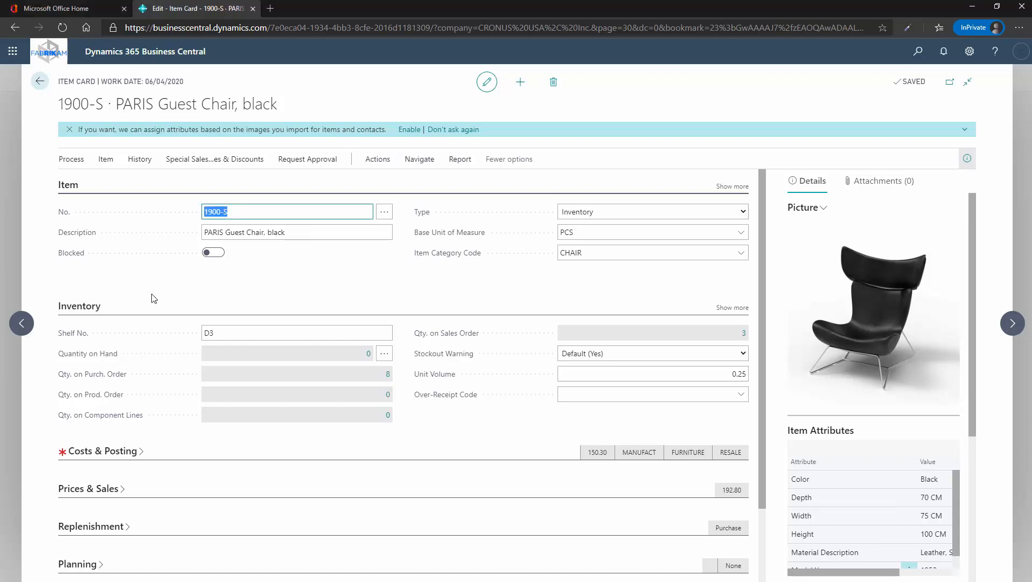
left_click(106, 159)
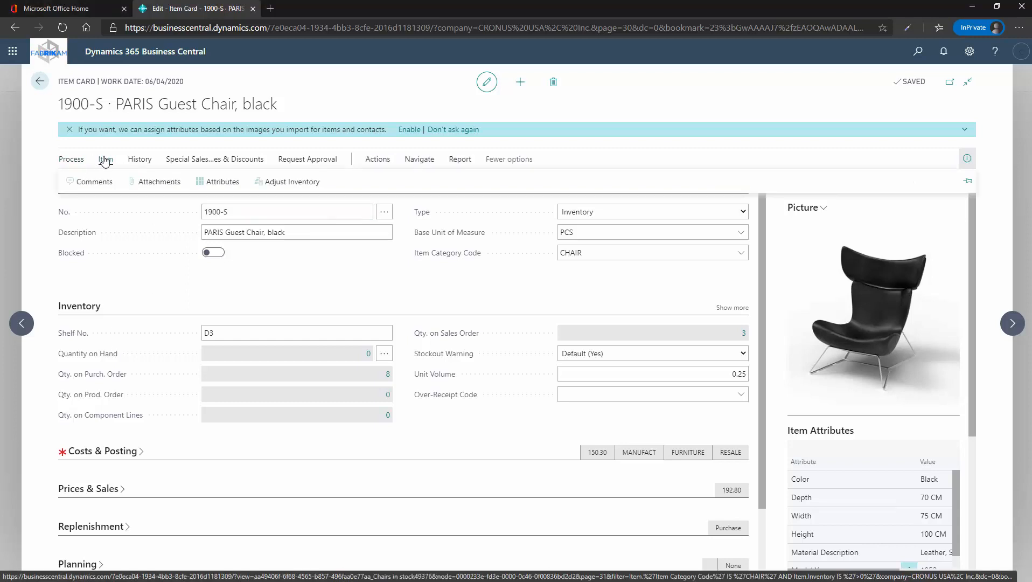
left_click(215, 159)
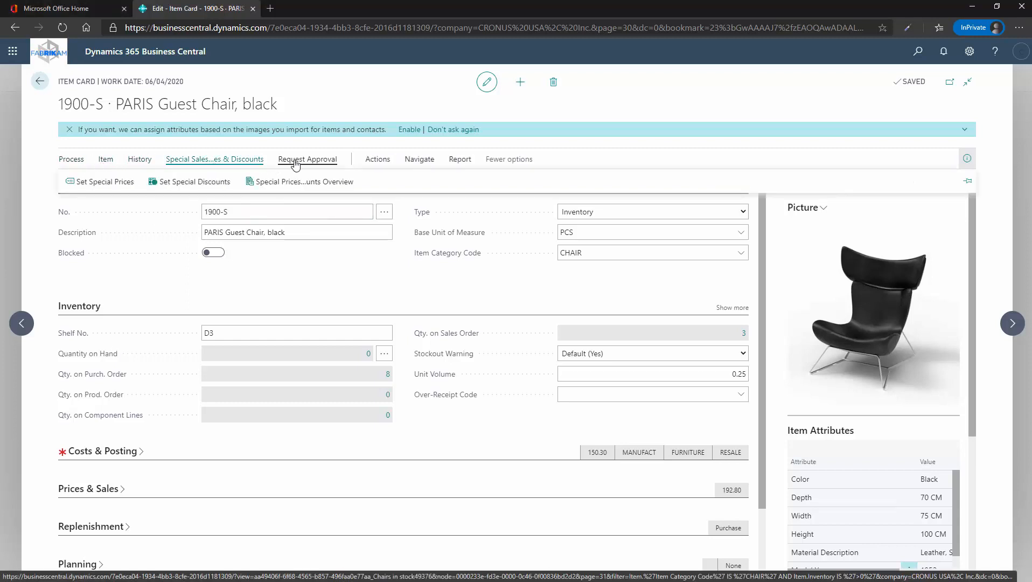
left_click(419, 158)
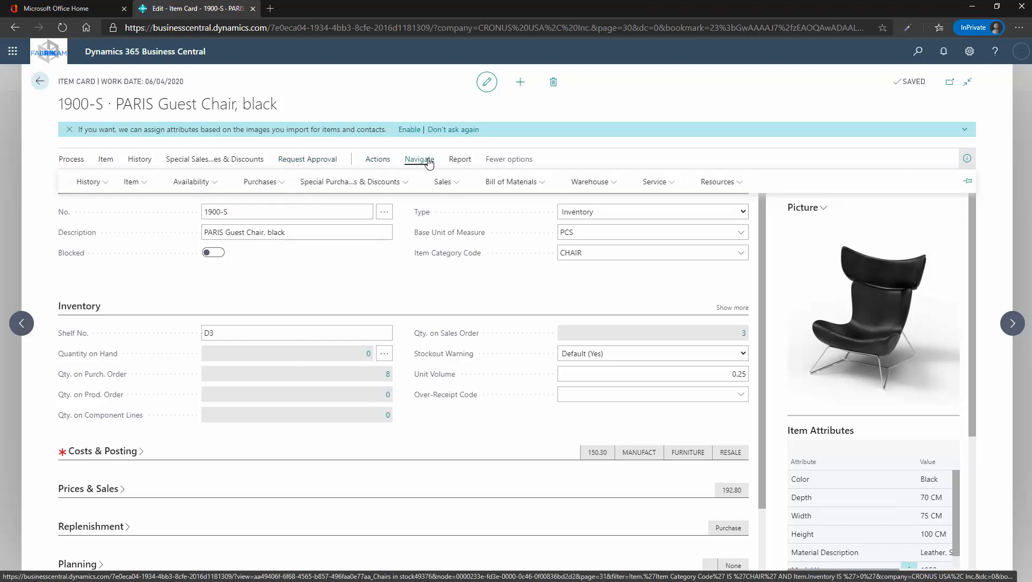
left_click(459, 158)
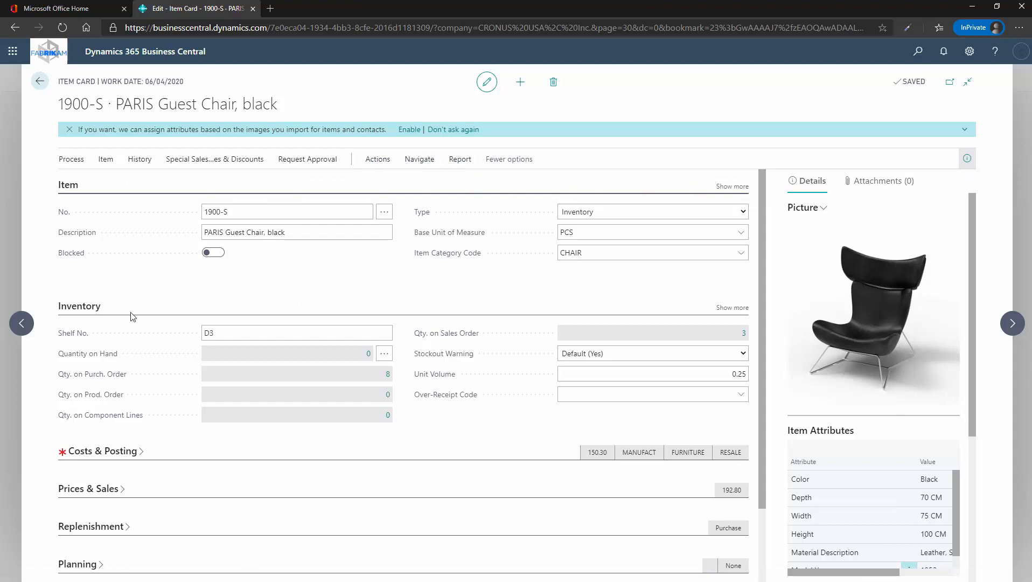
- Collapse the PARIS Guest Chair's Inventory section, show more Item fields, and view its attachments
left_click(79, 305)
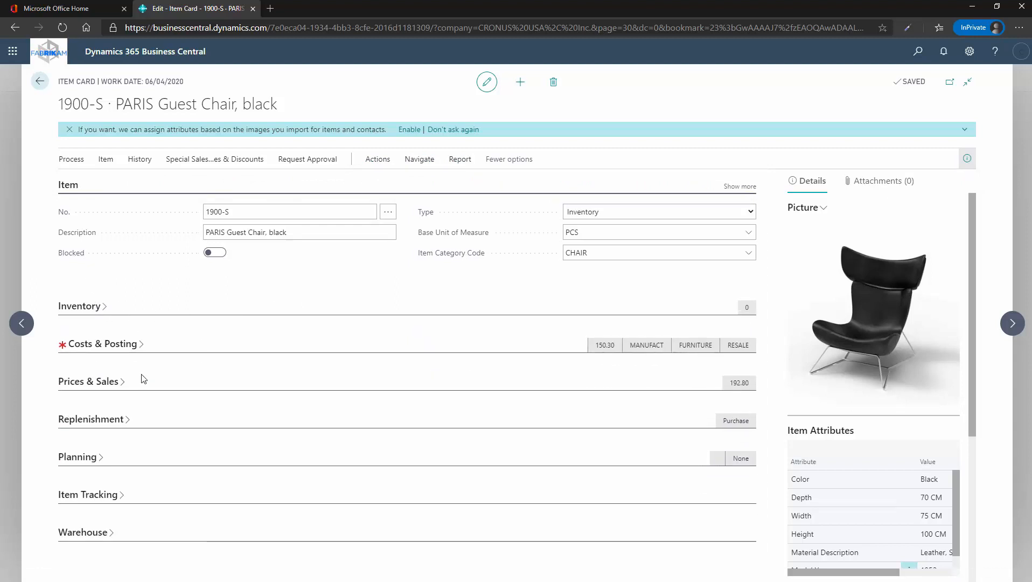
mouse_move(89, 312)
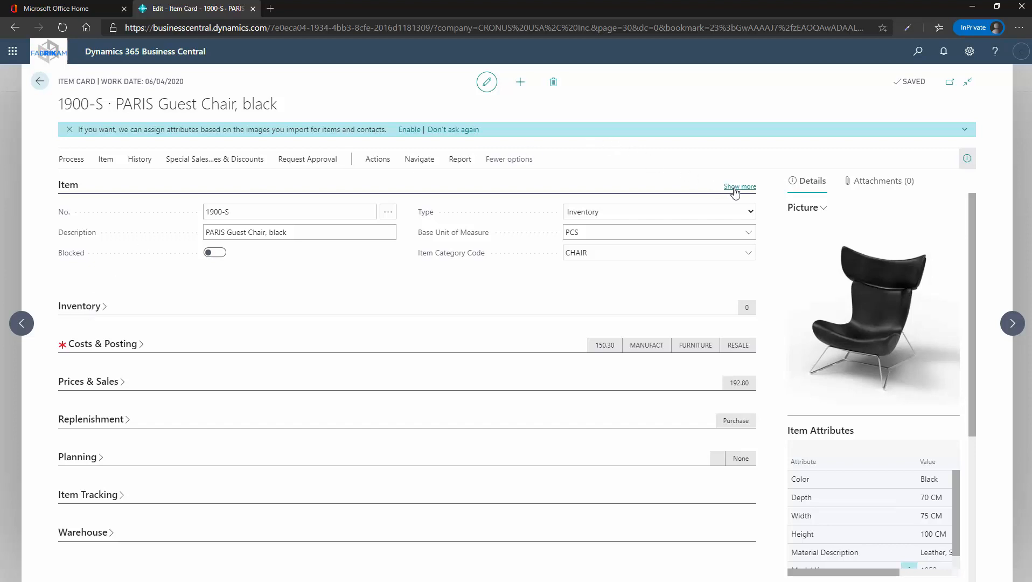
left_click(740, 186)
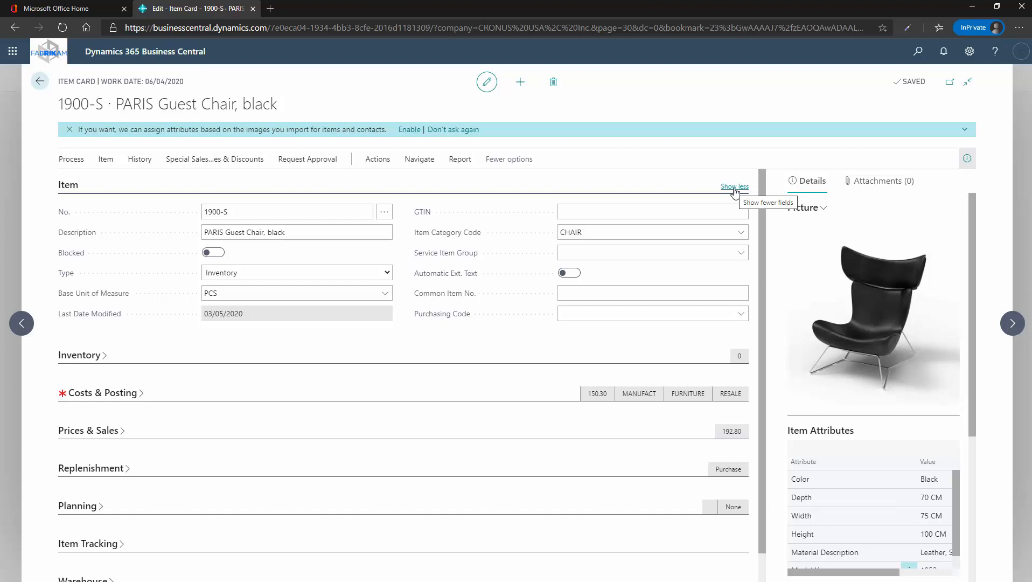
mouse_move(975, 414)
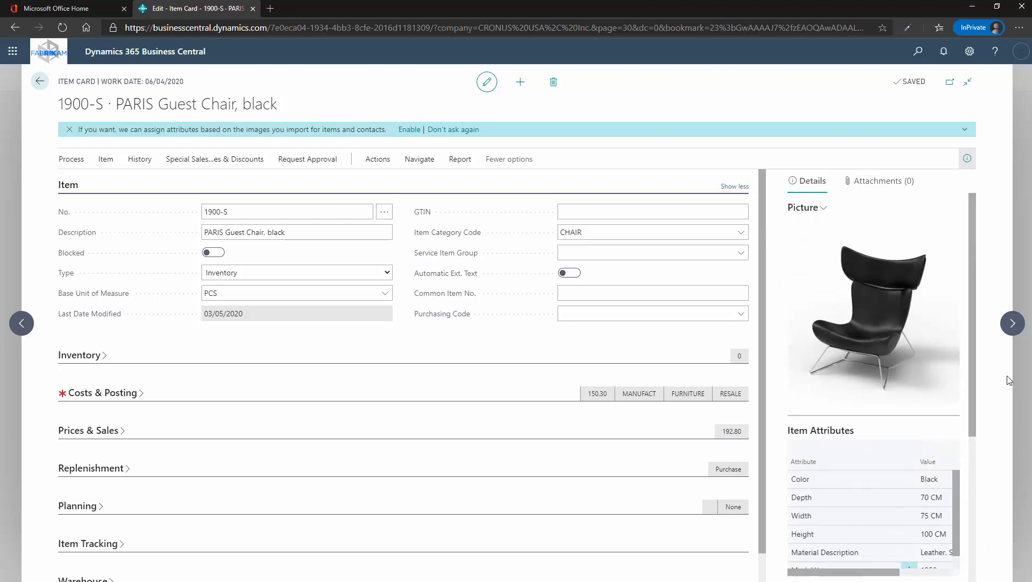
left_click(882, 180)
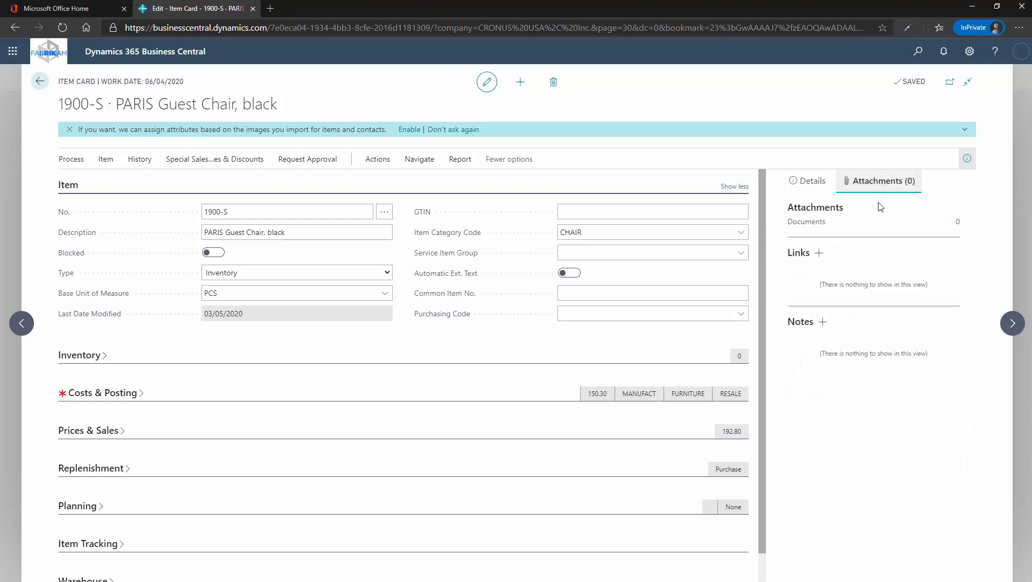
mouse_move(844, 294)
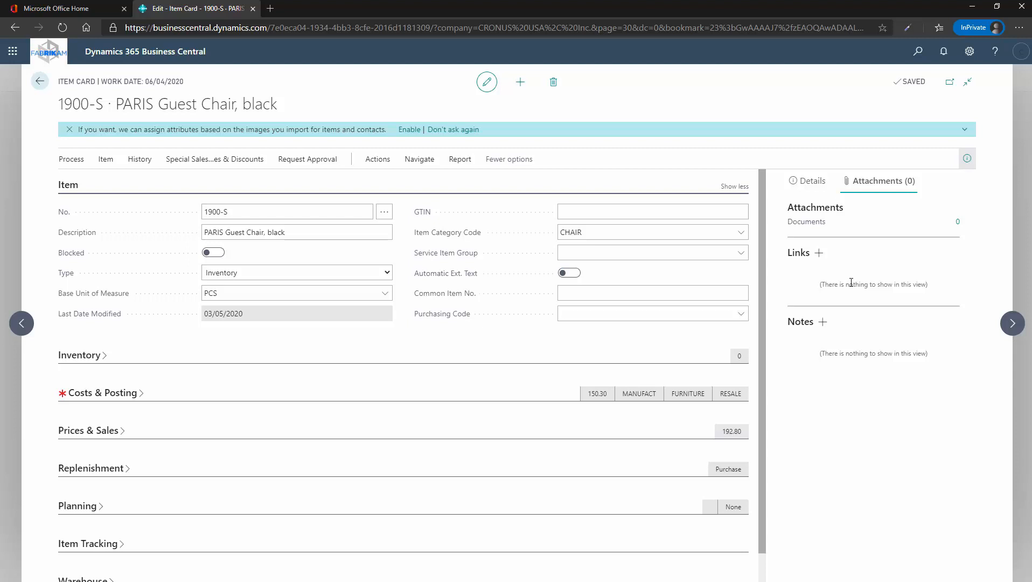
mouse_move(812, 181)
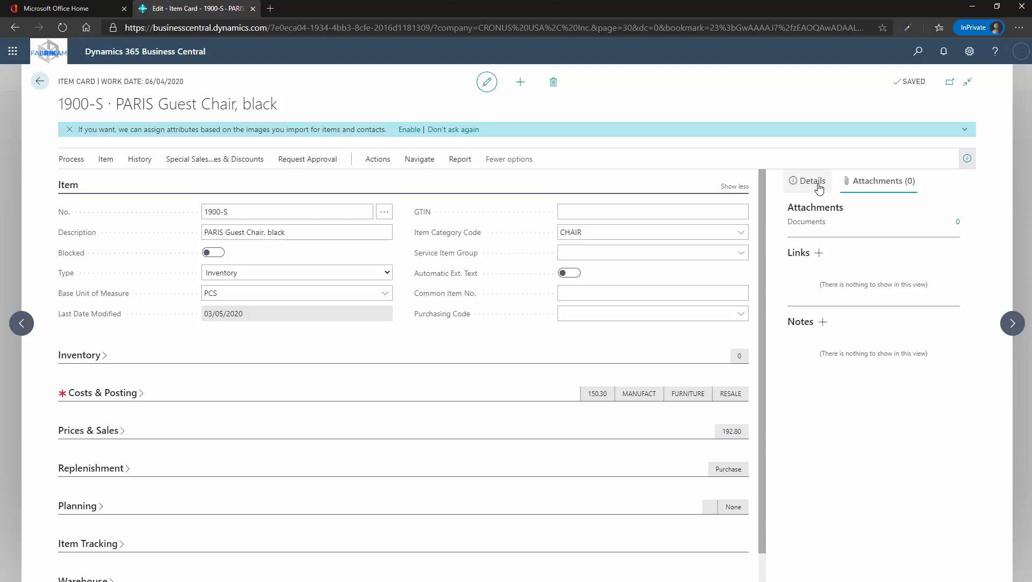
- Review the chair's details, forecast and Costs & Posting, then return to the CRONUS USA home page
left_click(810, 181)
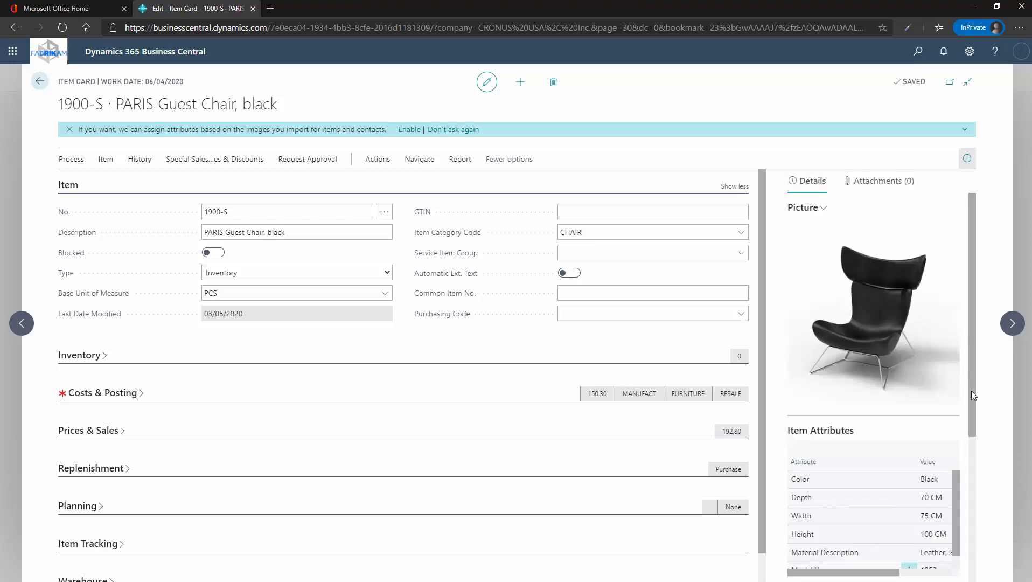
scroll("down", 3)
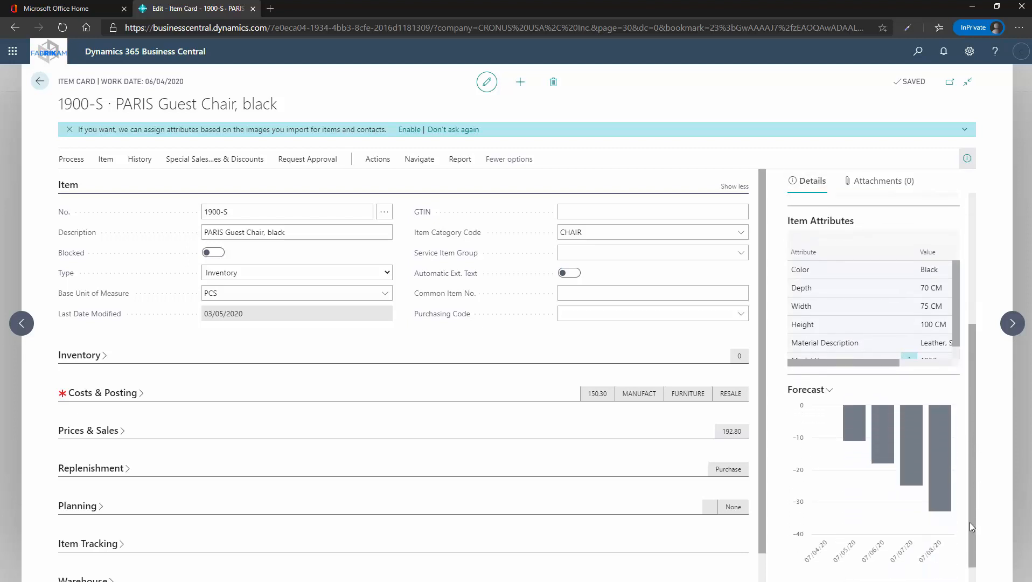
mouse_move(969, 522)
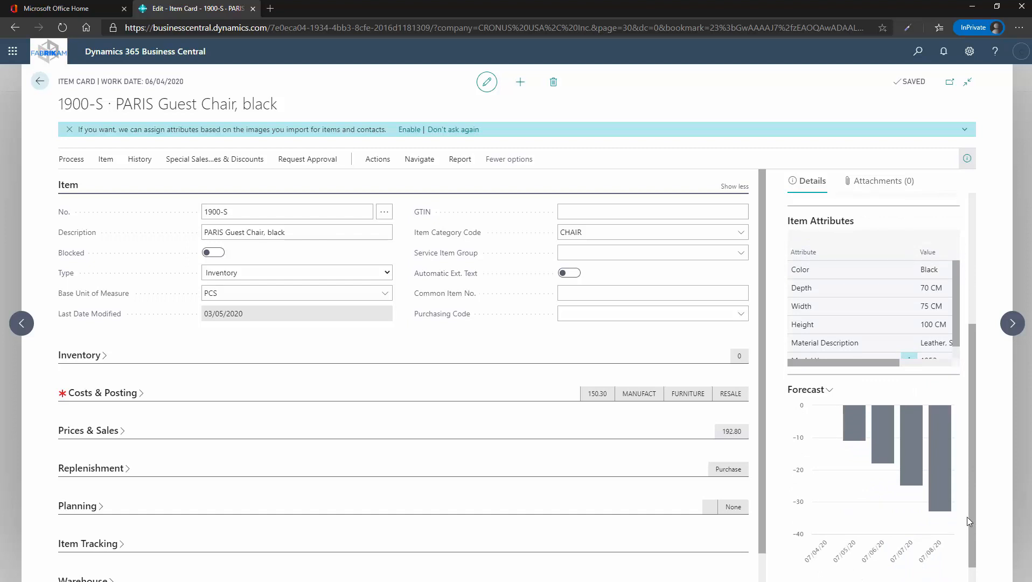
mouse_move(958, 525)
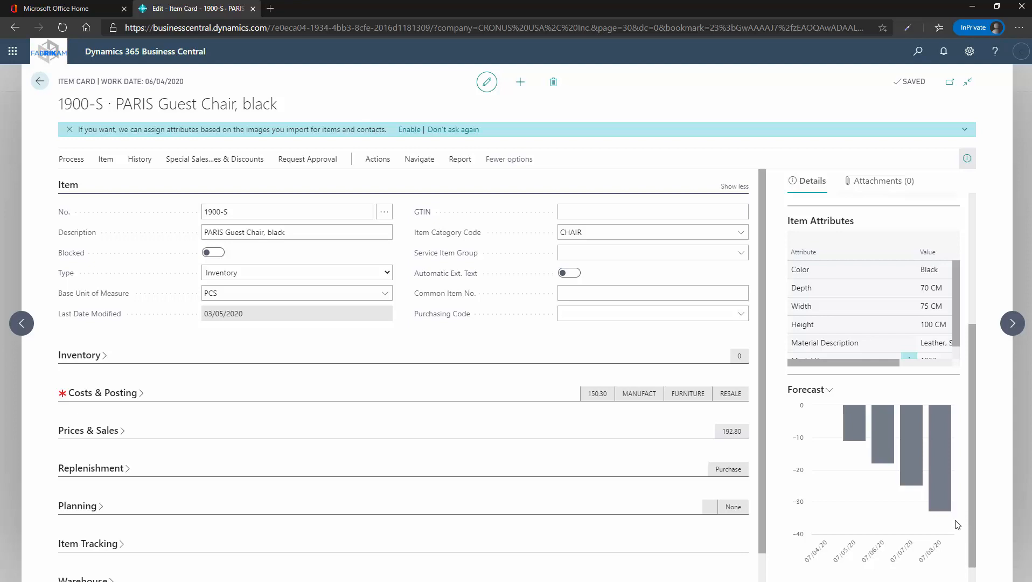
left_click(80, 355)
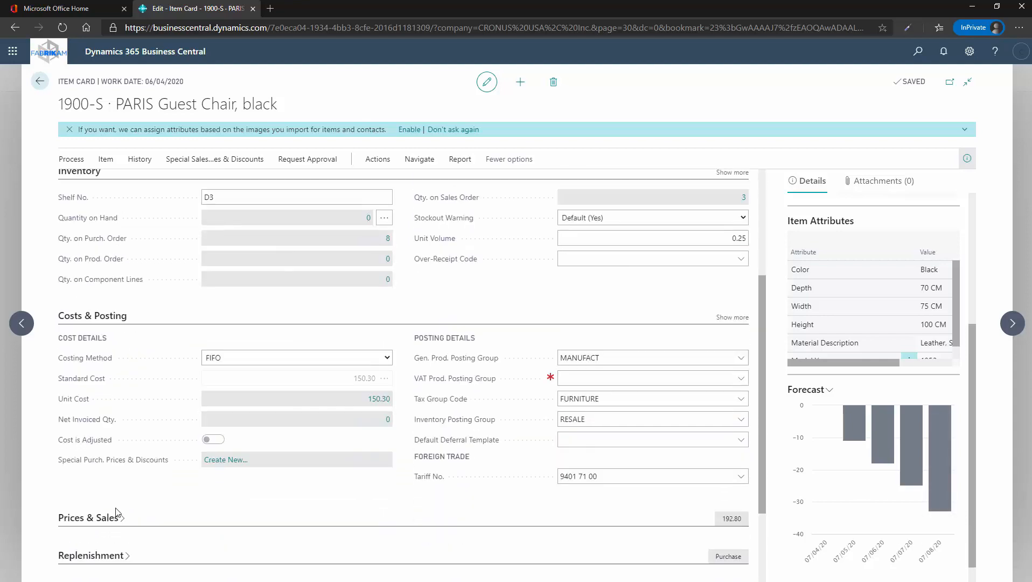
scroll("down", 3)
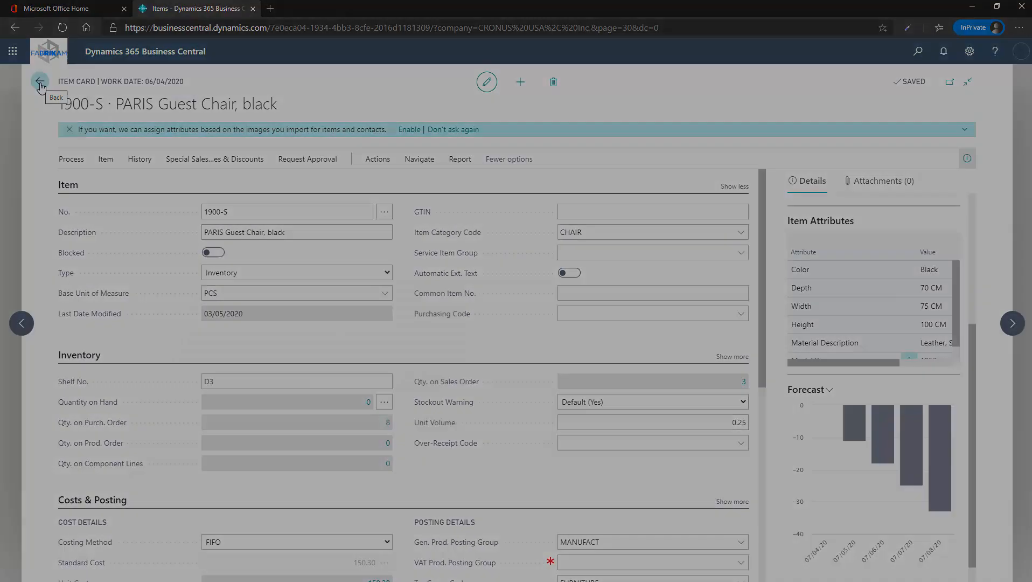
left_click(39, 81)
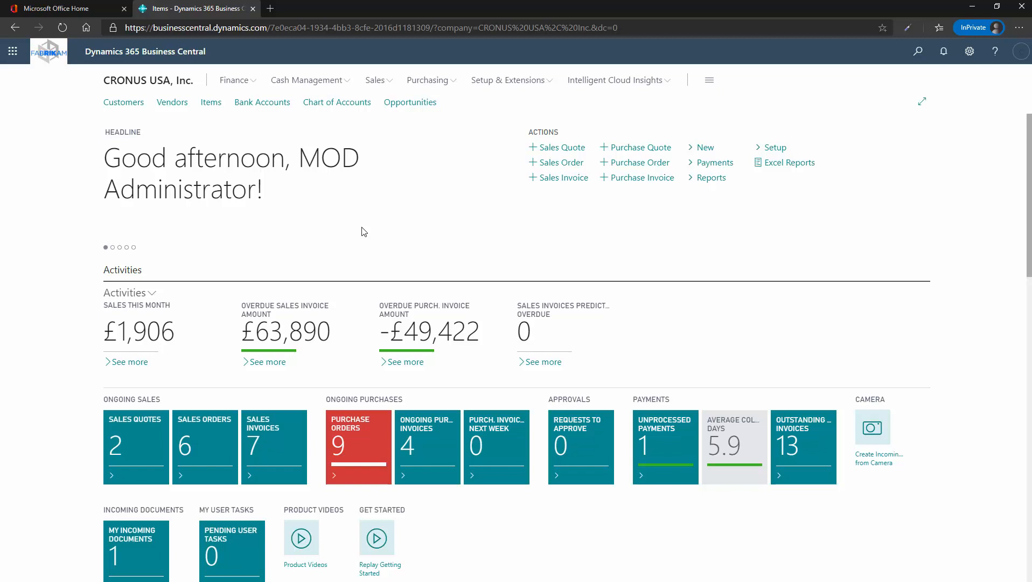
left_click(62, 8)
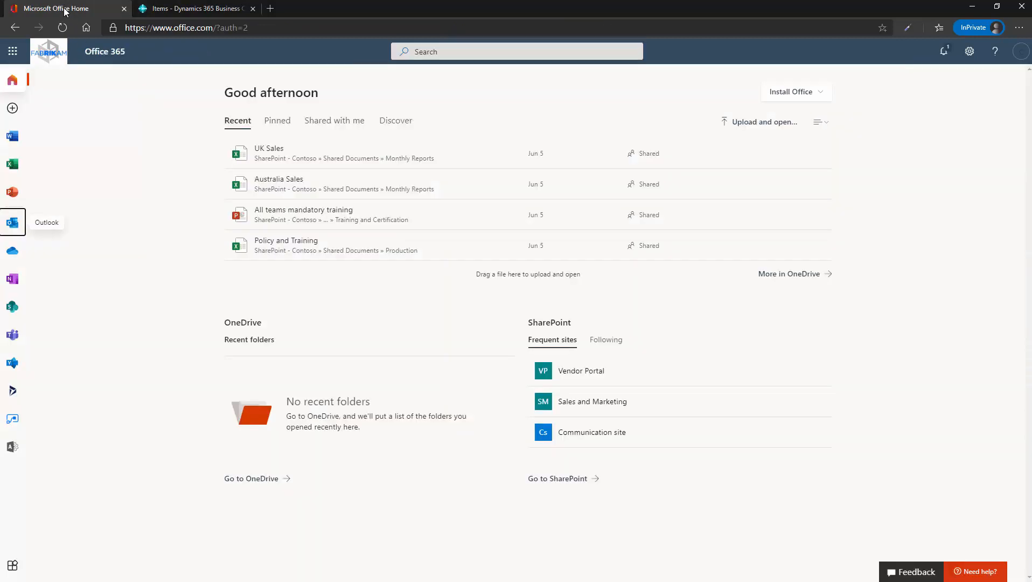
left_click(12, 222)
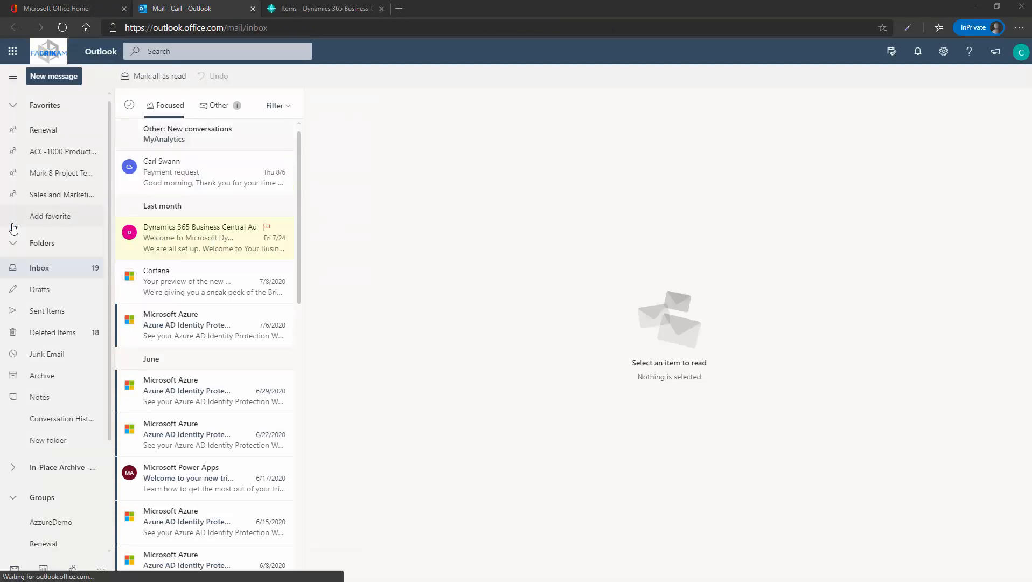
mouse_move(193, 172)
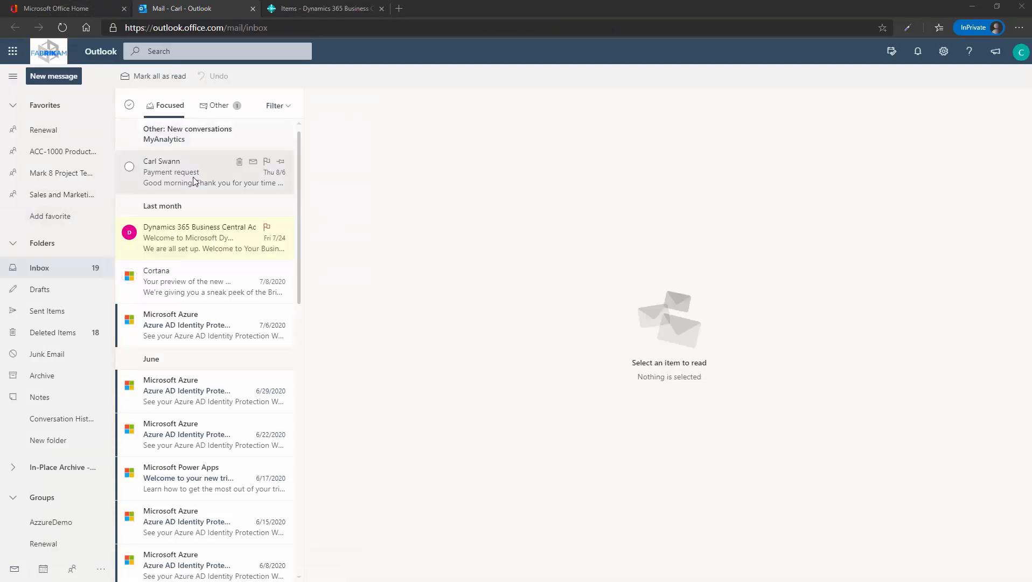
left_click(191, 172)
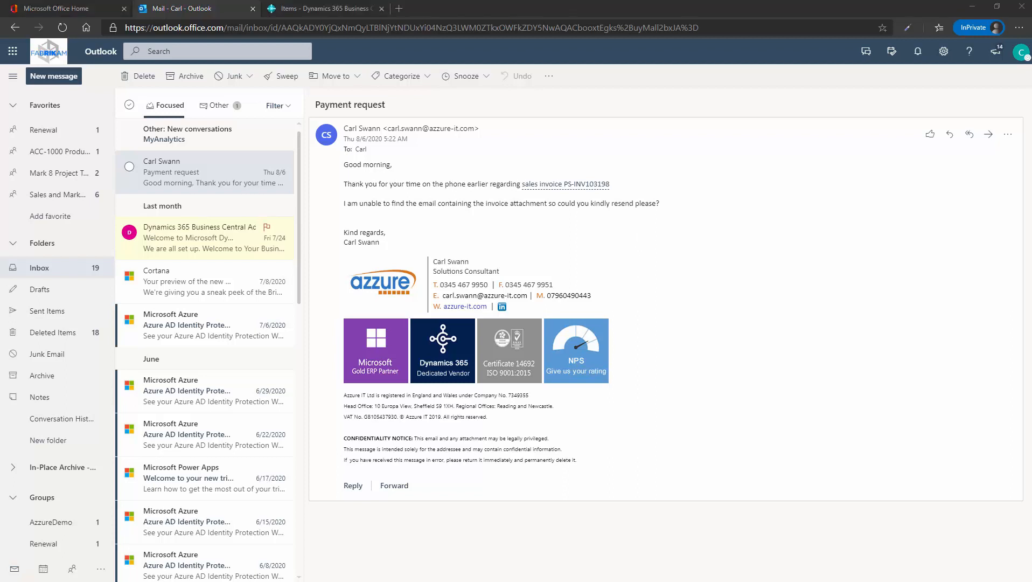
- Close the pop-out message window and open sales invoice PS-INV103198's document view
left_click(352, 485)
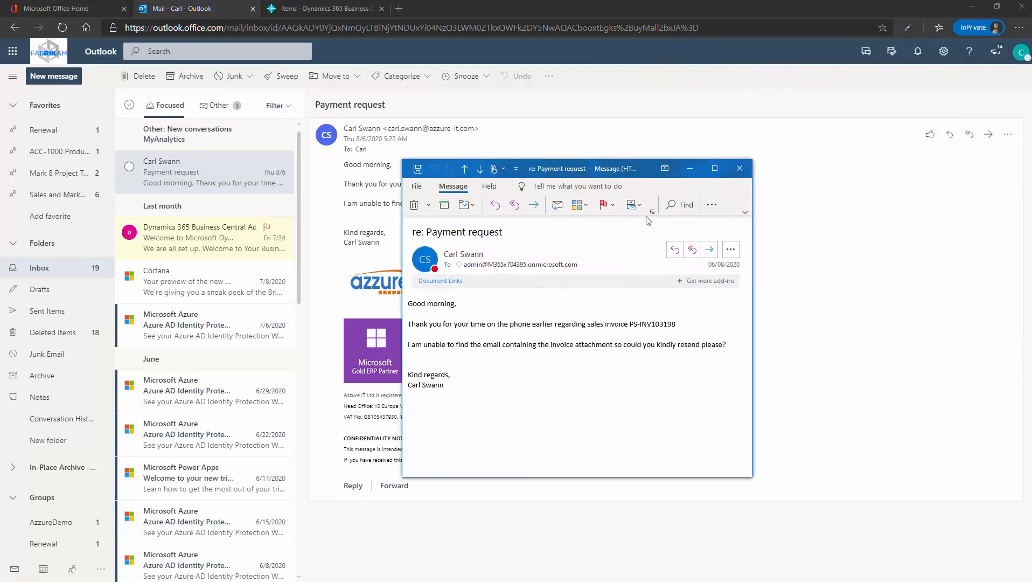
mouse_move(655, 318)
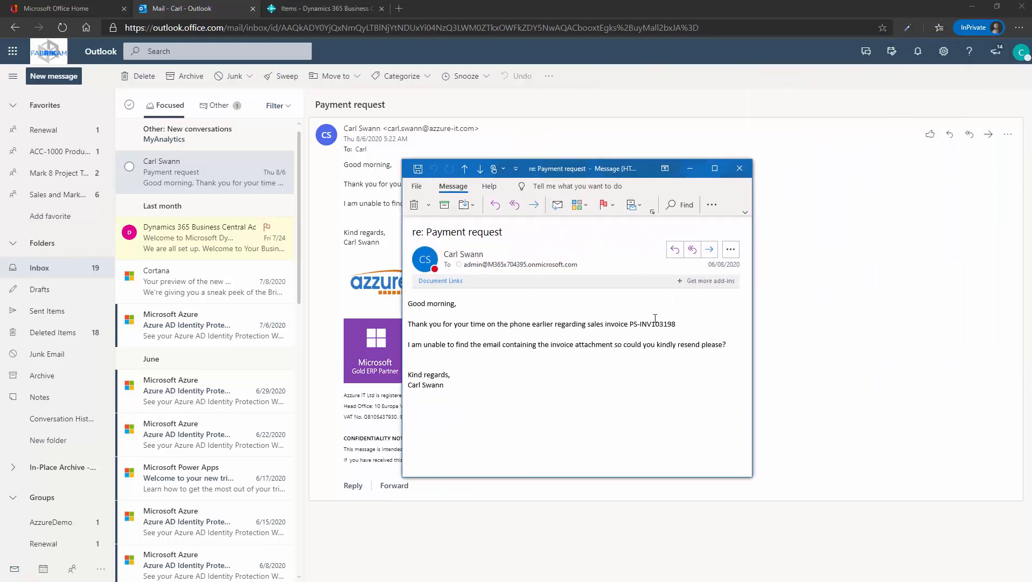
left_click(739, 168)
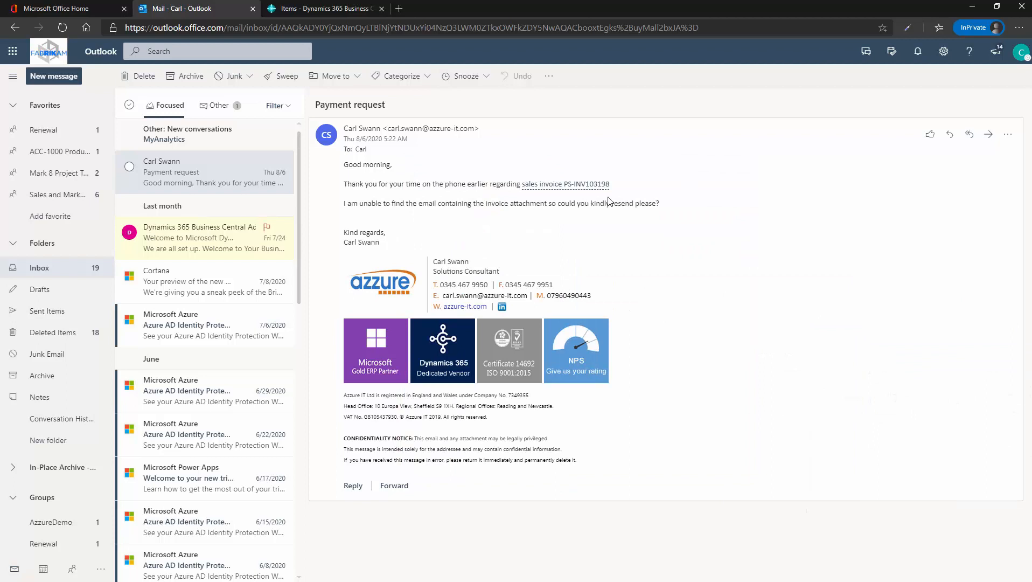
left_click(442, 349)
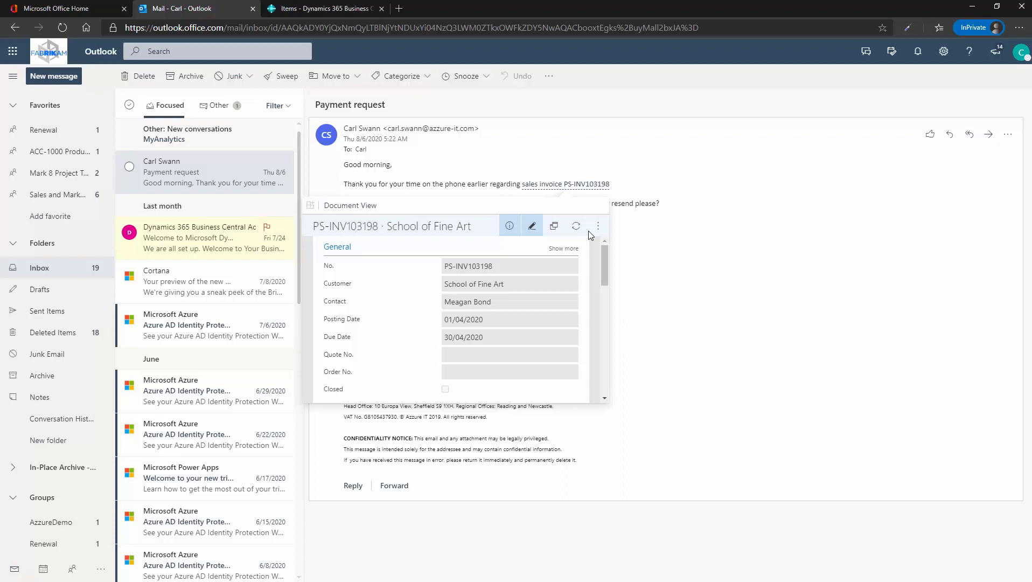
- Show more of invoice PS-INV103198's general details and look over its lines and totals
left_click(561, 249)
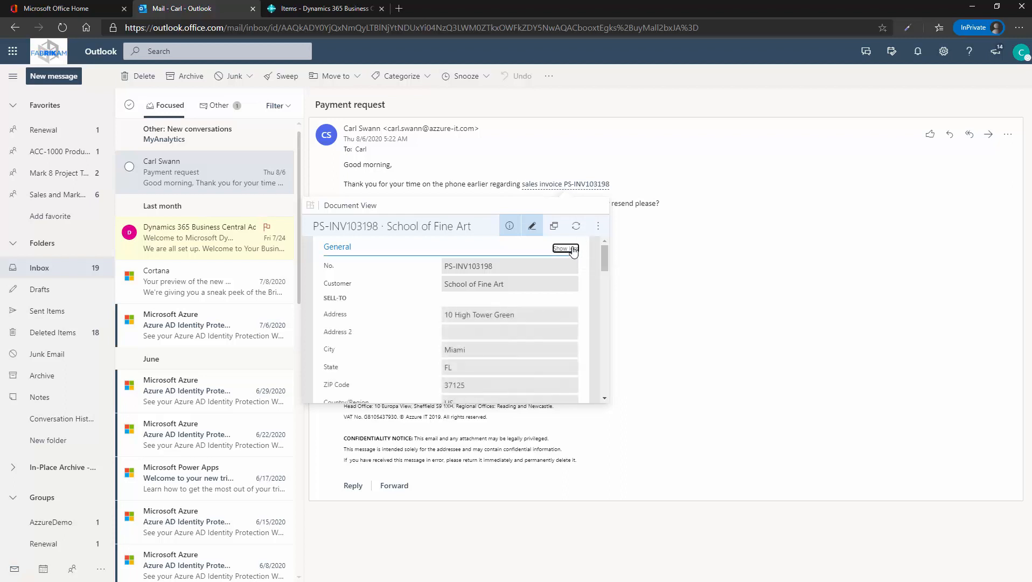
scroll("down", 3)
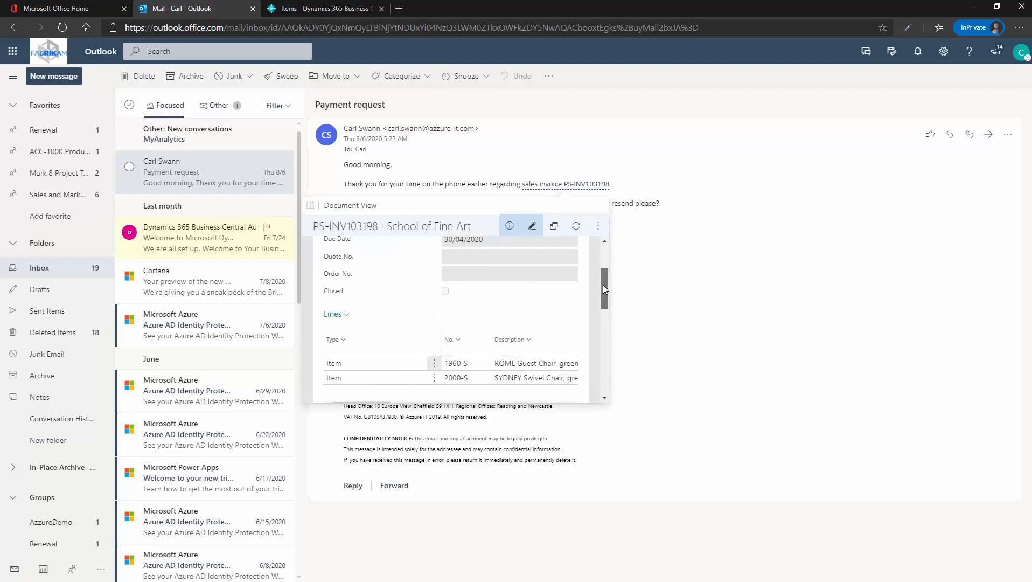
scroll("down", 3)
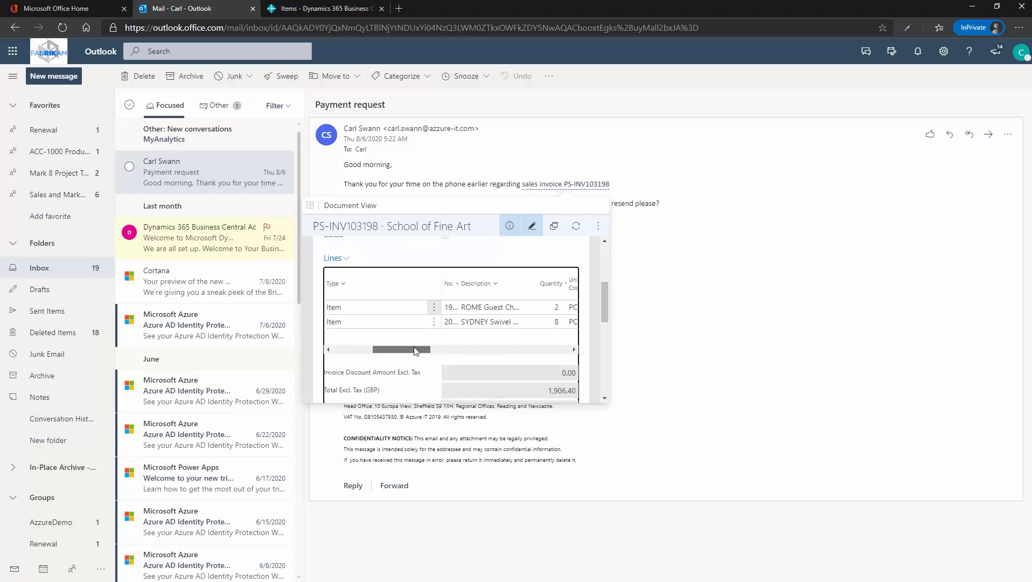
scroll("right", 3)
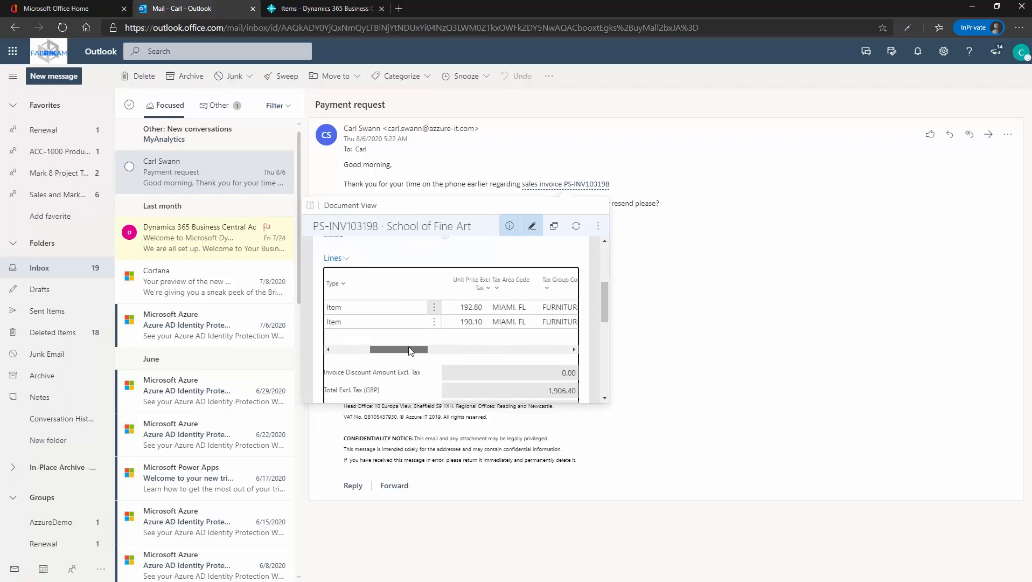
scroll("left", 3)
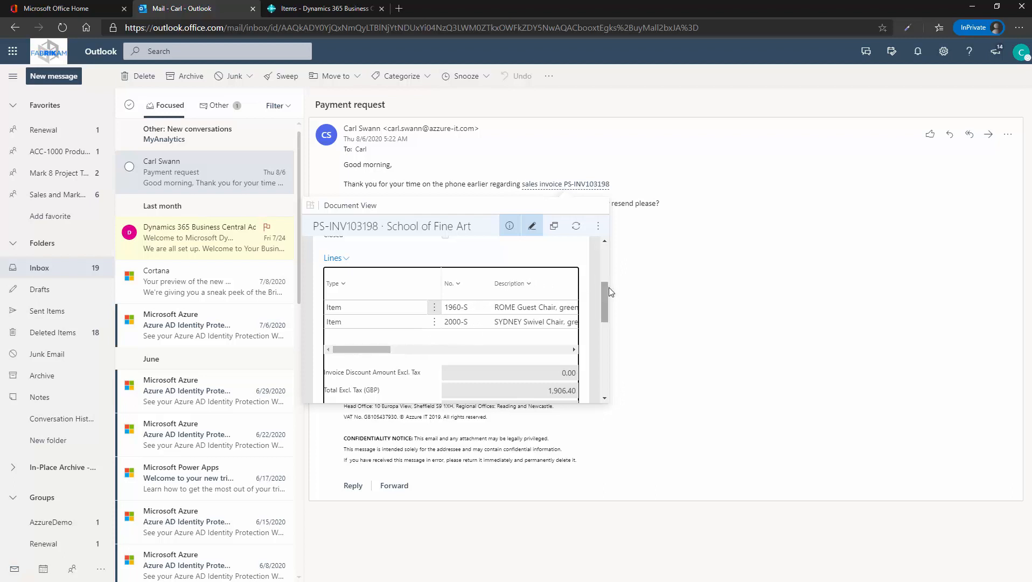
scroll("down", 3)
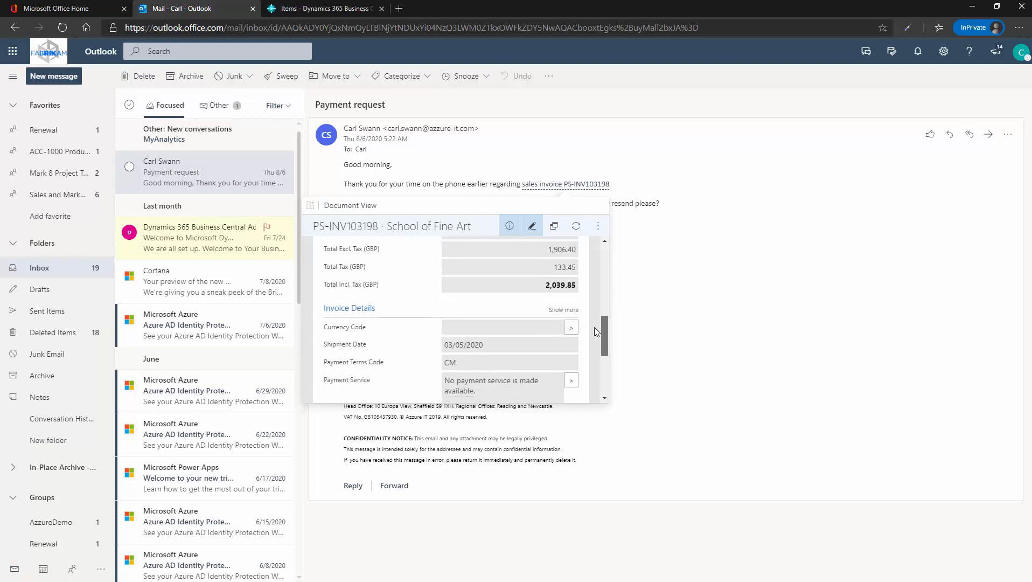
scroll("up", 3)
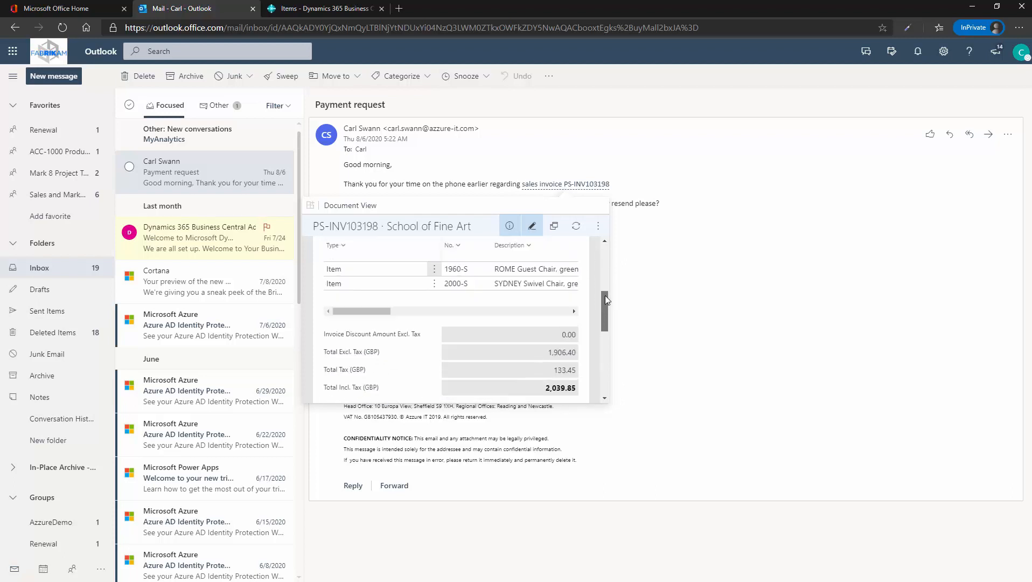
- Attach the invoice as a PDF and go to the Business Central welcome message
left_click(597, 225)
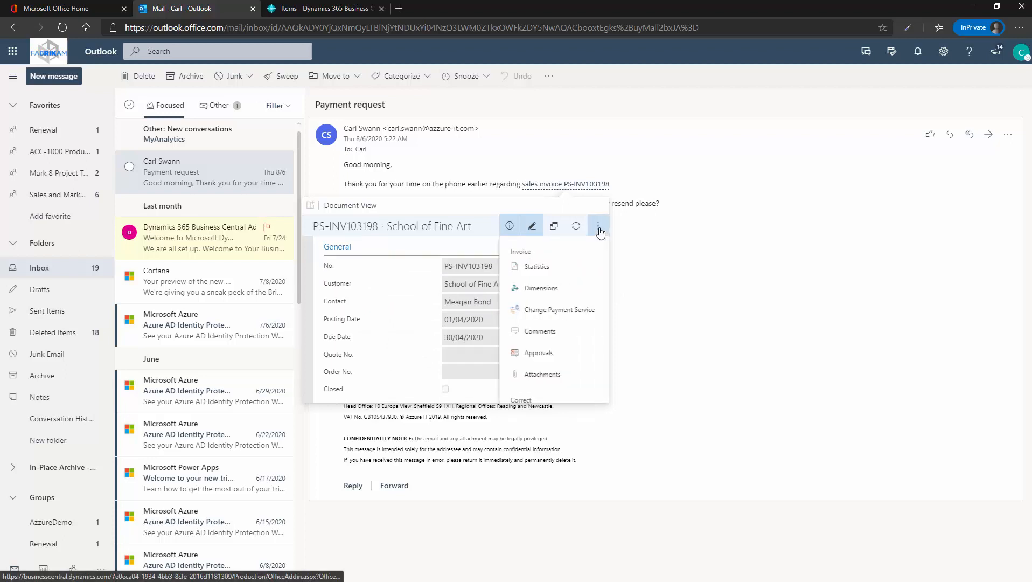
scroll("down", 3)
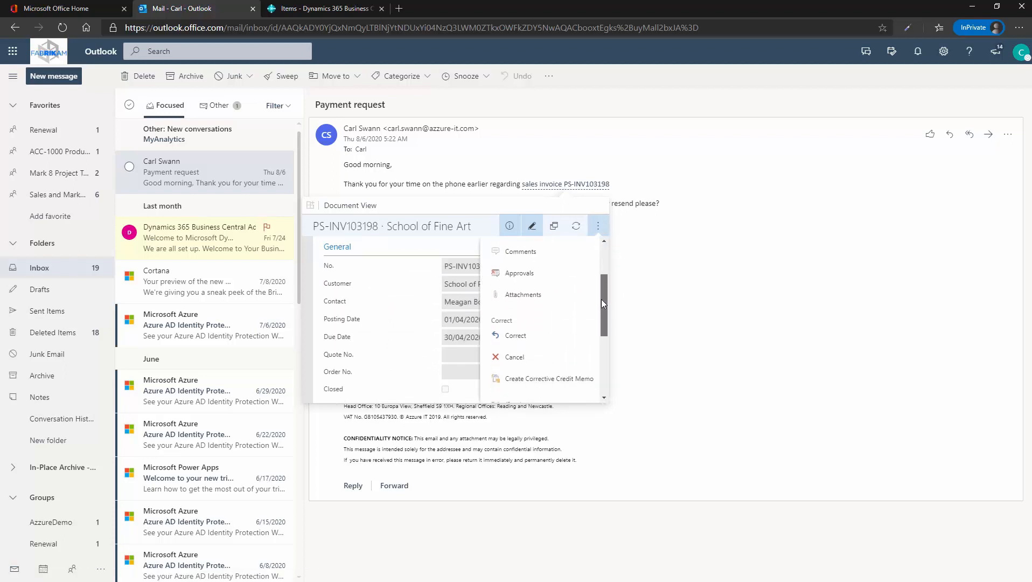
scroll("down", 3)
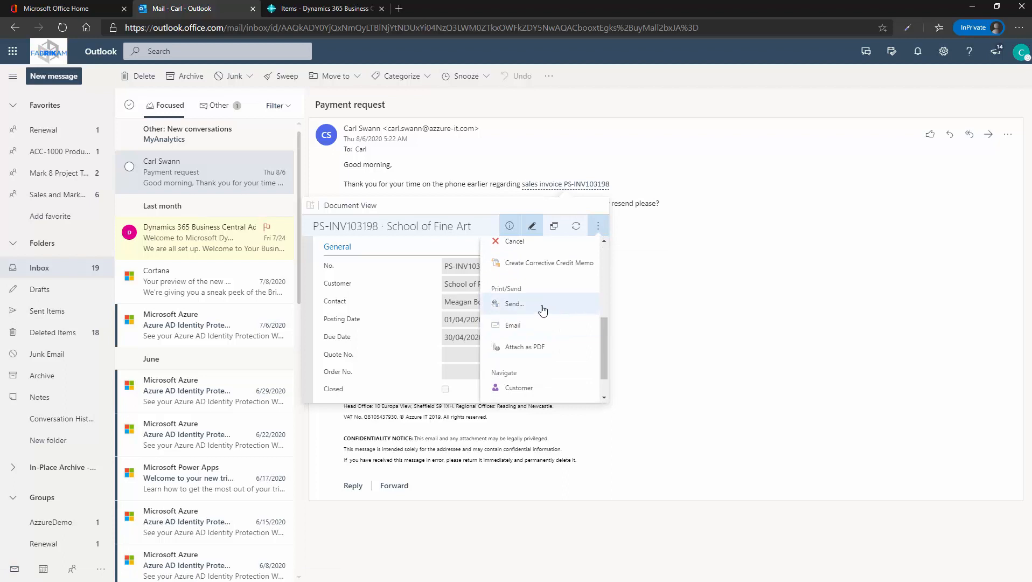
mouse_move(540, 347)
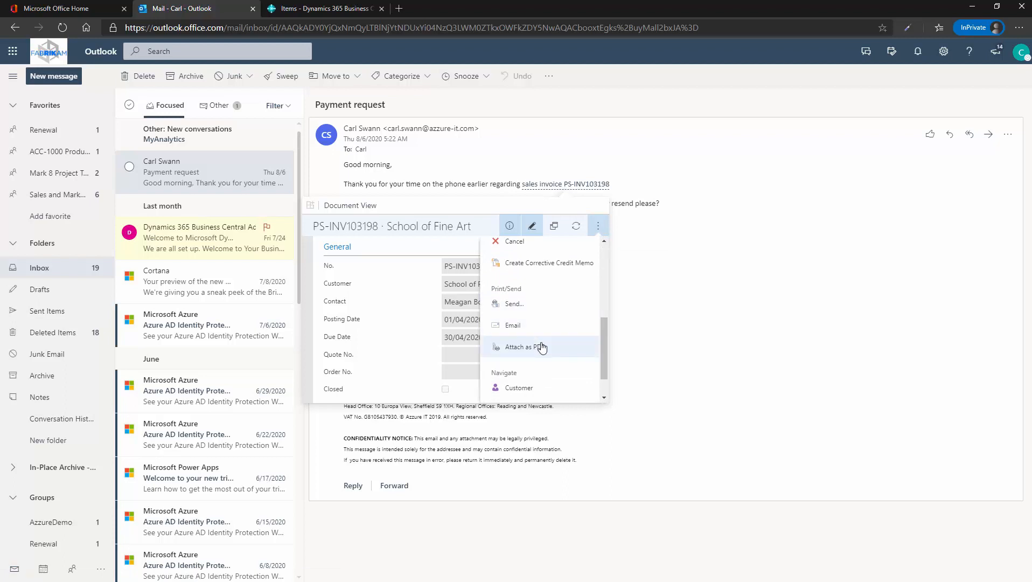
left_click(514, 241)
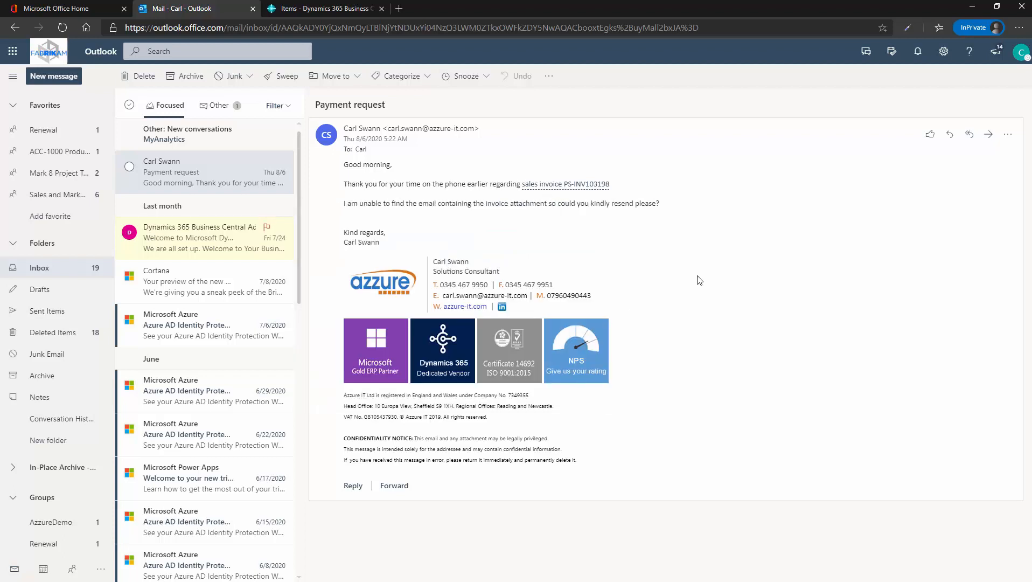
mouse_move(235, 269)
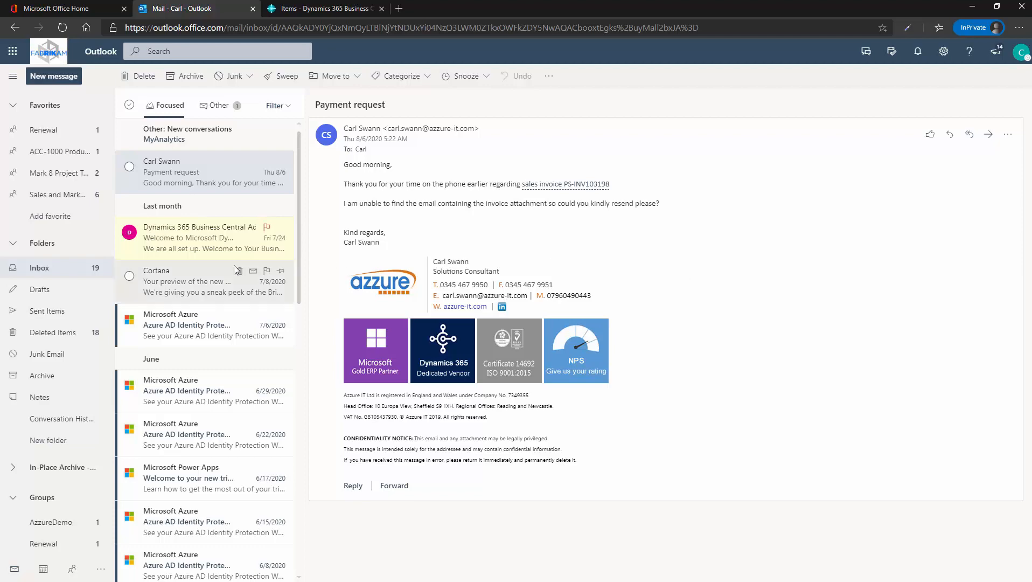
left_click(204, 237)
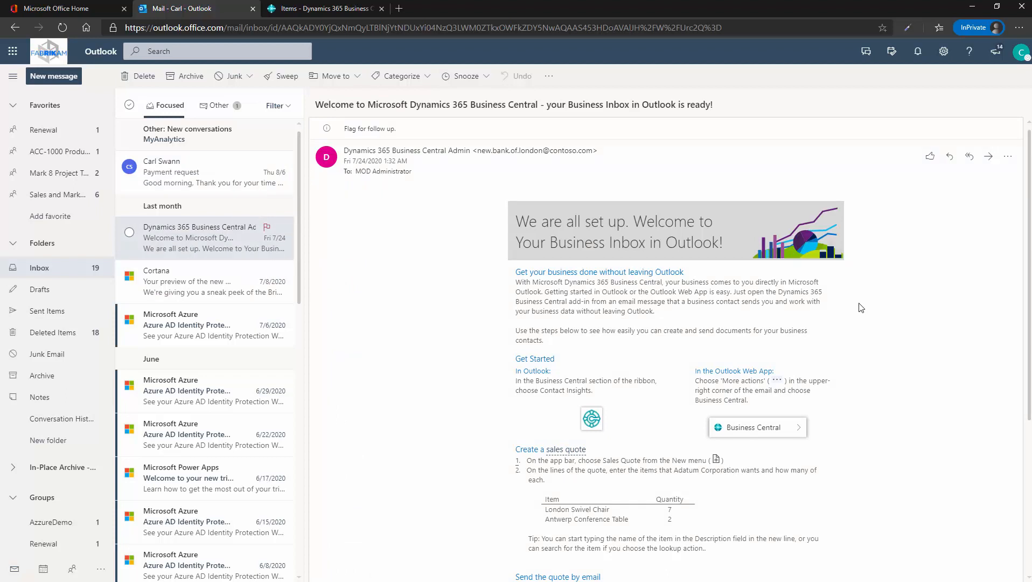
mouse_move(1014, 157)
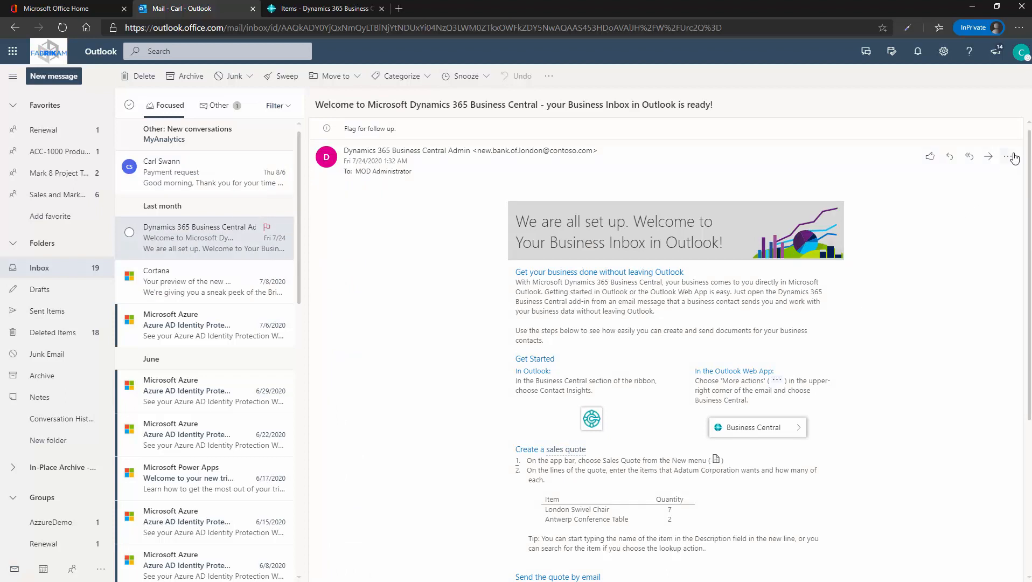
- Launch the Business Central add-in from the welcome email's More actions menu
left_click(1008, 156)
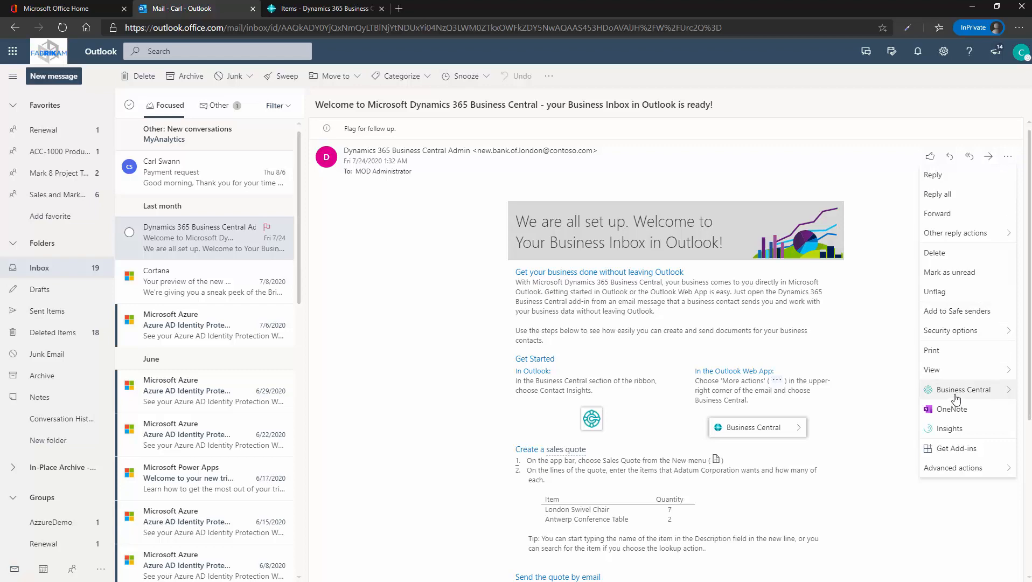
left_click(963, 389)
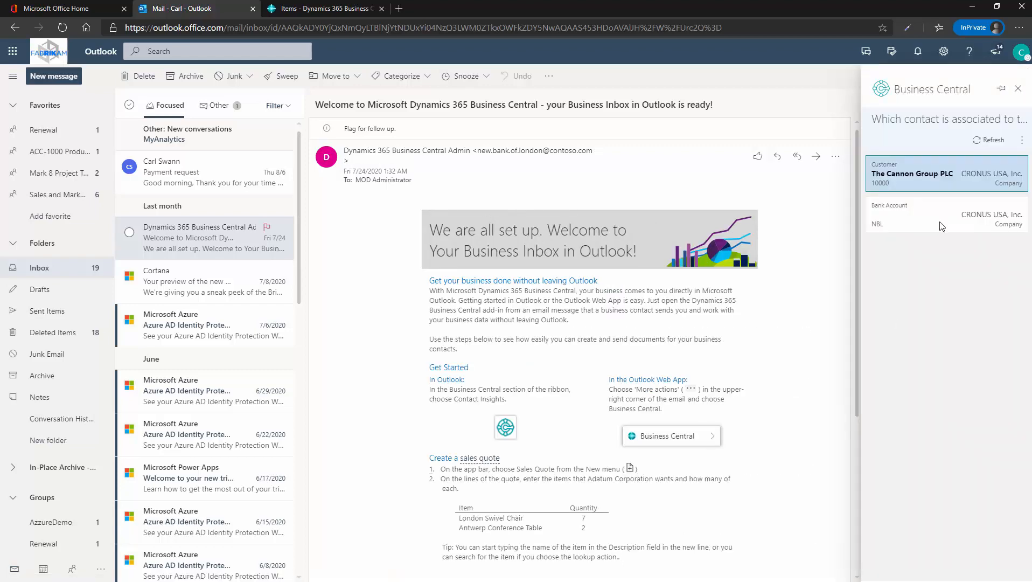
- Open The Cannon Group PLC and scroll through its sales history and customer statistics
left_click(912, 173)
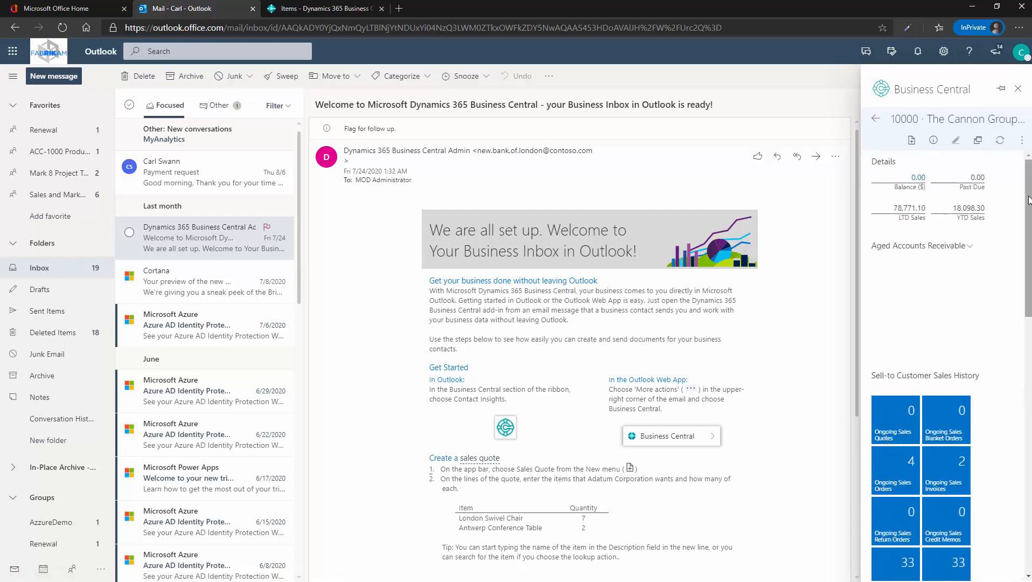
scroll("down", 3)
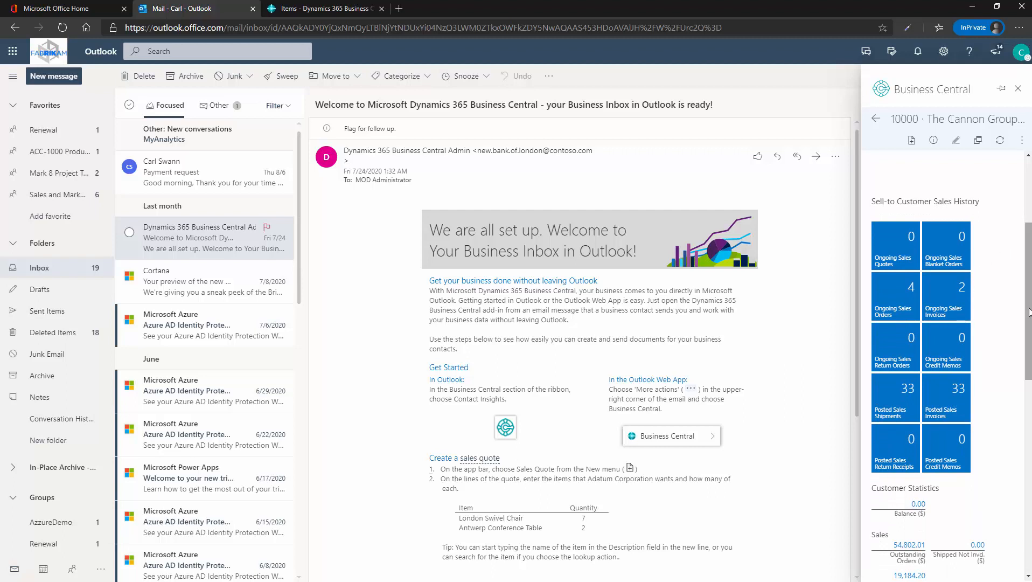
scroll("down", 3)
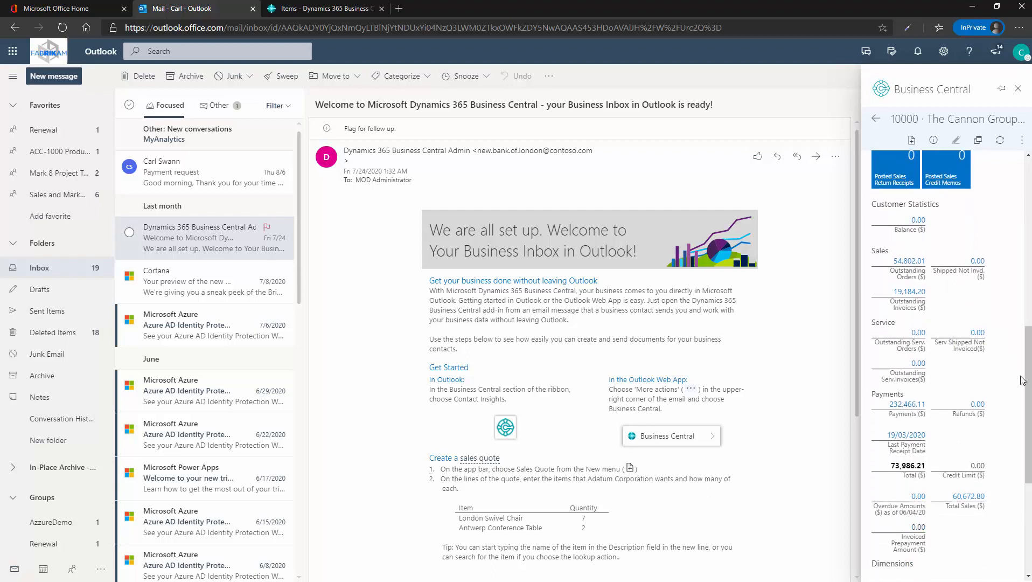
mouse_move(924, 312)
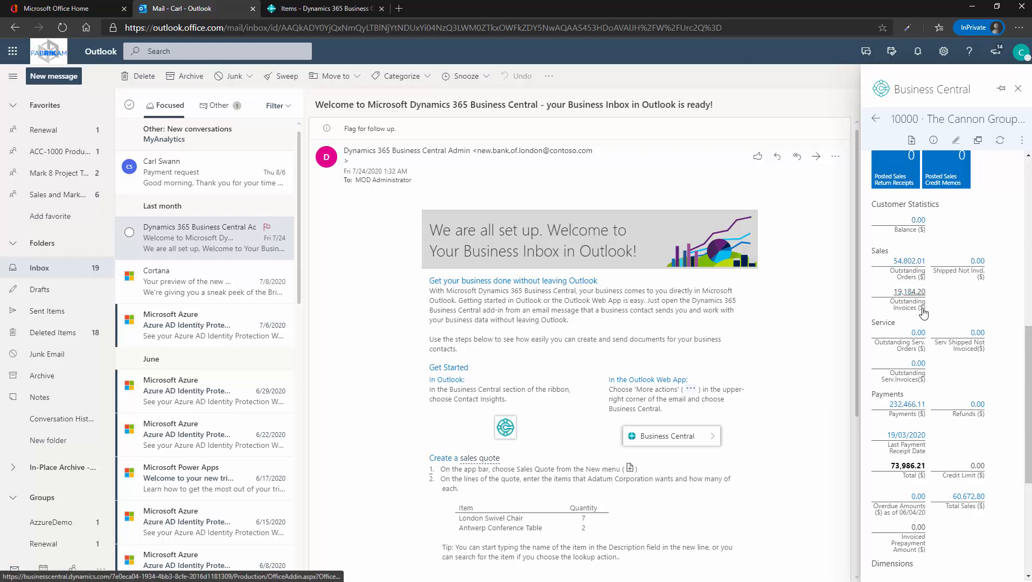
scroll("down", 3)
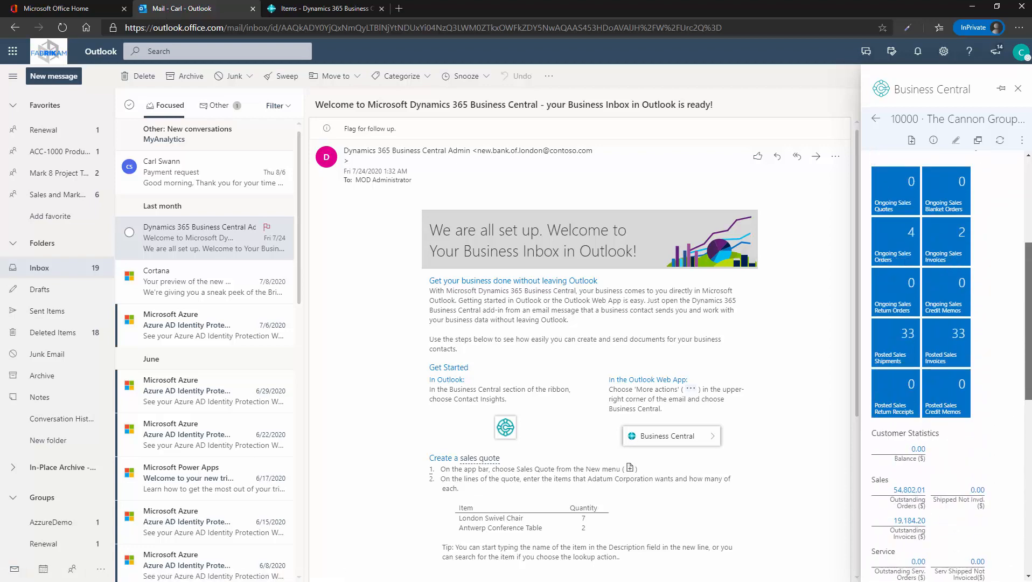
scroll("up", 3)
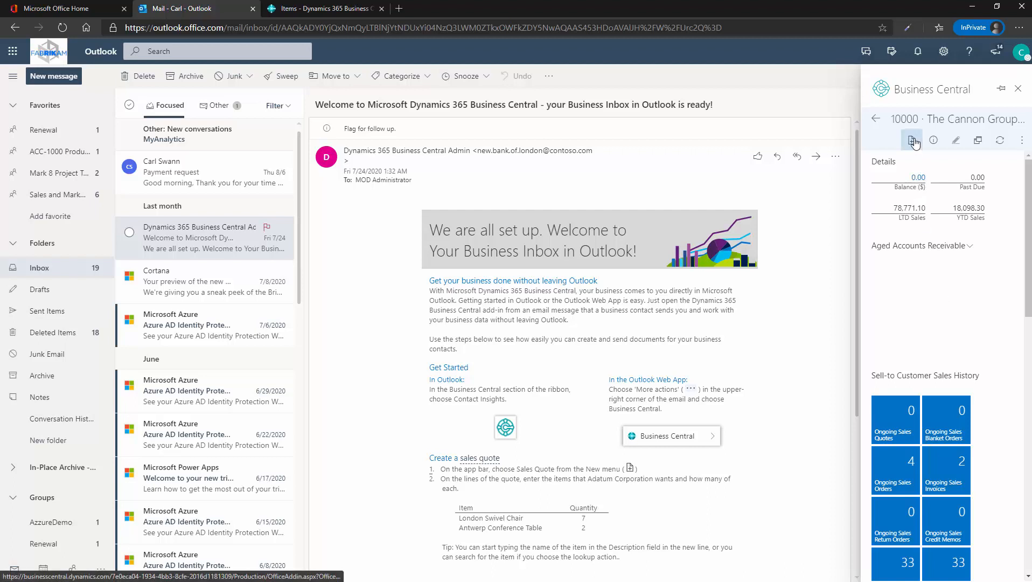
- Create a new sales quote for The Cannon Group PLC and accept suggested items 1908-S and 1920-S
left_click(913, 140)
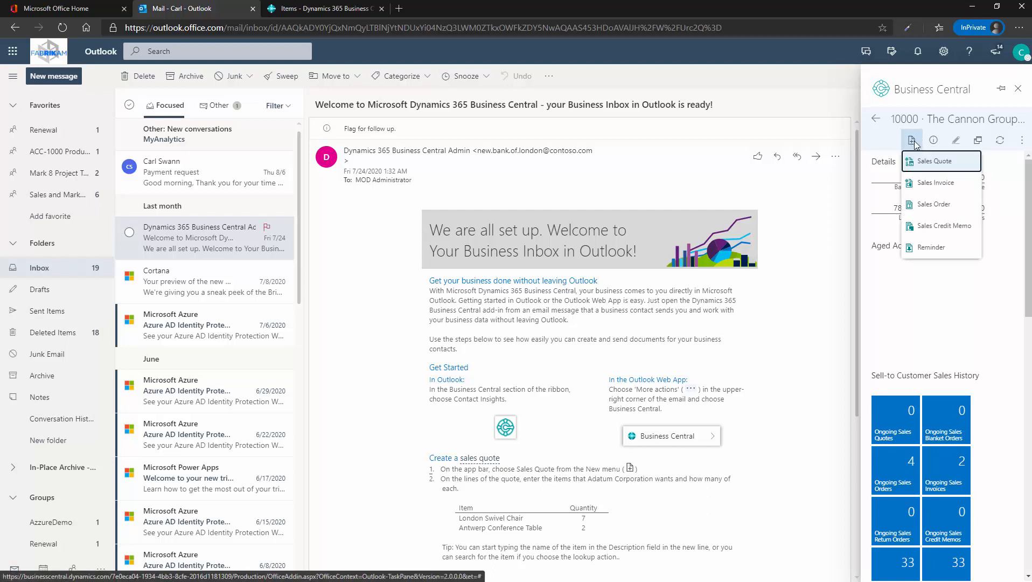
mouse_move(931, 204)
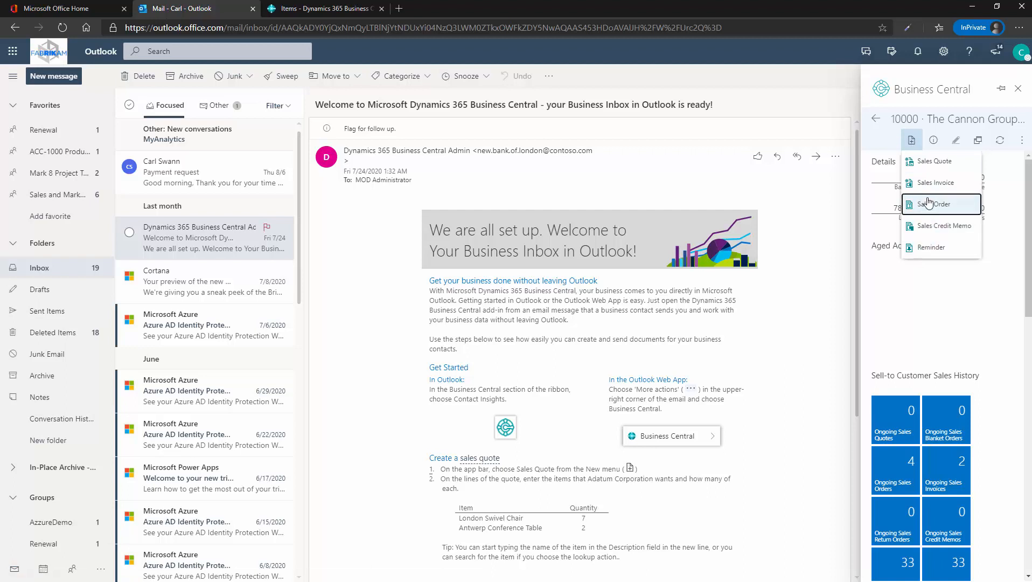
left_click(933, 204)
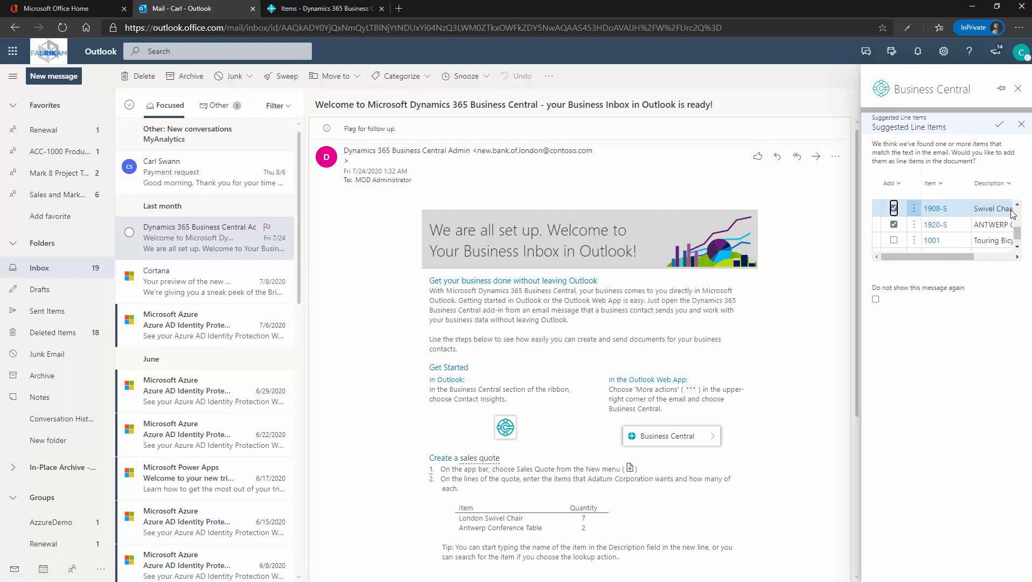
scroll("up", 3)
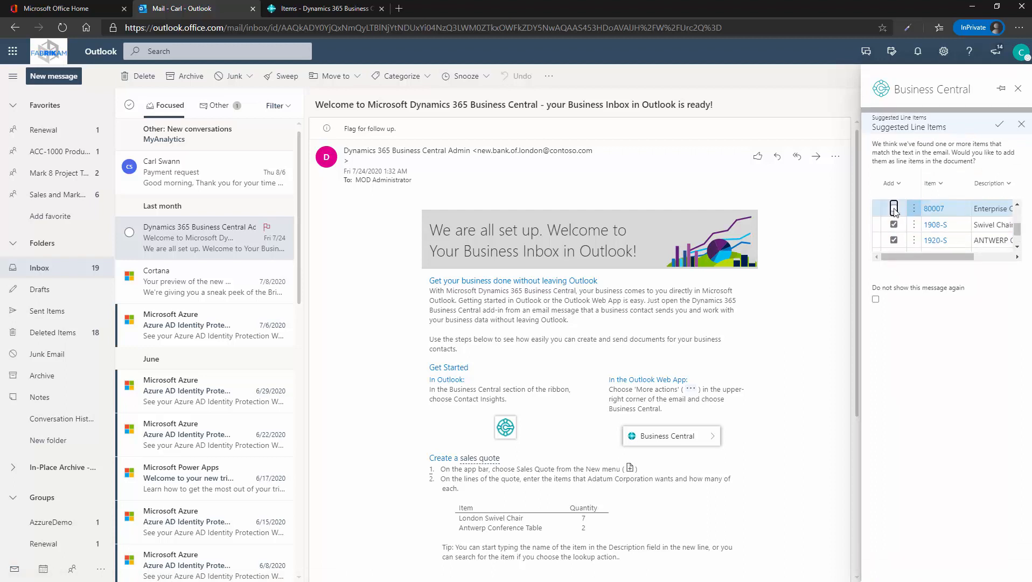
scroll("down", 3)
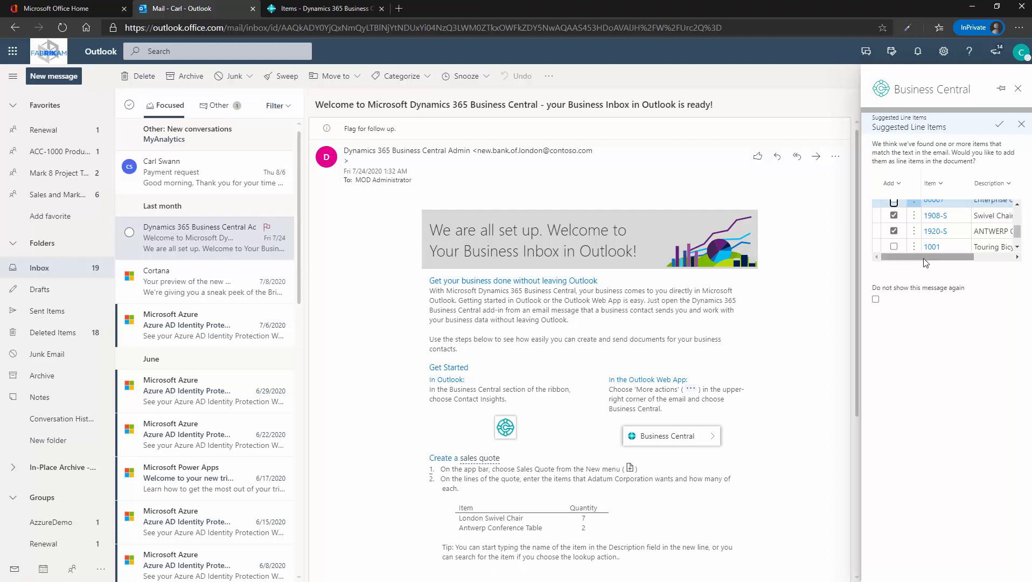
scroll("right", 3)
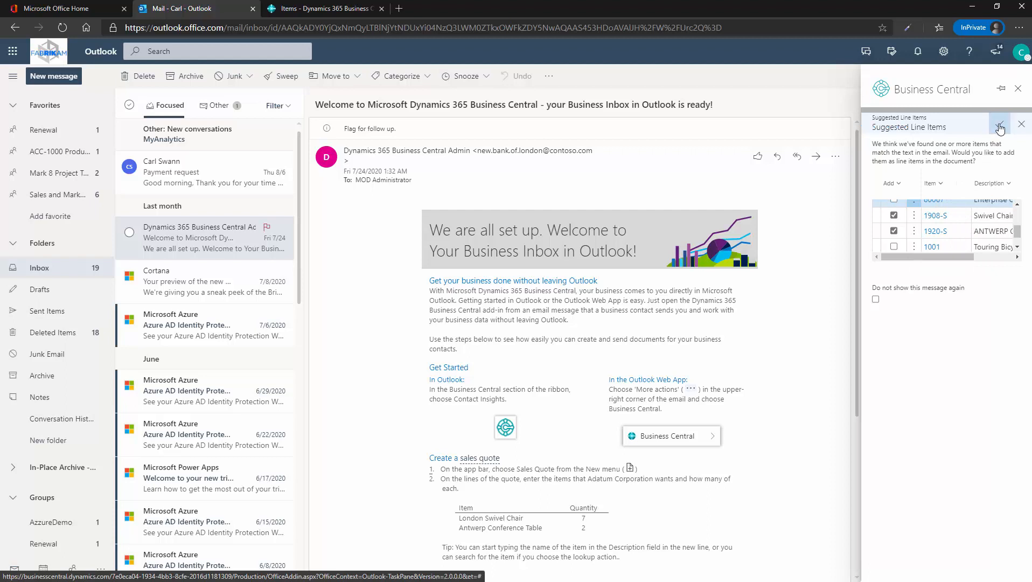
left_click(999, 128)
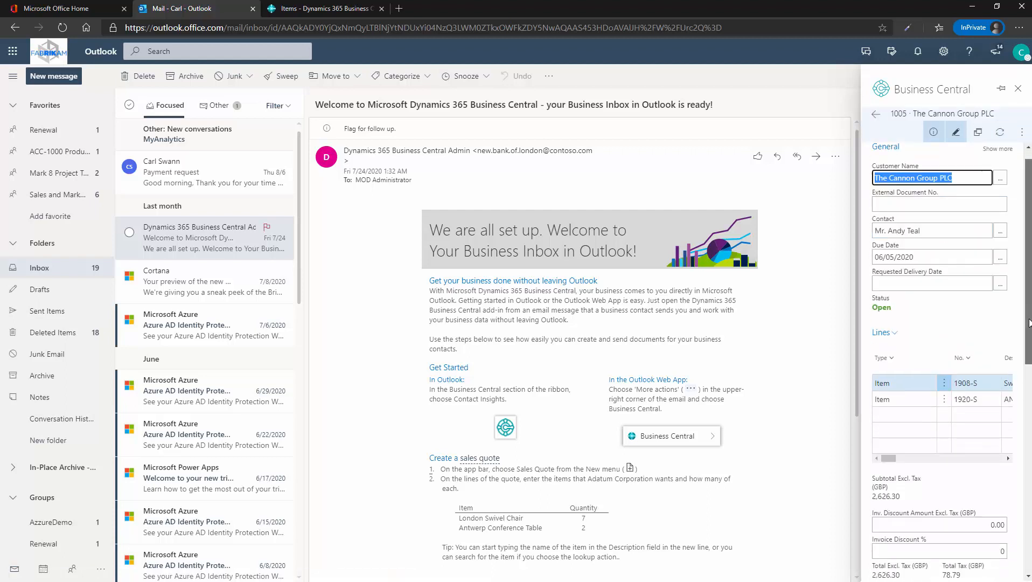
- Check quote 1005's totals (2,705.09 incl. tax) and actions, then show the CRONUS USA home page
scroll("down", 3)
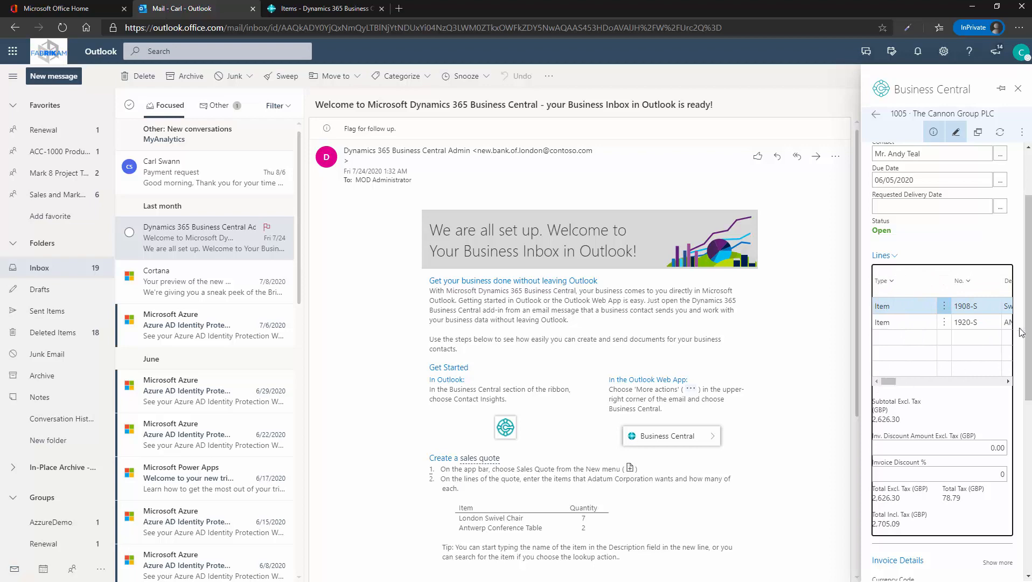
scroll("down", 3)
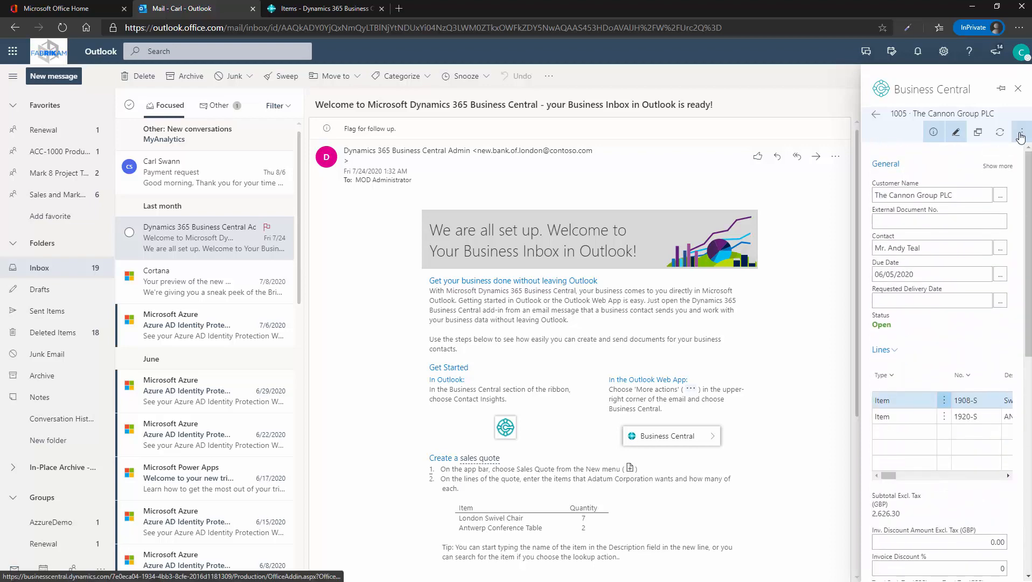
left_click(1020, 132)
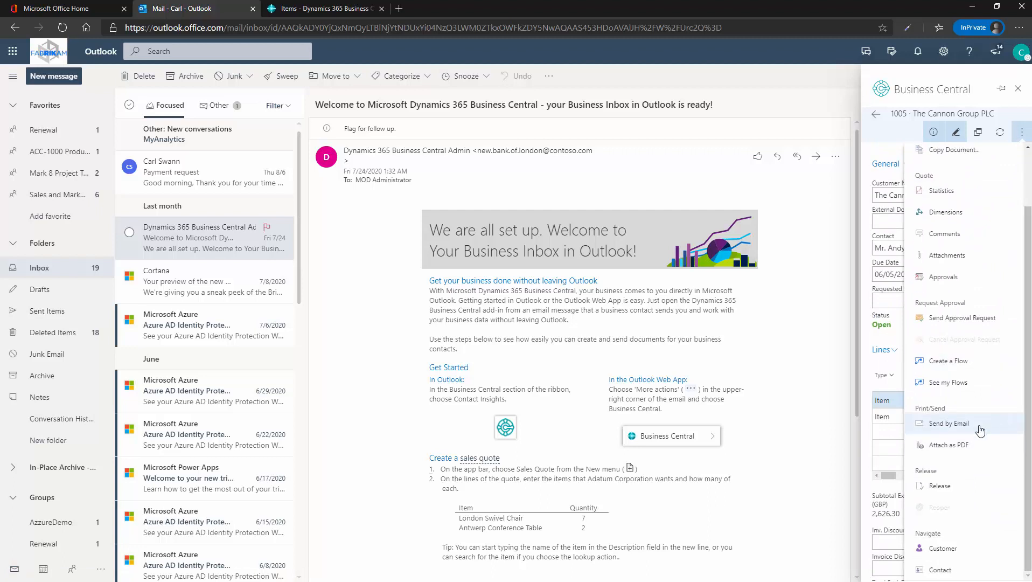
mouse_move(949, 445)
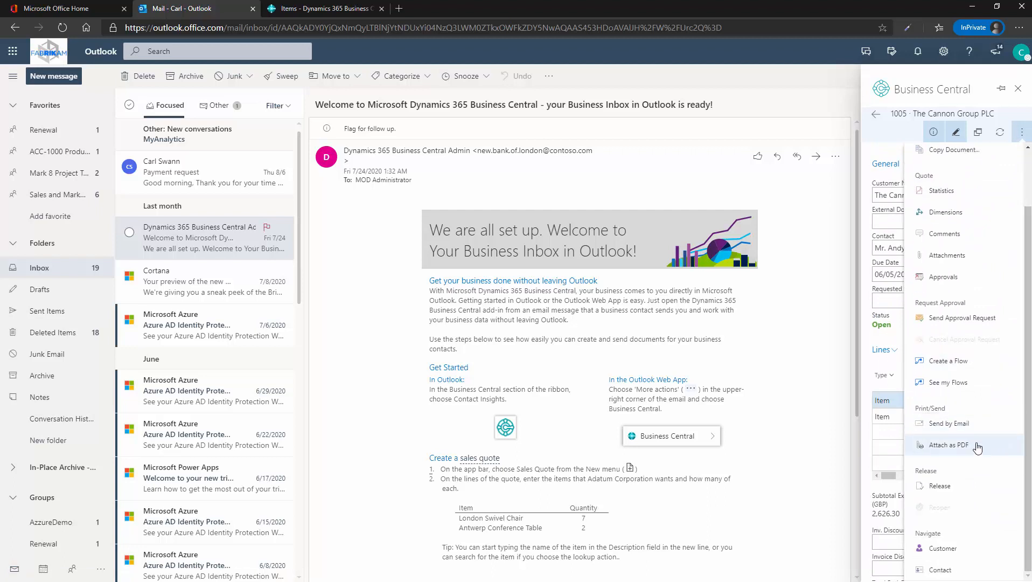
mouse_move(838, 263)
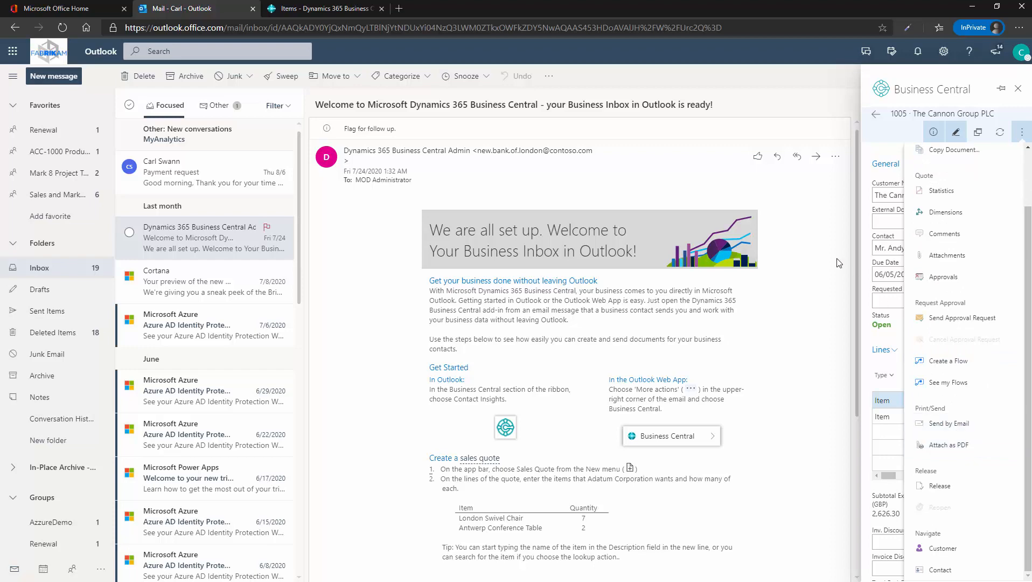
left_click(1018, 88)
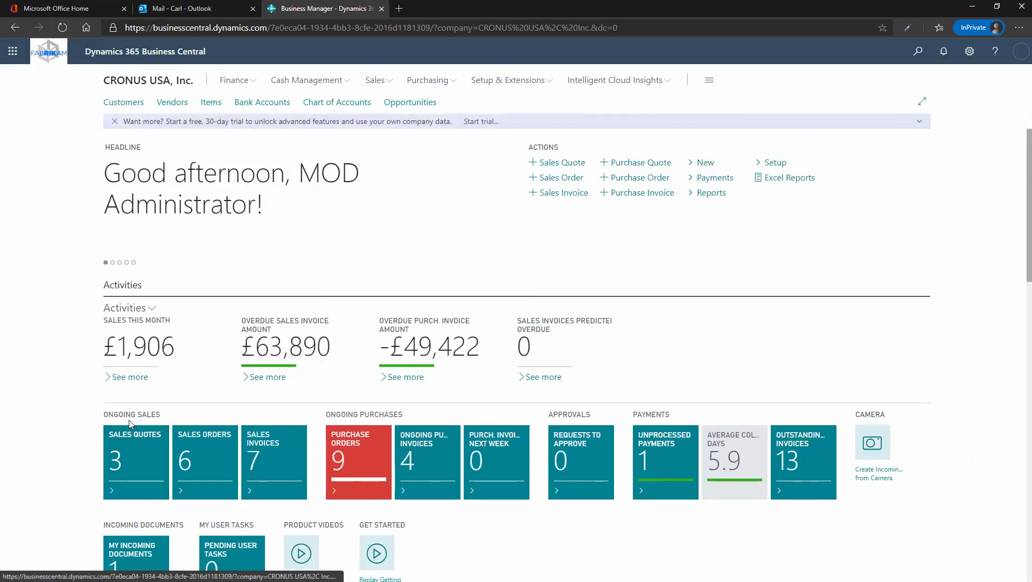
- Open quote 1005 from the Sales Quotes list, inspect its lines, then go to Generic Demo Co
left_click(135, 461)
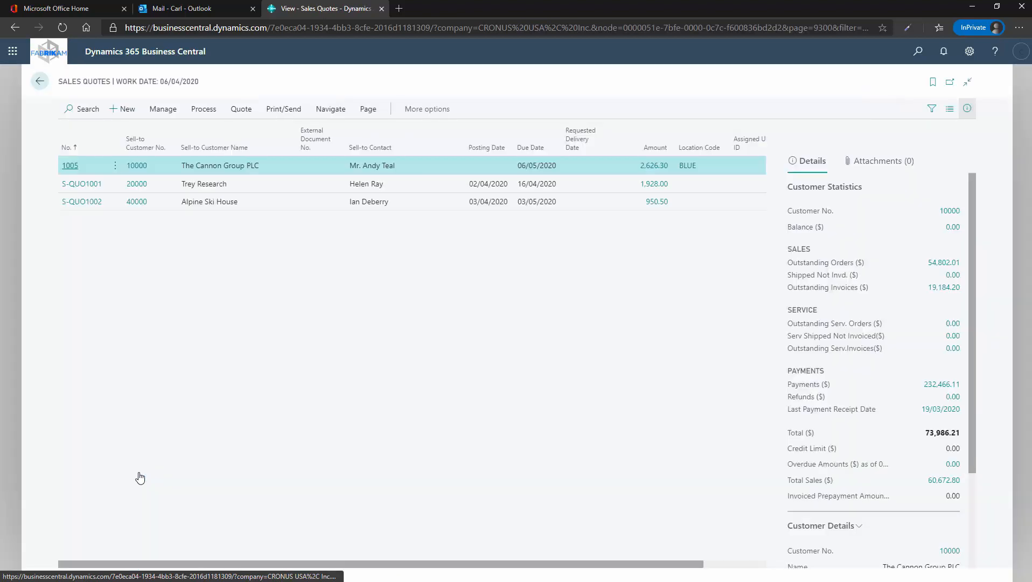
mouse_move(70, 165)
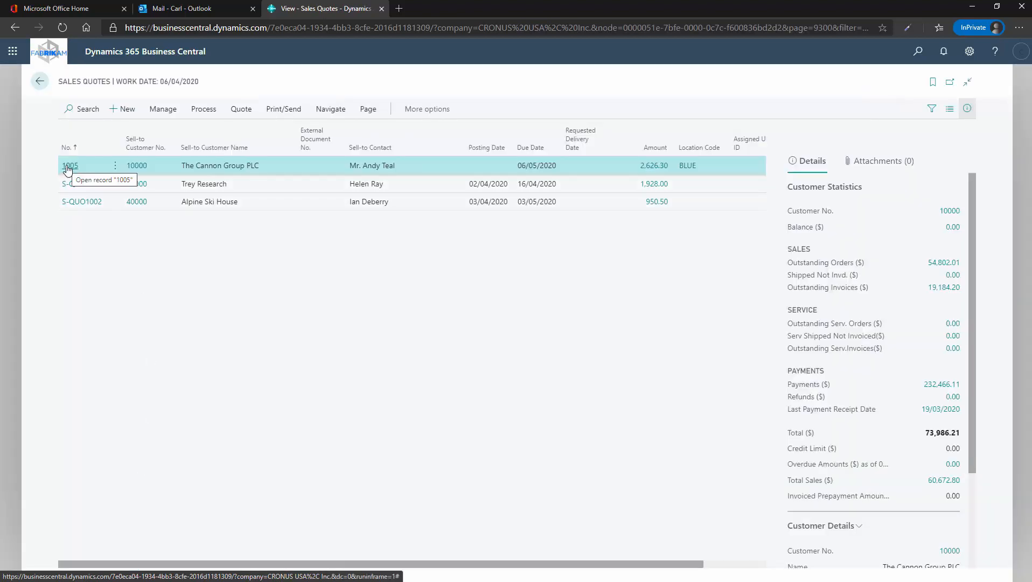
left_click(69, 165)
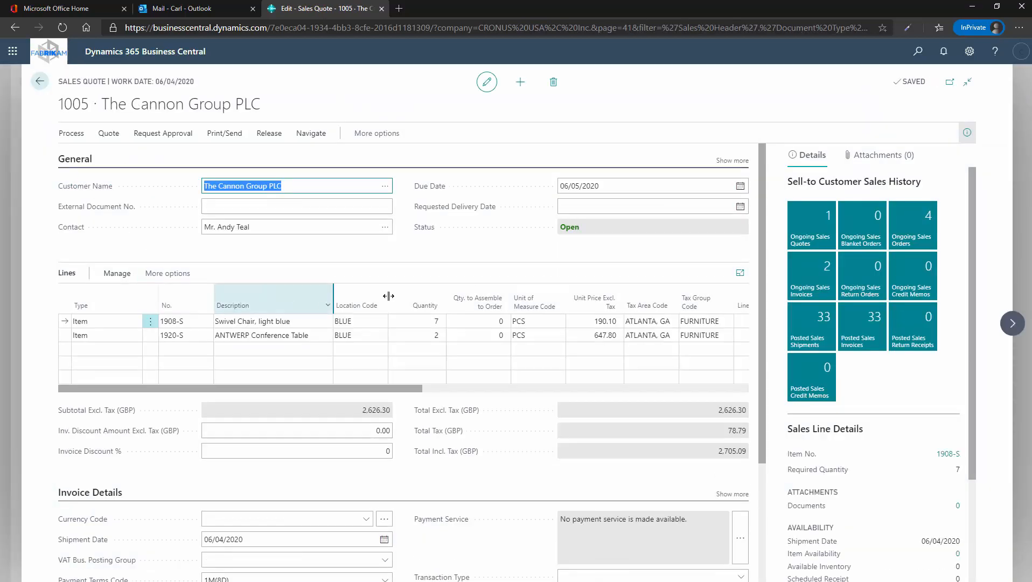
left_click(415, 320)
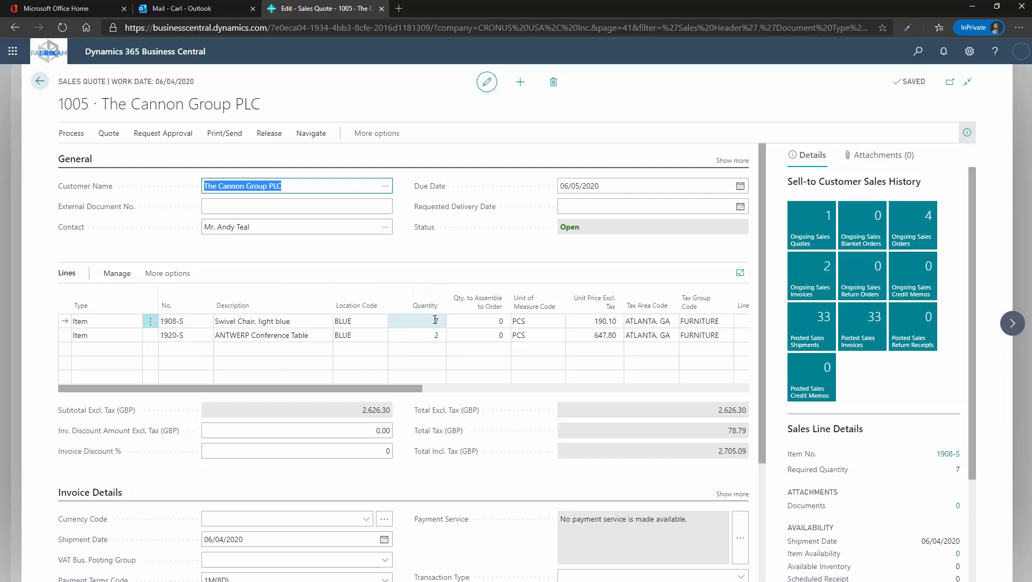
left_click(38, 81)
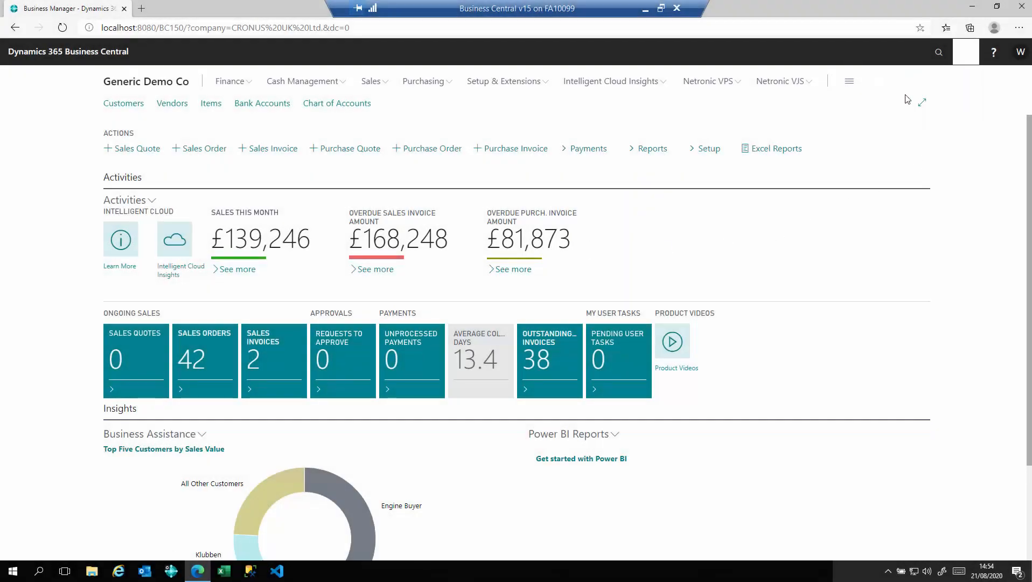
- Enter design mode, preview the Items list on a tablet, and rotate it to landscape
left_click(964, 52)
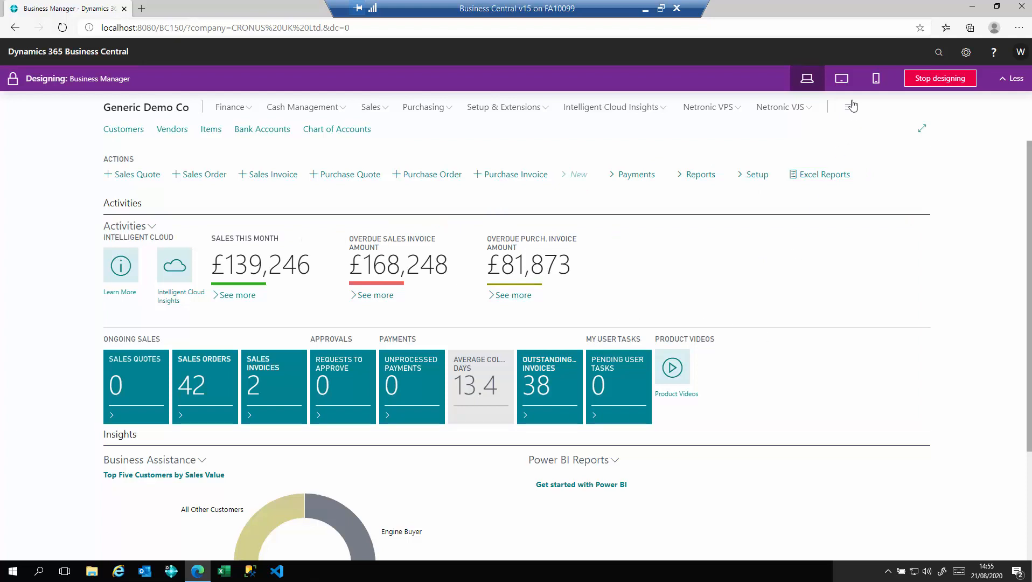
left_click(841, 78)
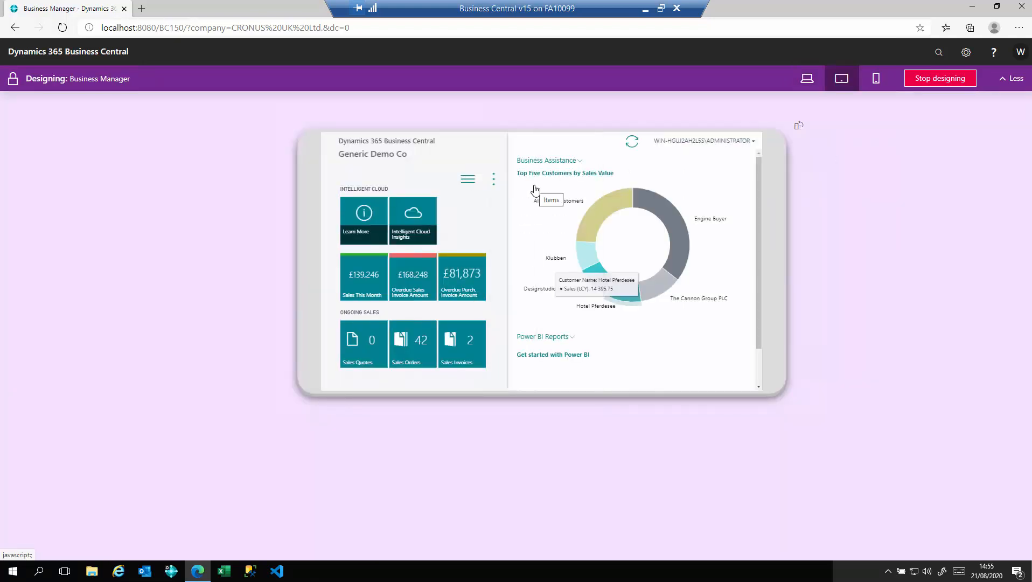
left_click(551, 200)
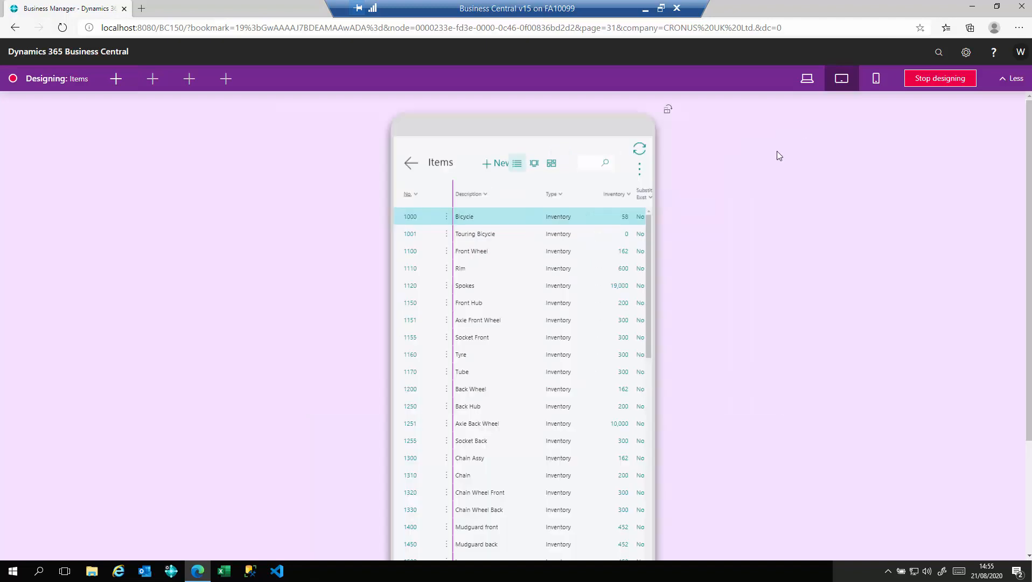
scroll("down", 3)
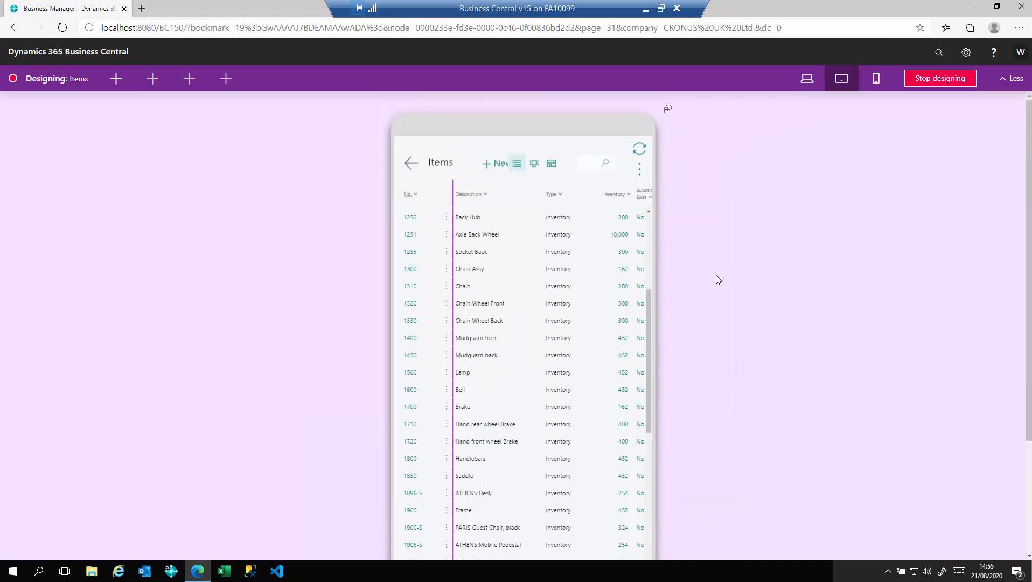
left_click(875, 78)
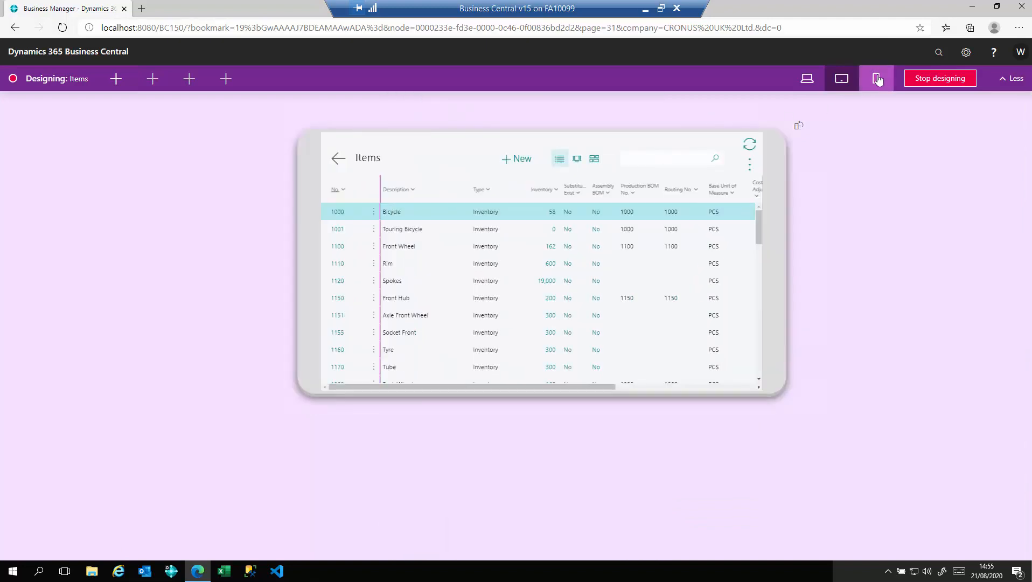
- Preview the Items list on a phone, return home, and rotate to landscape
left_click(875, 78)
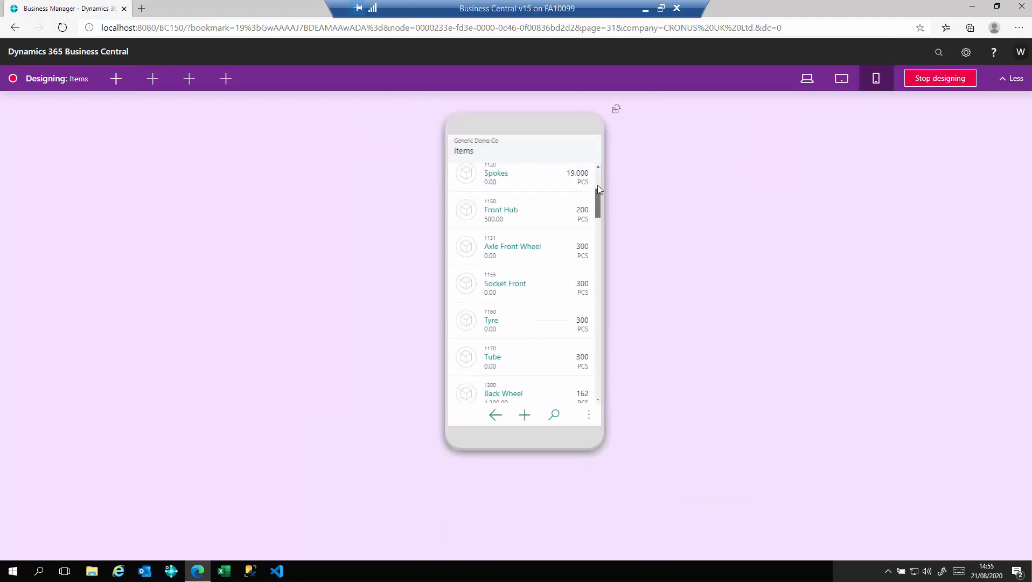
left_click(588, 414)
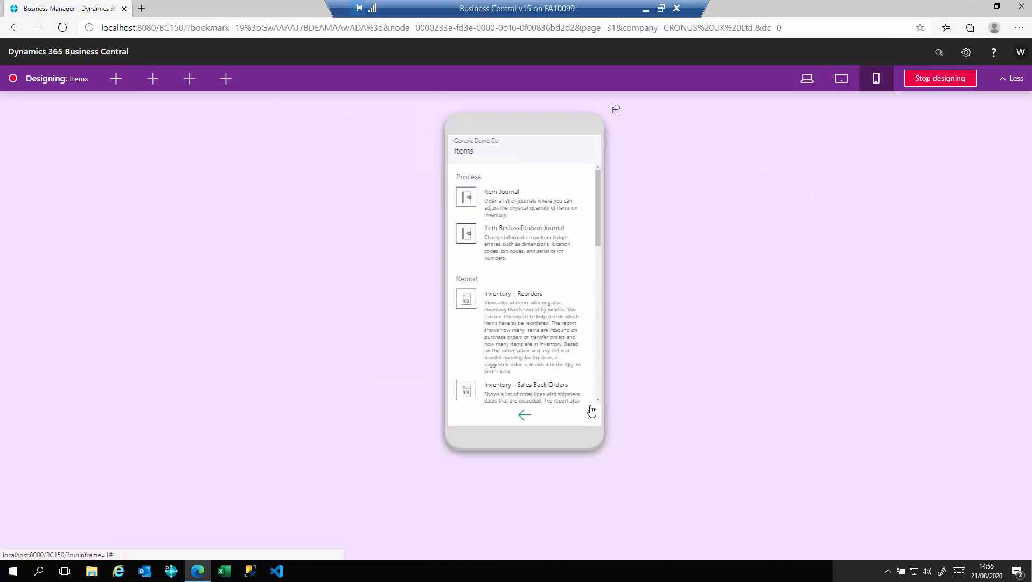
left_click(524, 415)
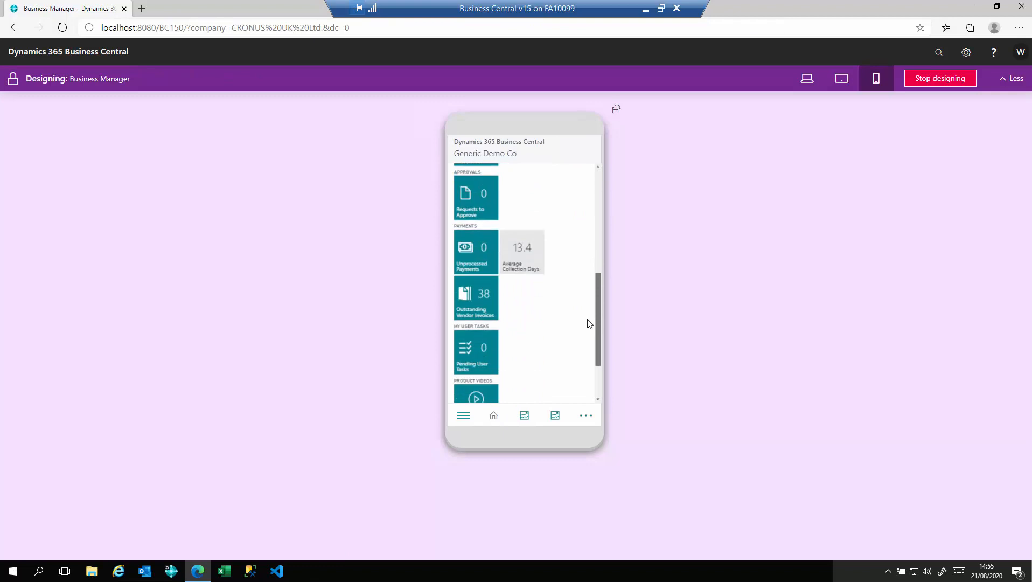
left_click(841, 79)
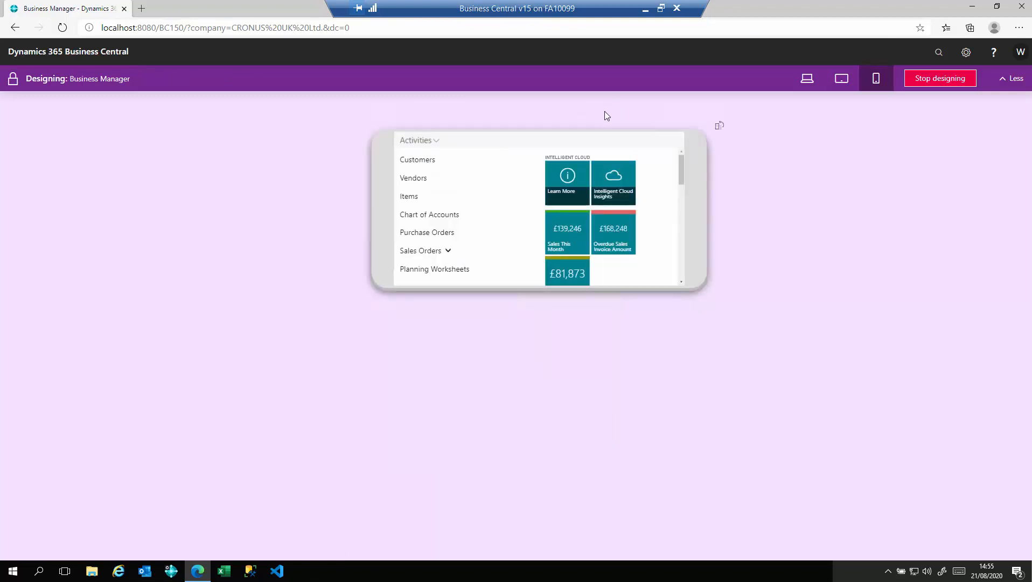
- Open the 1155 Socket Front item card in phone preview and rotate back to portrait
left_click(408, 196)
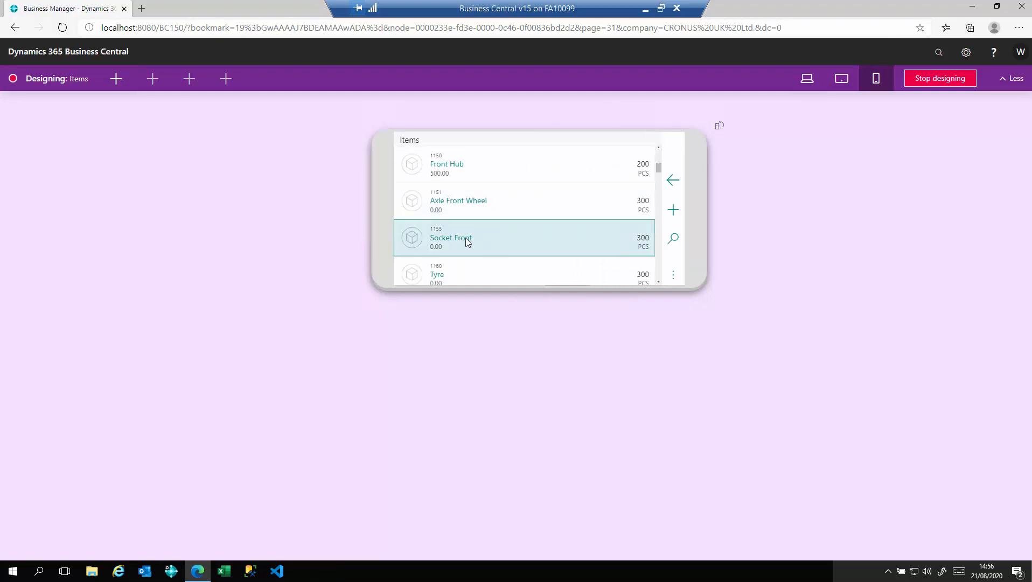
left_click(451, 238)
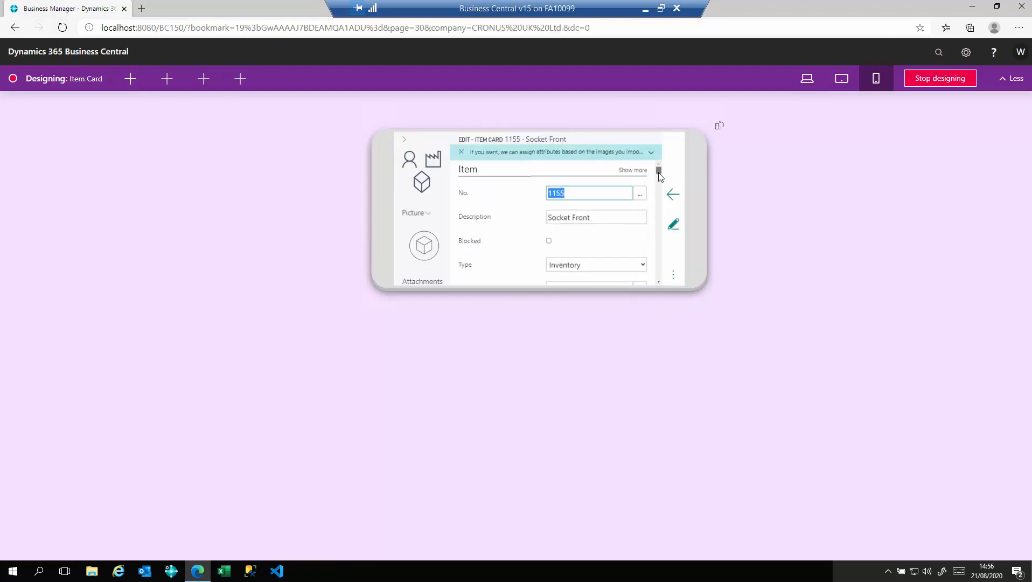
left_click(875, 78)
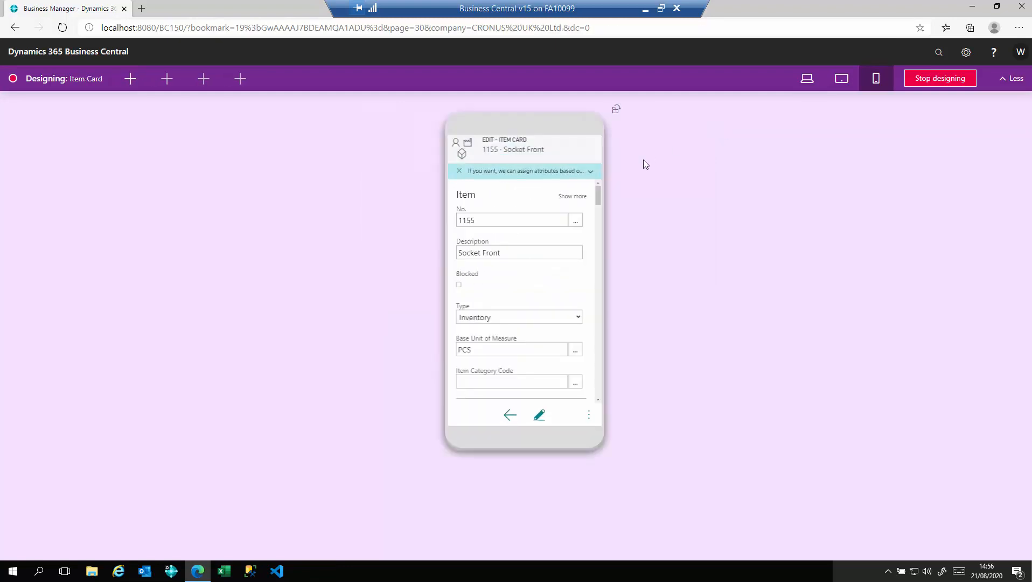
mouse_move(598, 190)
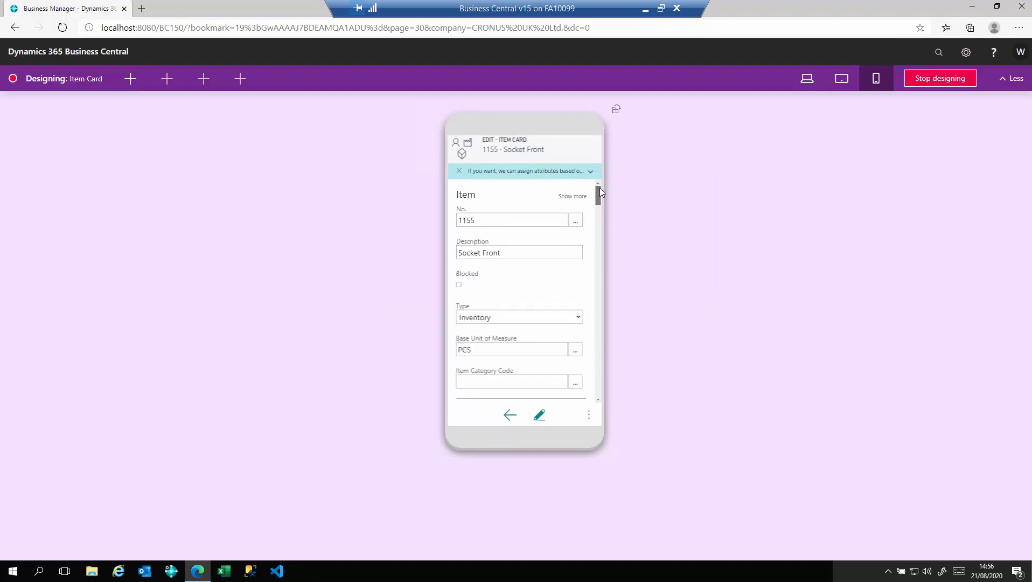